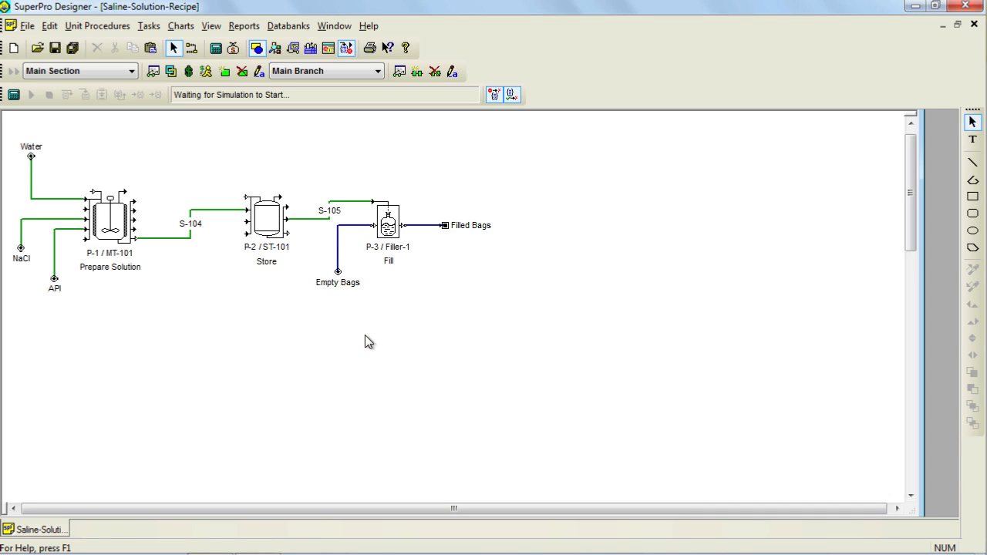
mouse_move(213, 296)
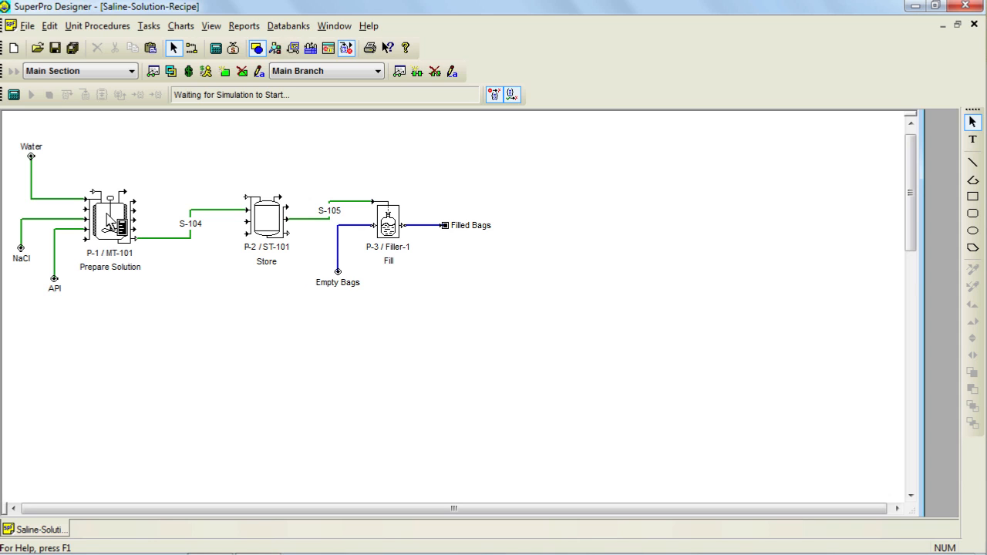
Step: Review the P-1, P-2 and P-3 operation sequences unchanged, then launch SchedulePro from its desktop shortcut
double_click(109, 216)
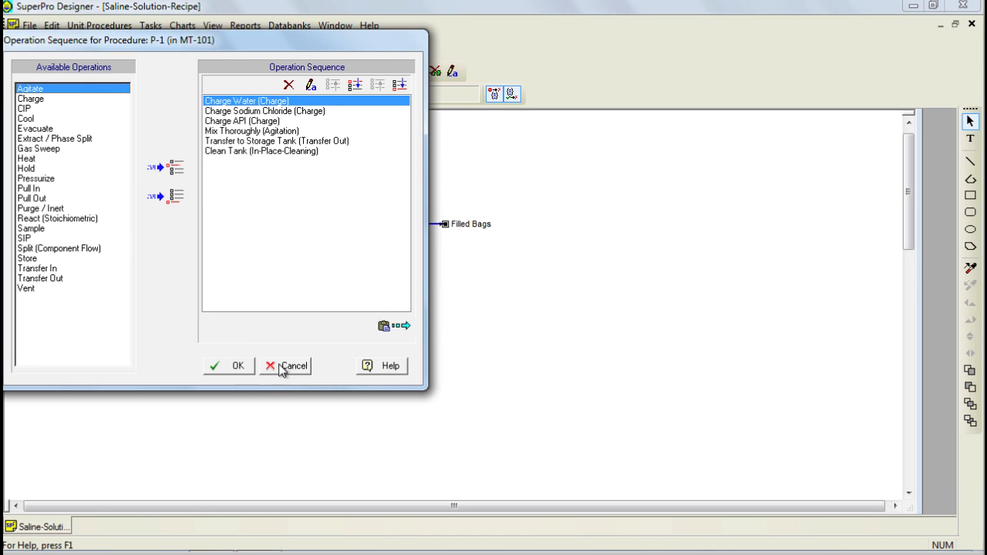
click(293, 365)
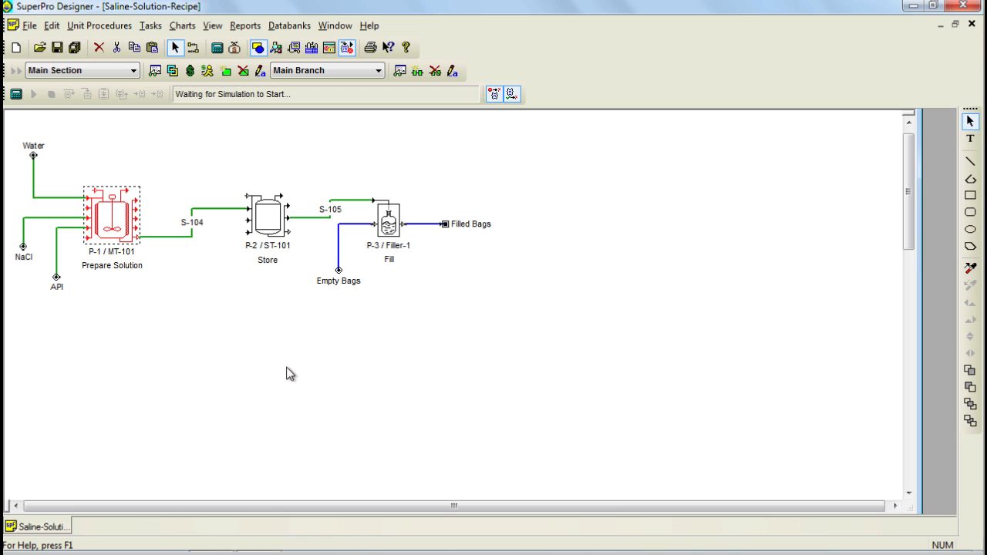
mouse_move(275, 225)
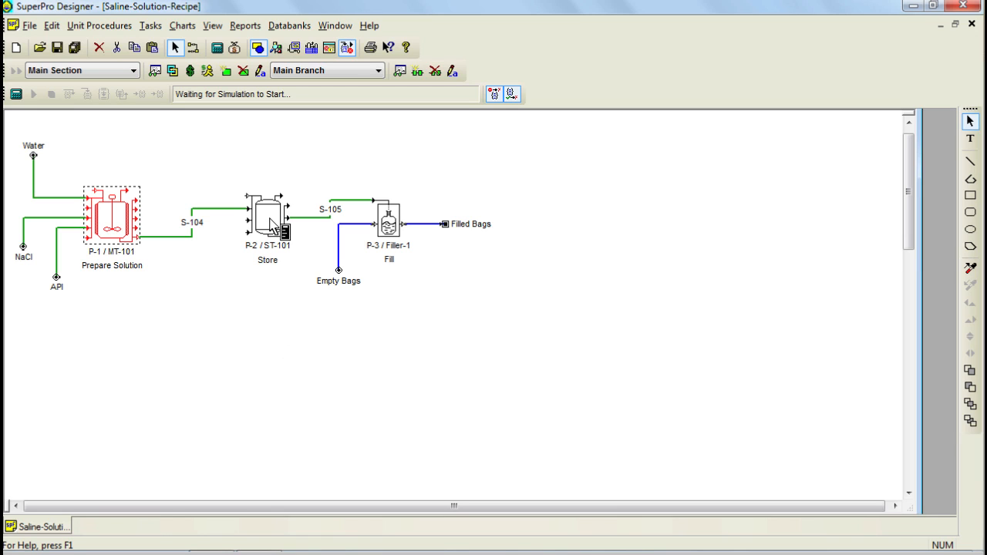
double_click(268, 219)
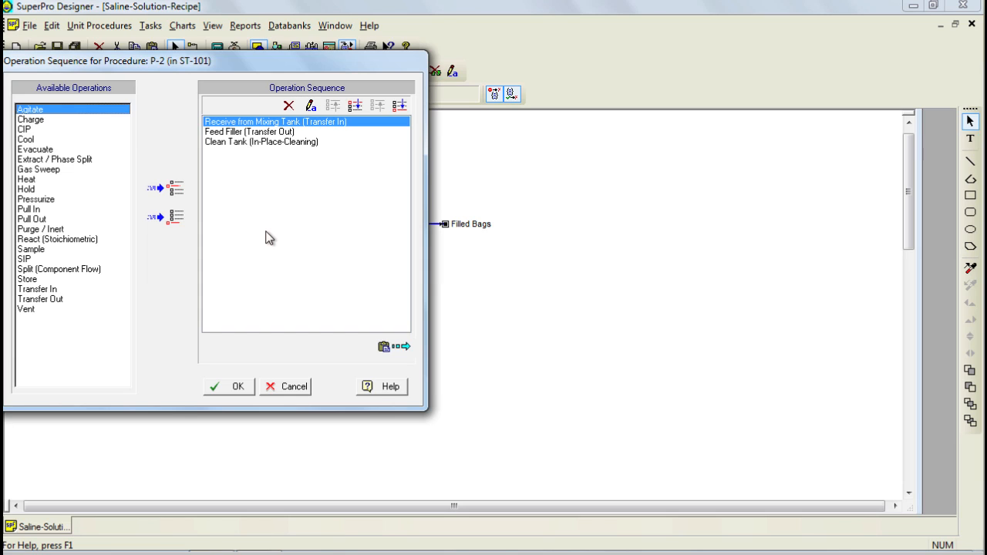
click(285, 386)
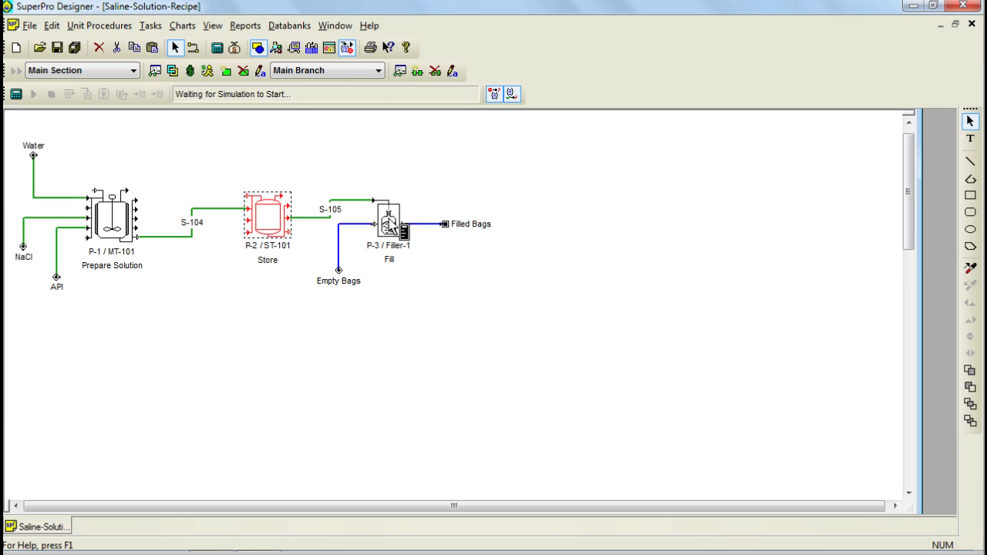
double_click(389, 219)
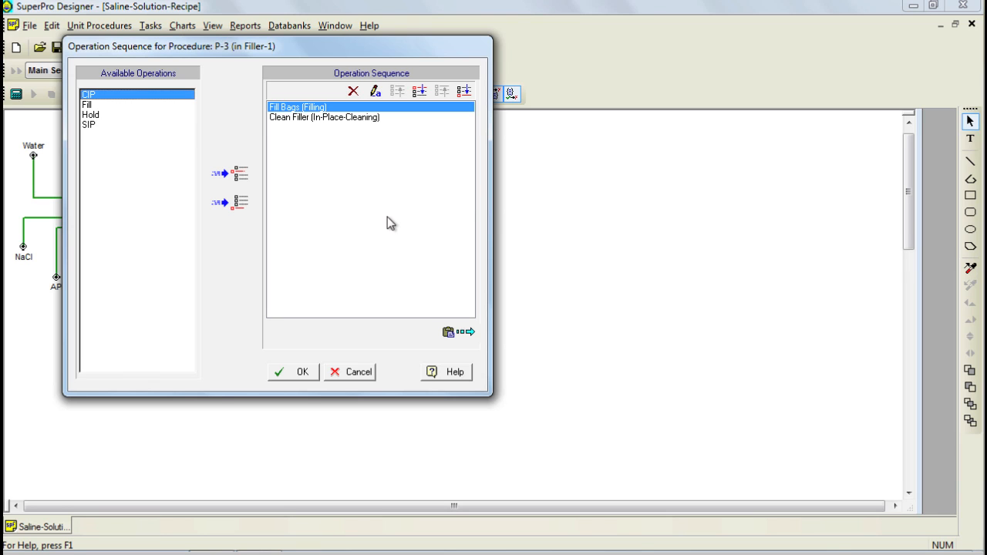
mouse_move(365, 379)
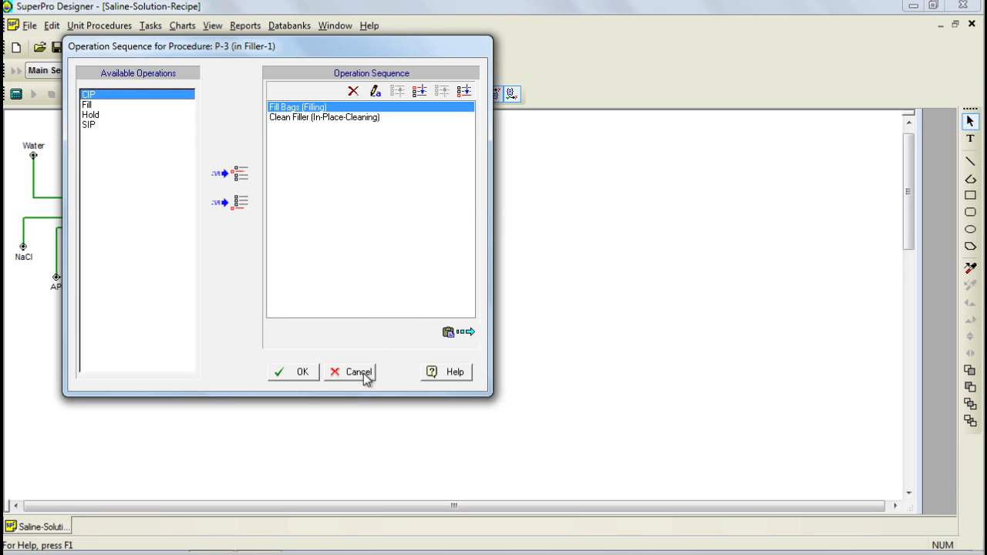
click(358, 372)
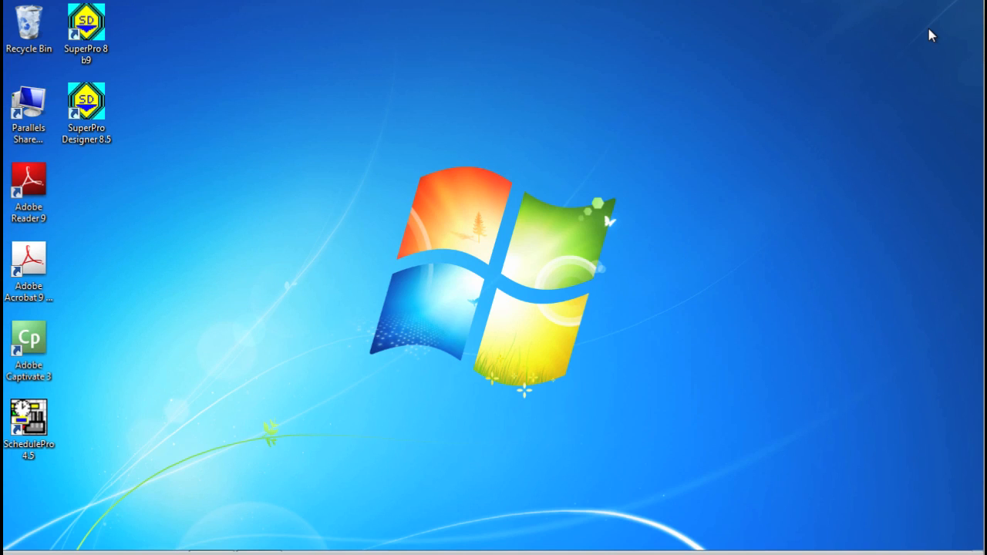
click(28, 419)
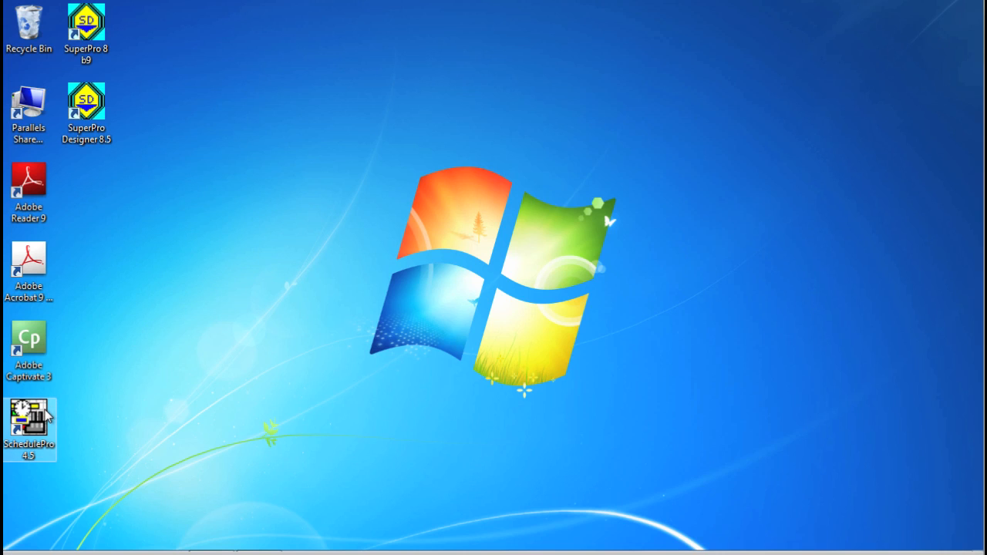
mouse_move(47, 416)
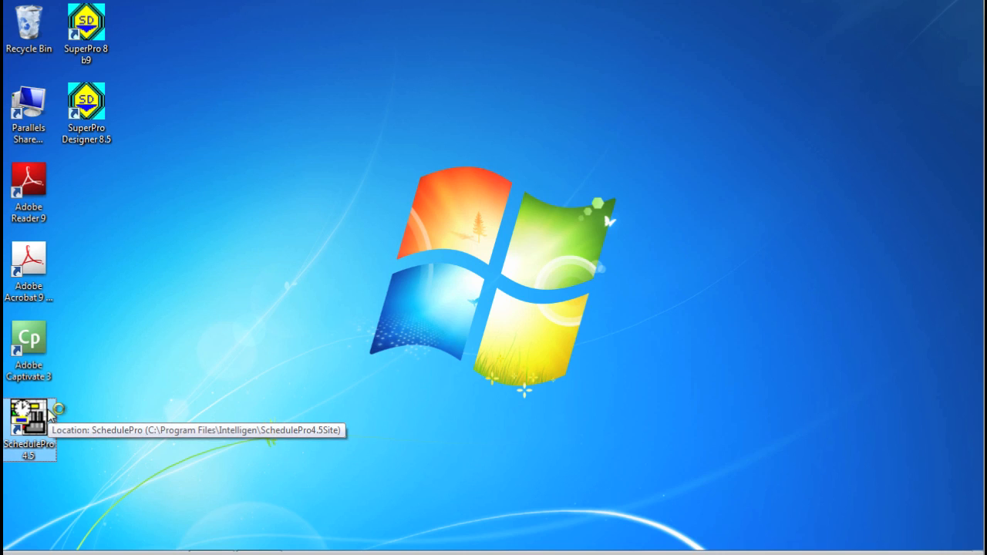
double_click(28, 419)
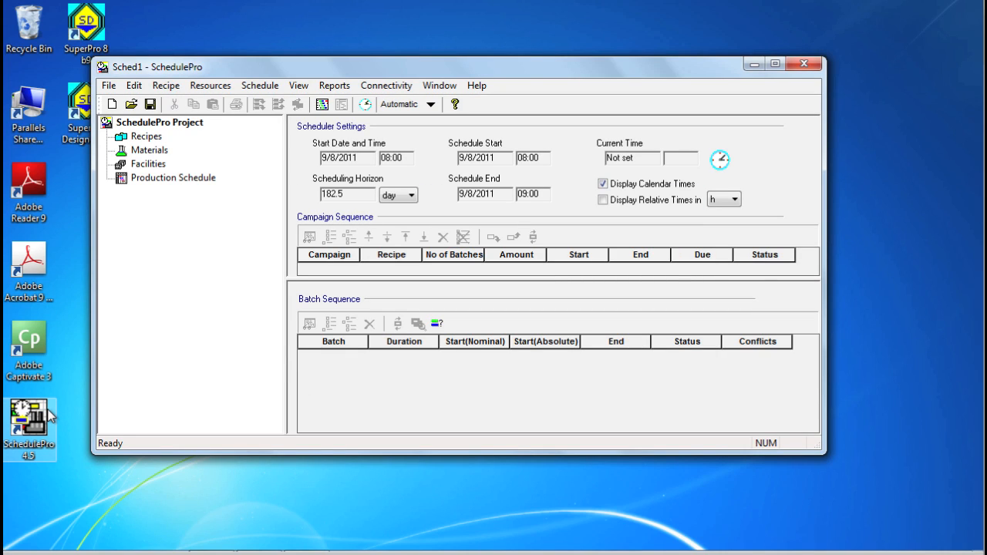
mouse_move(157, 346)
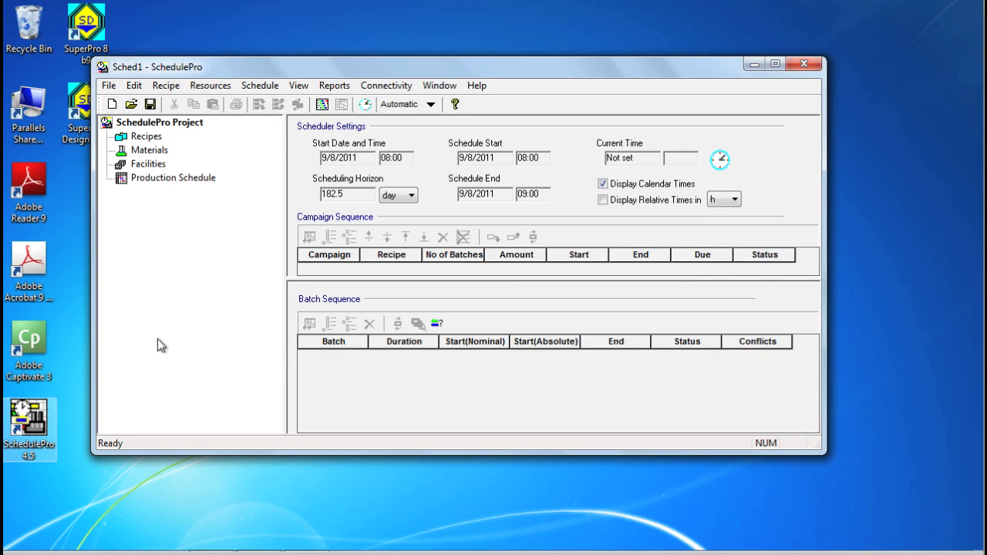
Step: Maximize SchedulePro and browse the empty Materials, Facilities and Recipes lists
click(774, 63)
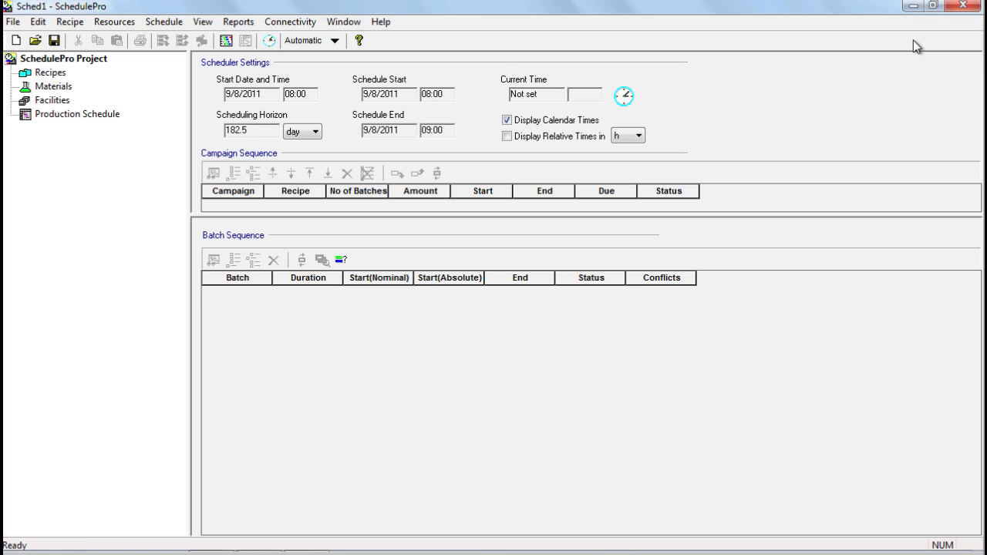
mouse_move(857, 56)
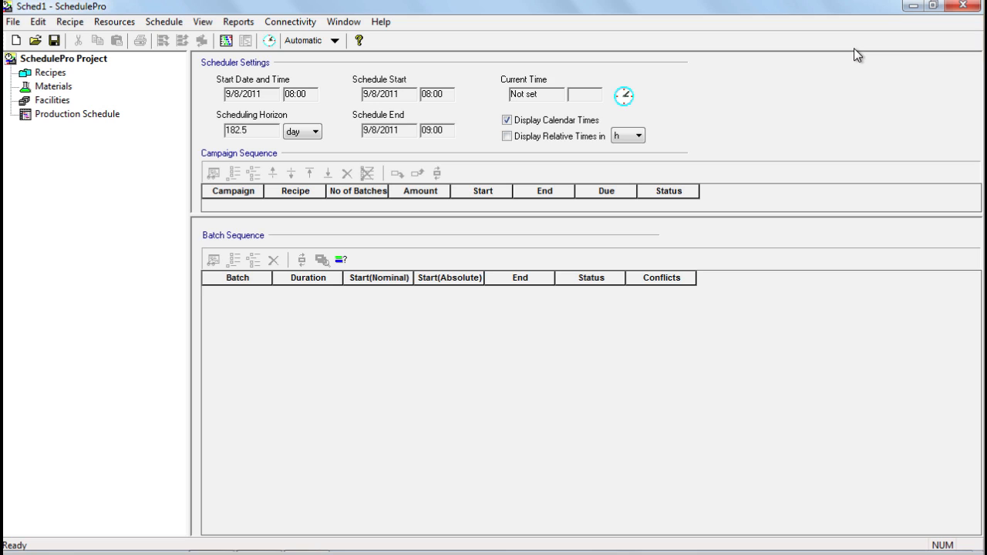
mouse_move(198, 63)
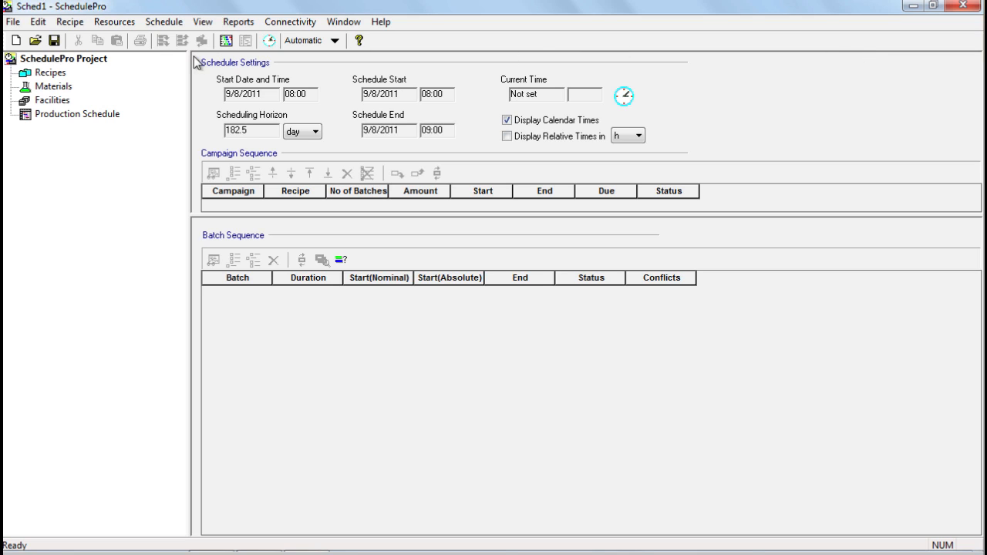
mouse_move(80, 79)
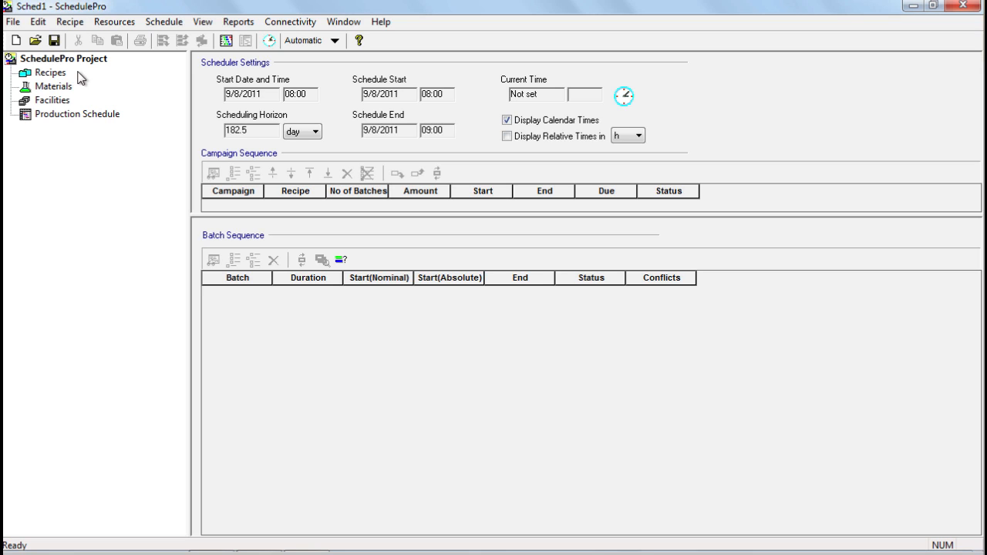
click(69, 59)
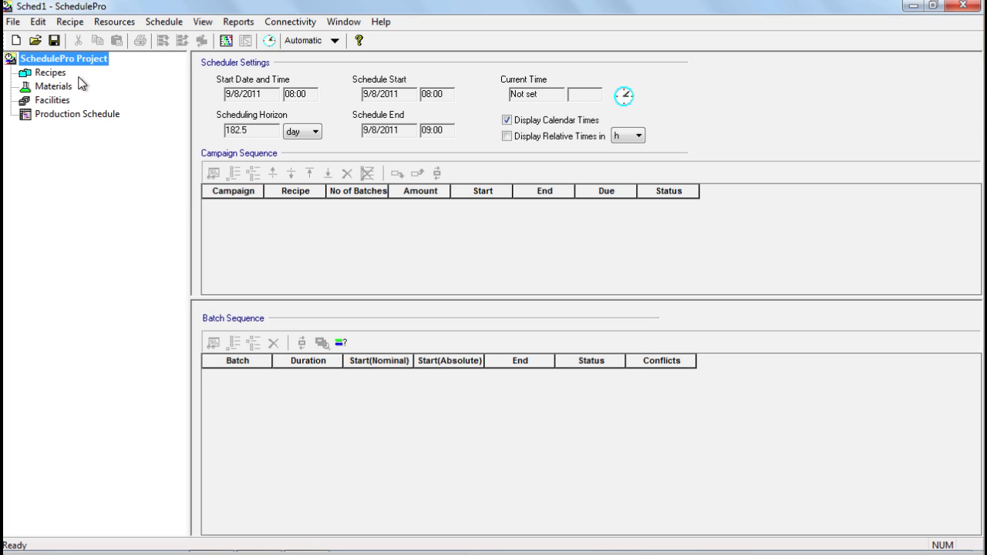
click(52, 86)
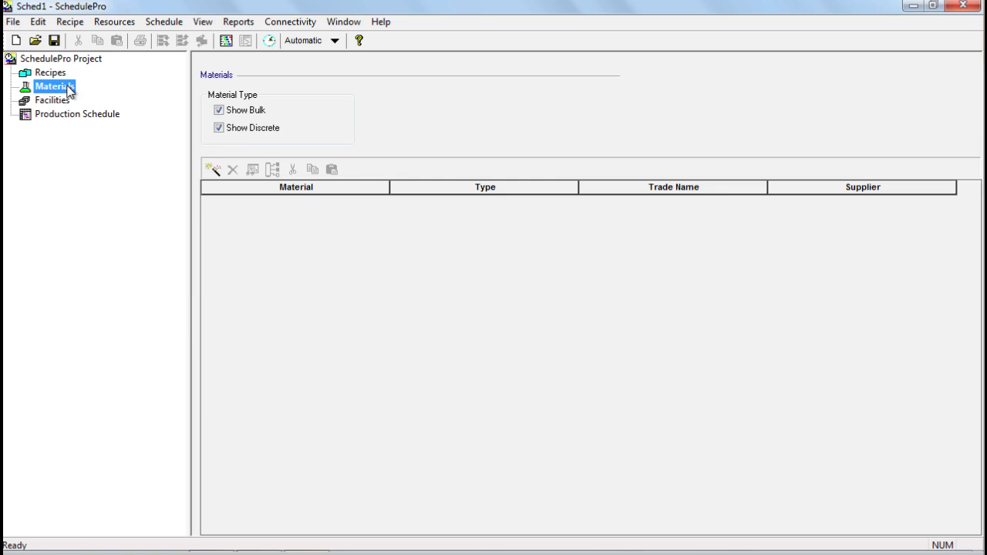
click(53, 98)
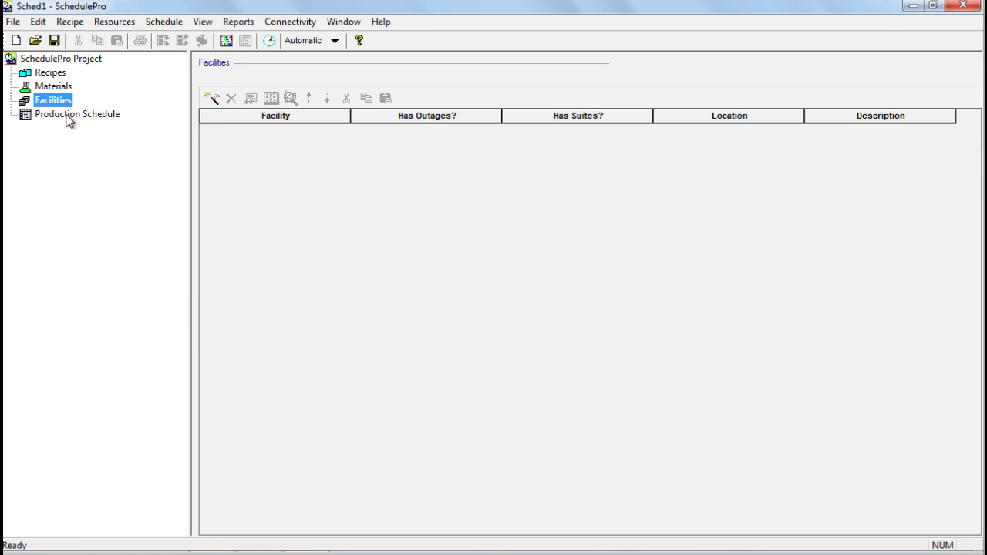
click(51, 72)
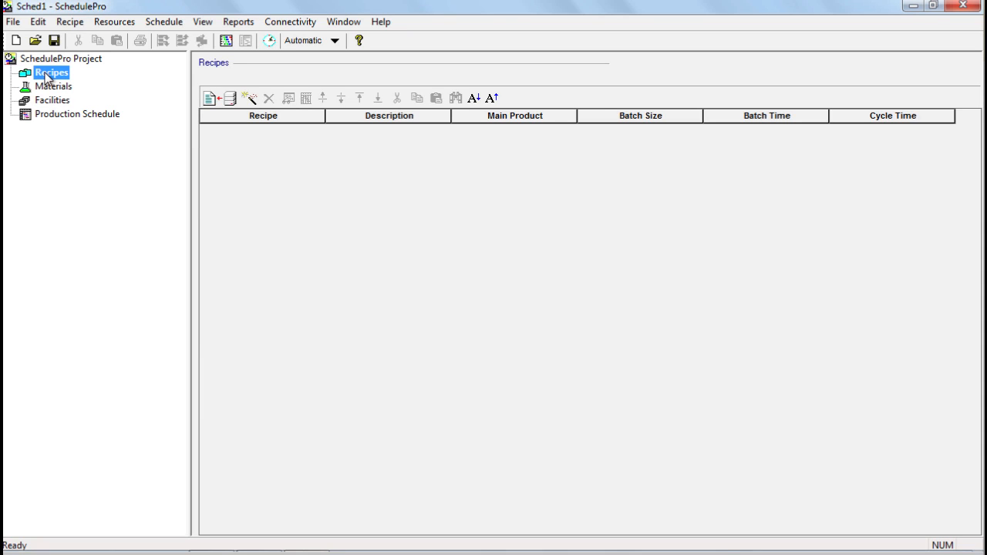
mouse_move(52, 99)
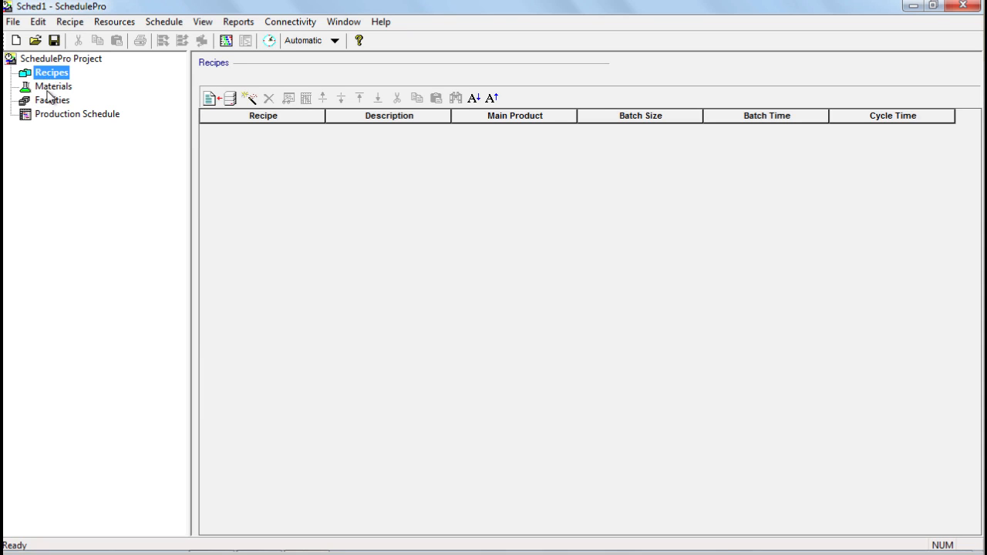
Step: Create the project's first facility, named Medical Solutions Plant
click(52, 100)
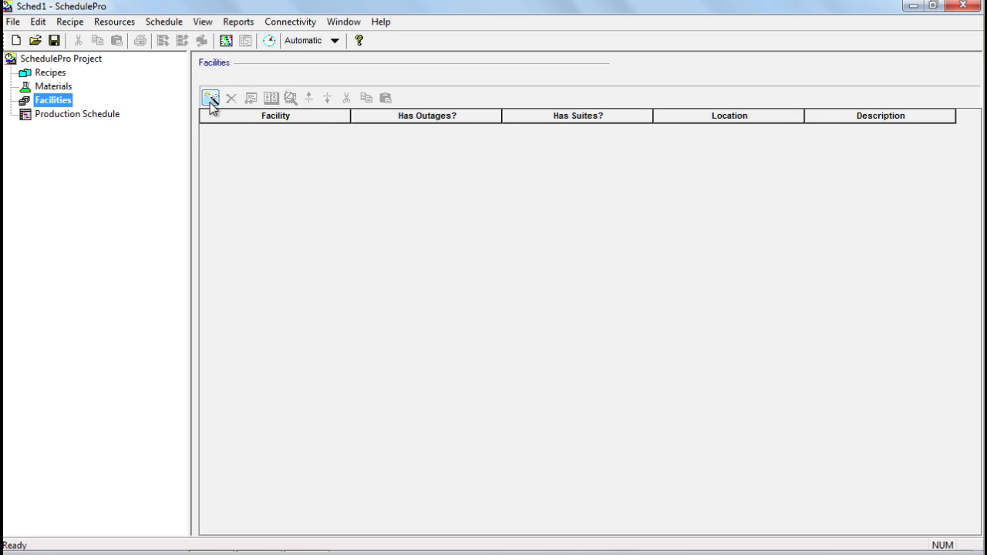
mouse_move(210, 99)
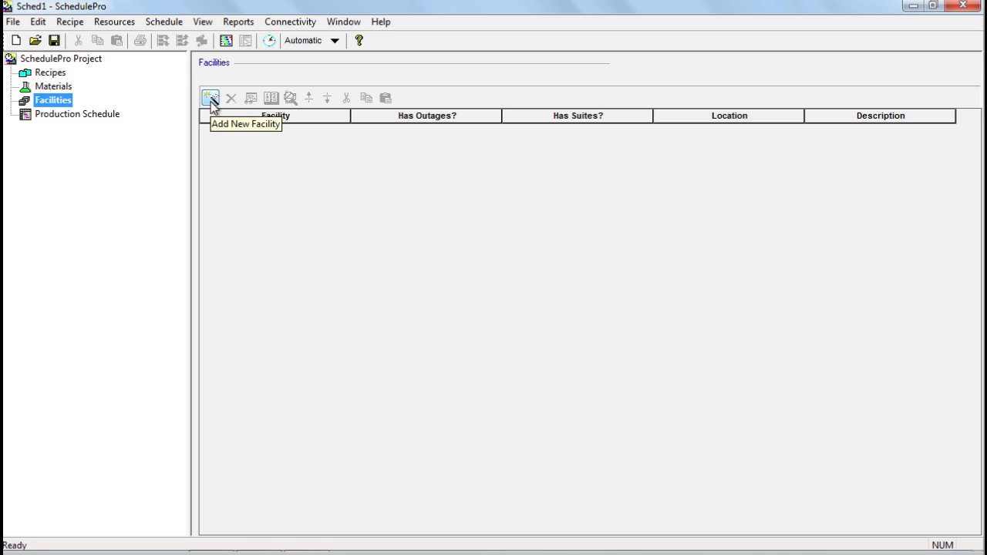
click(210, 98)
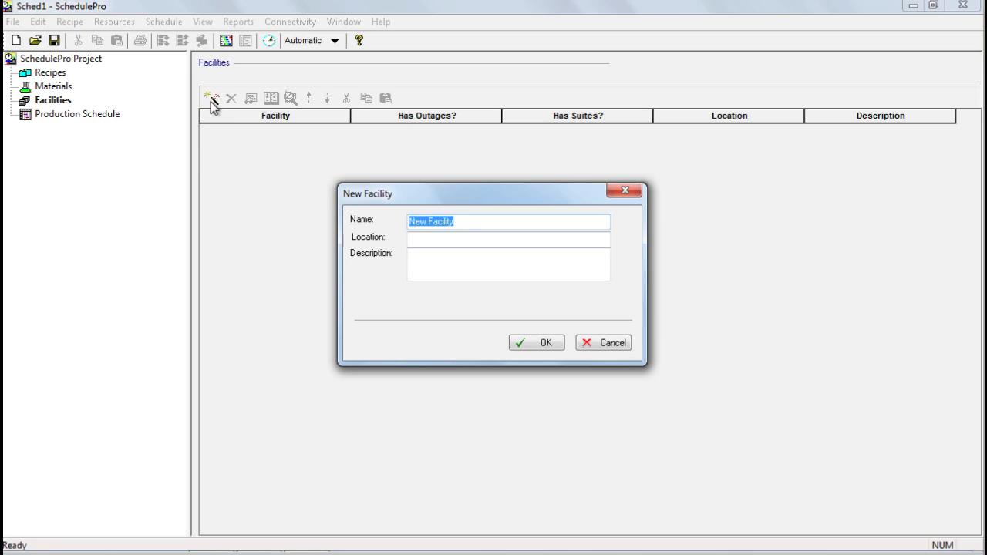
mouse_move(334, 145)
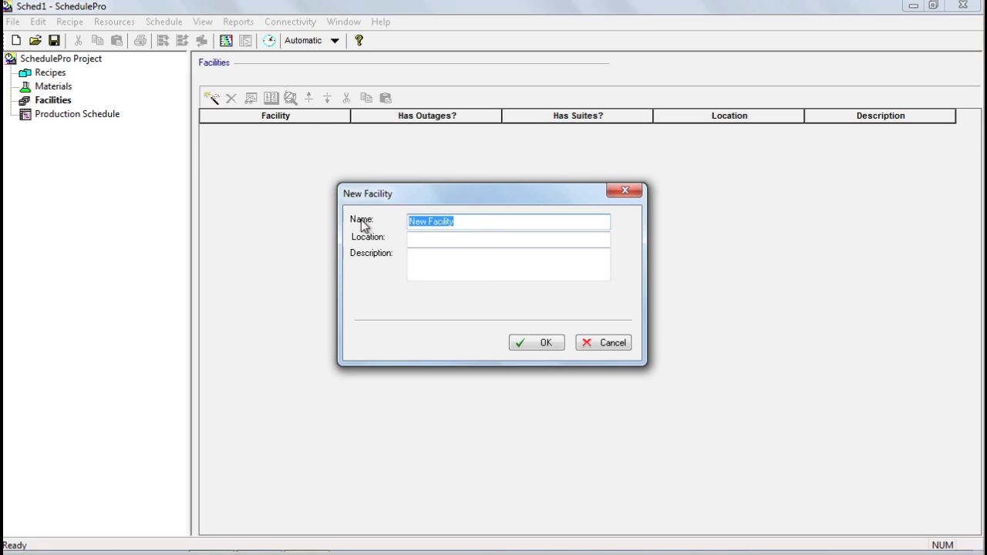
text(Medical S)
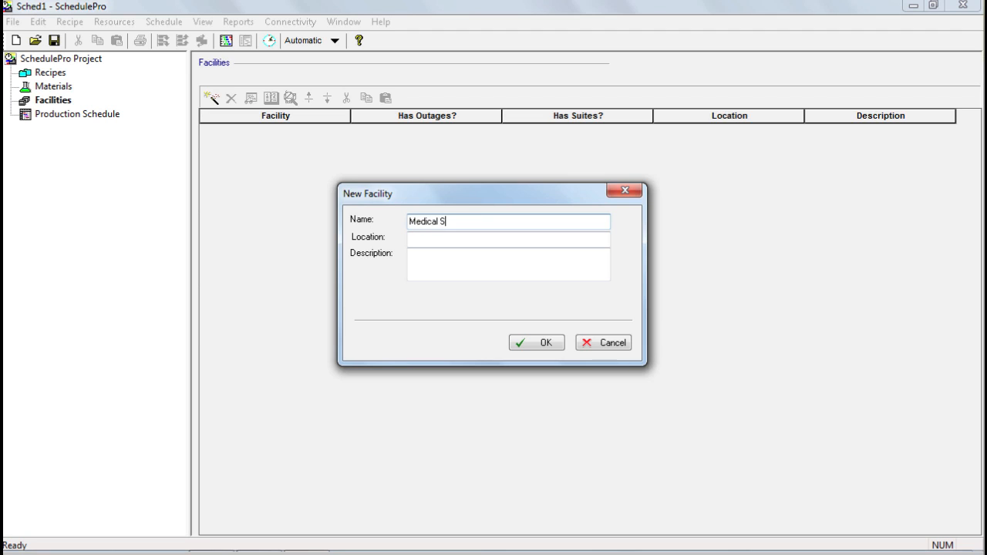
text(olutions)
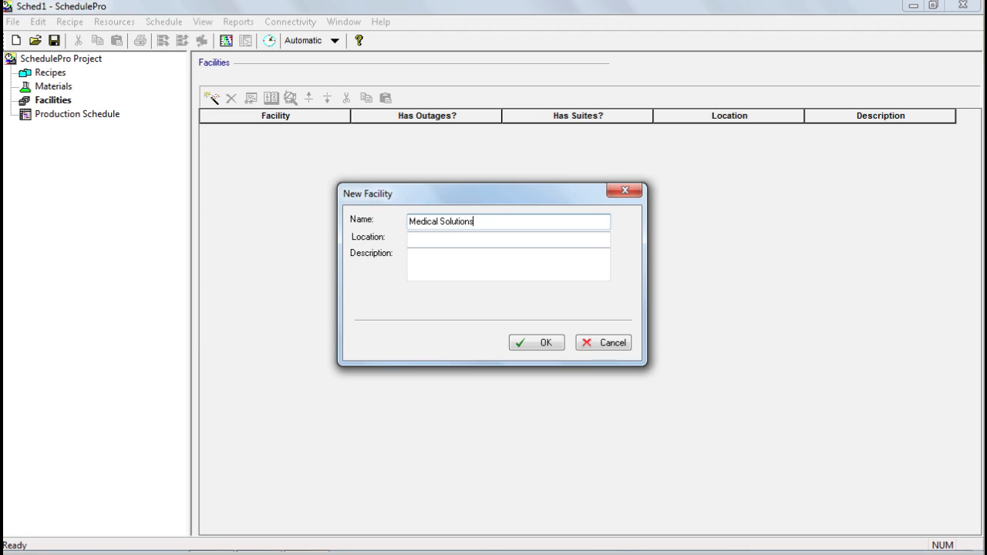
text(Plant)
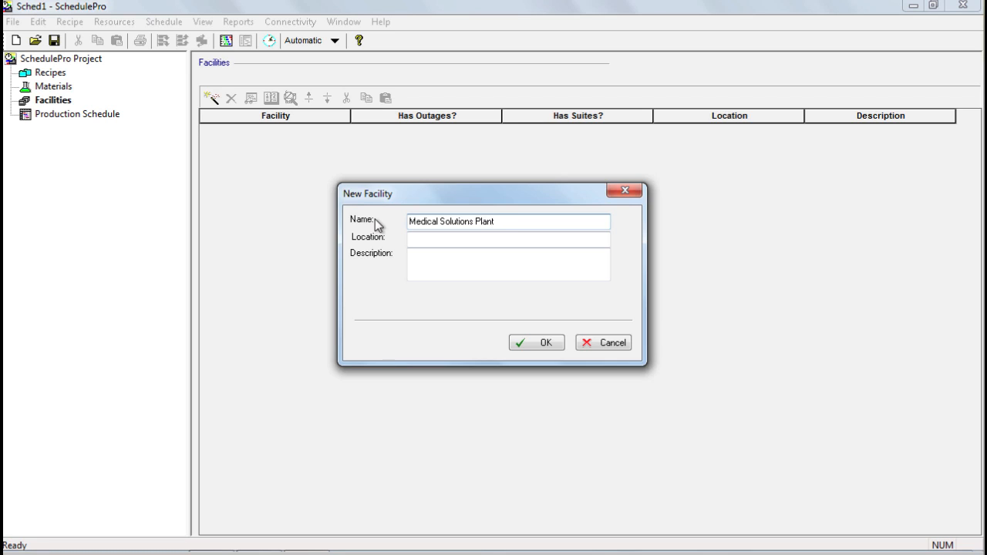
click(509, 222)
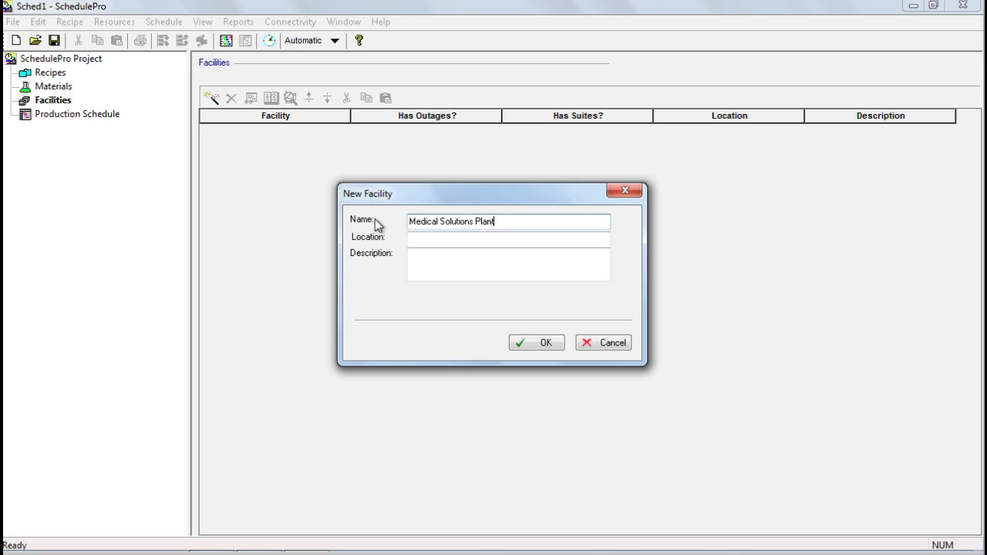
click(536, 342)
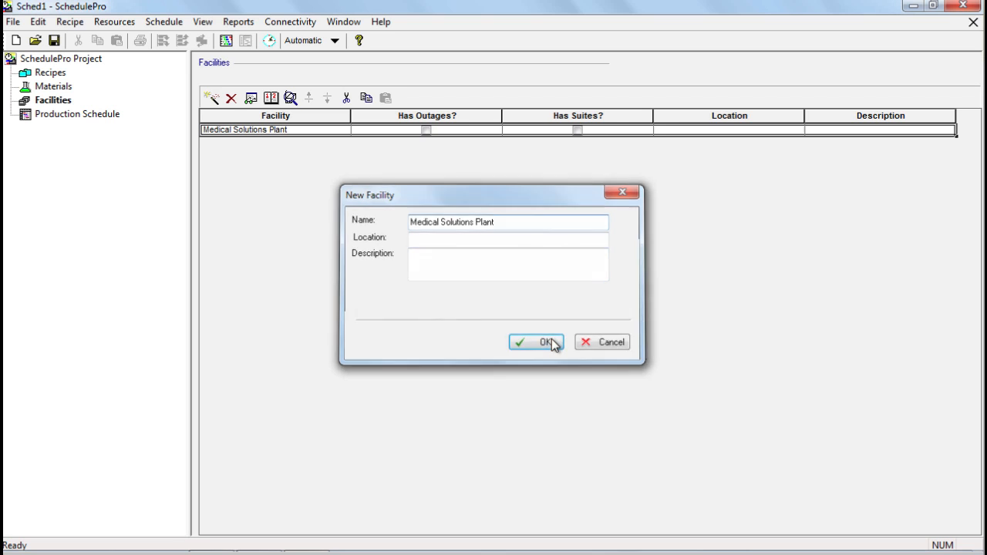
click(537, 342)
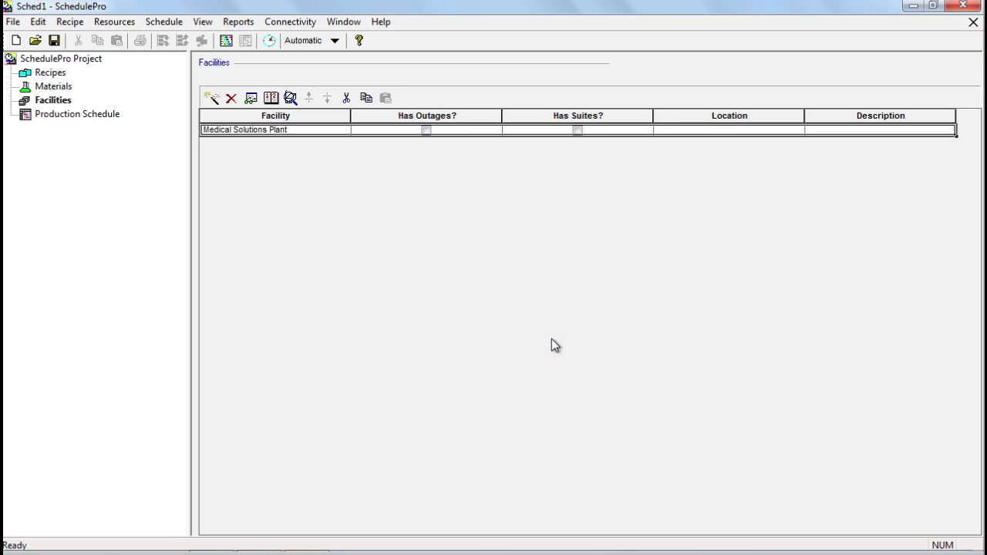
mouse_move(323, 139)
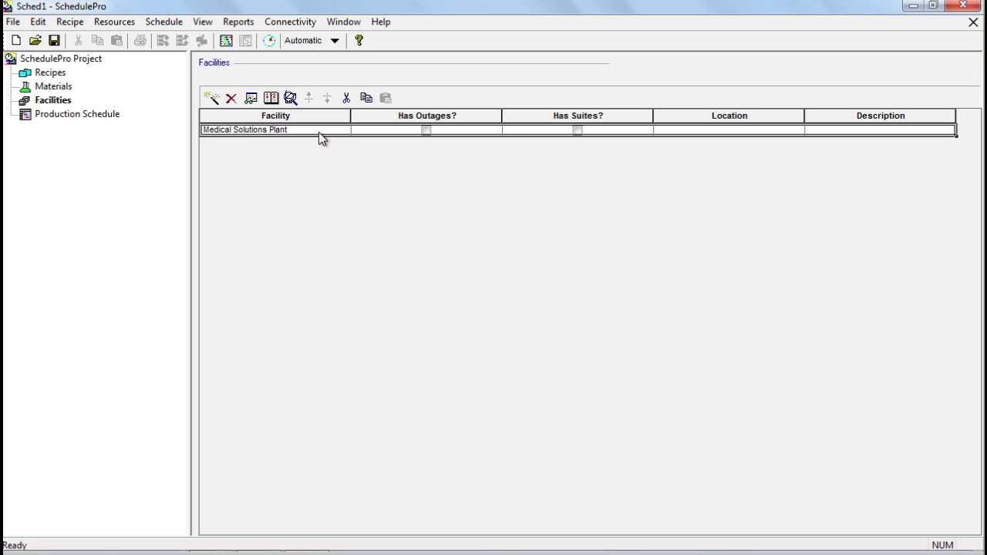
mouse_move(283, 135)
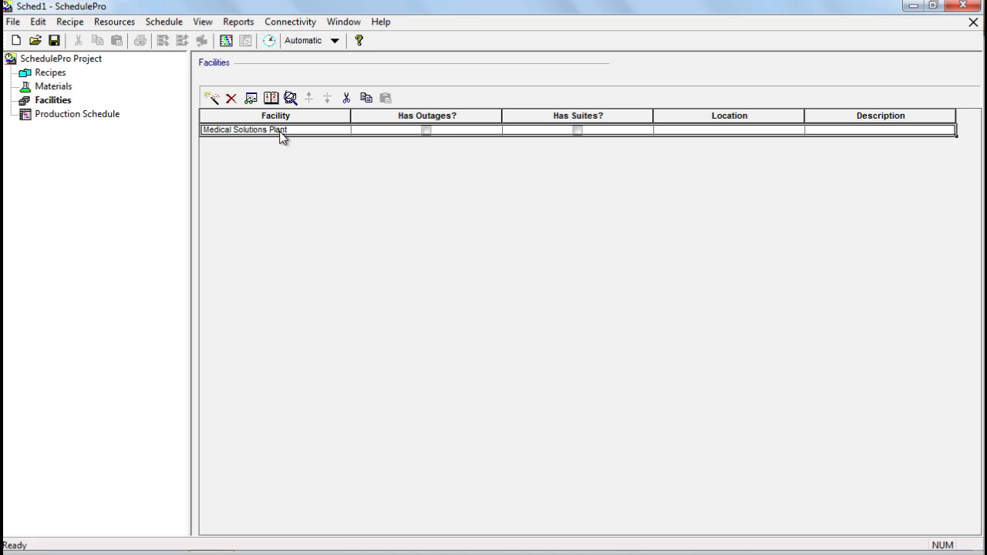
Step: Expand the project tree down to Medical Solutions Plant's equipment list
click(52, 101)
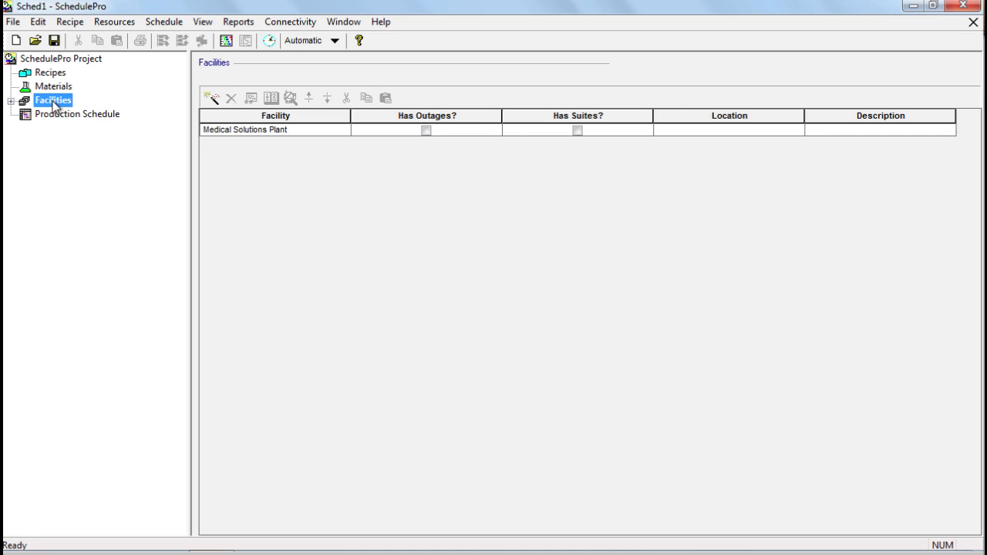
click(10, 101)
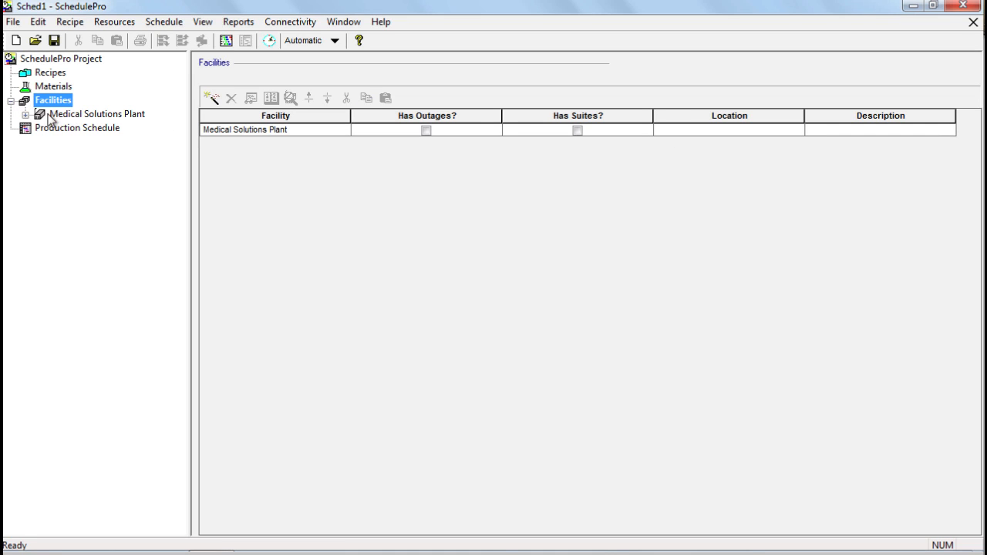
click(98, 114)
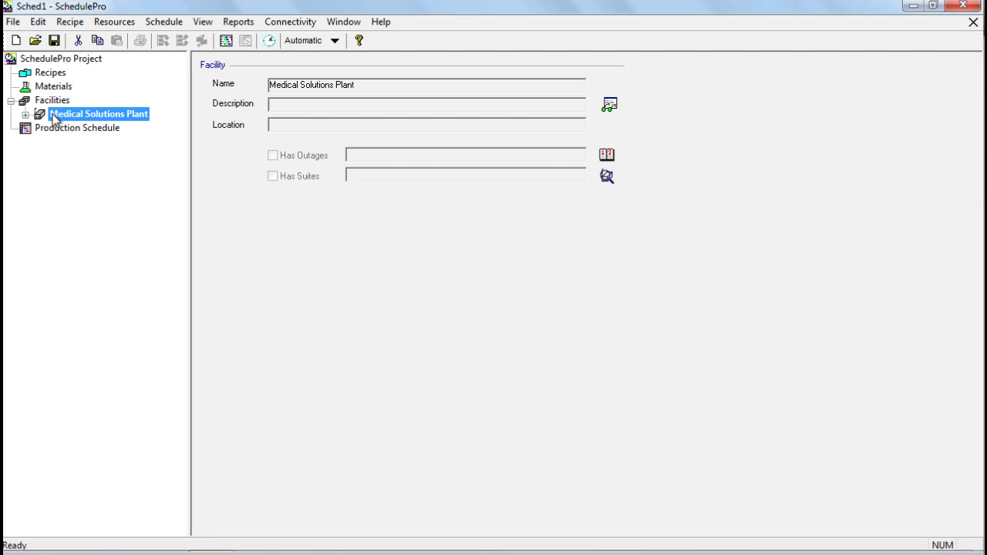
click(25, 114)
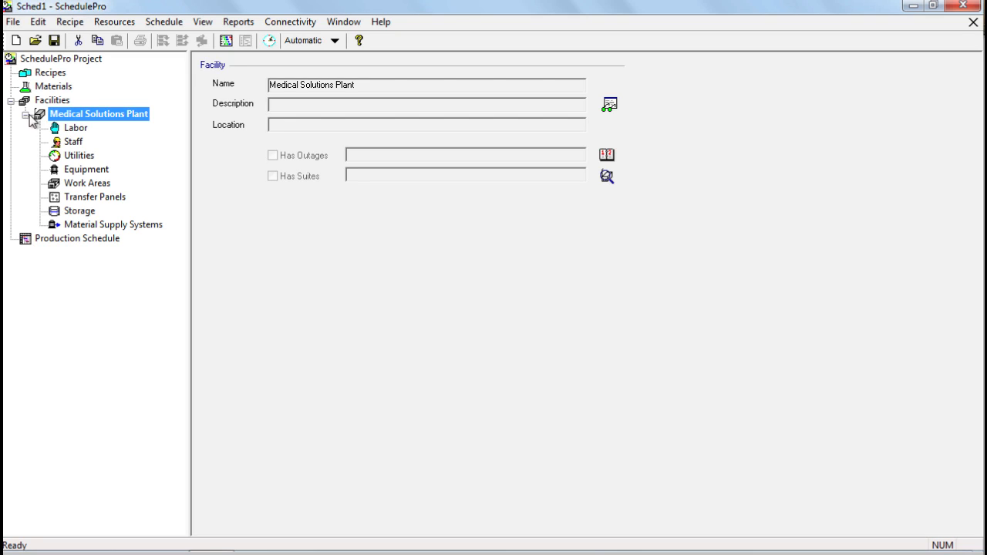
click(86, 168)
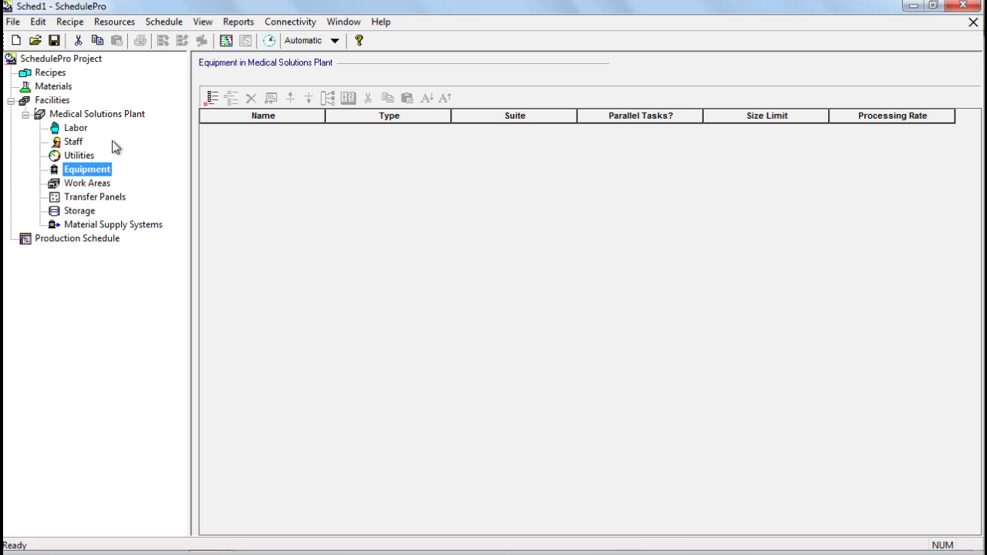
Step: Add equipment MT-1 of type Blending Tank to the plant
click(213, 99)
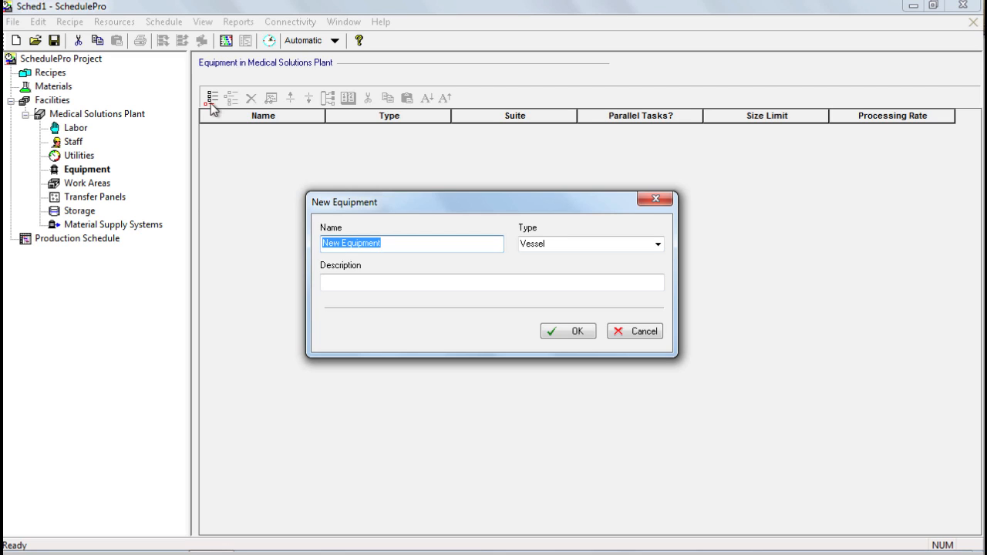
text(MT-1)
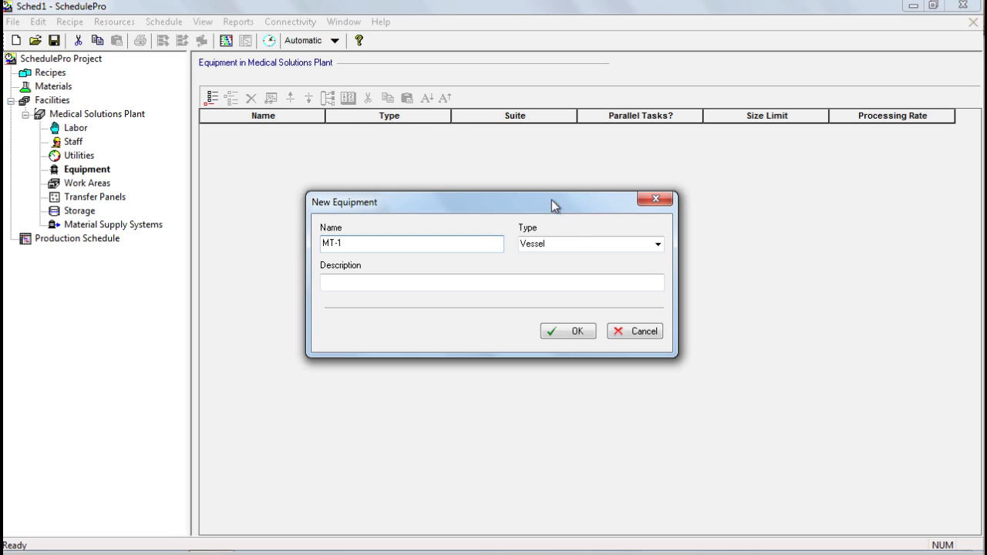
click(586, 244)
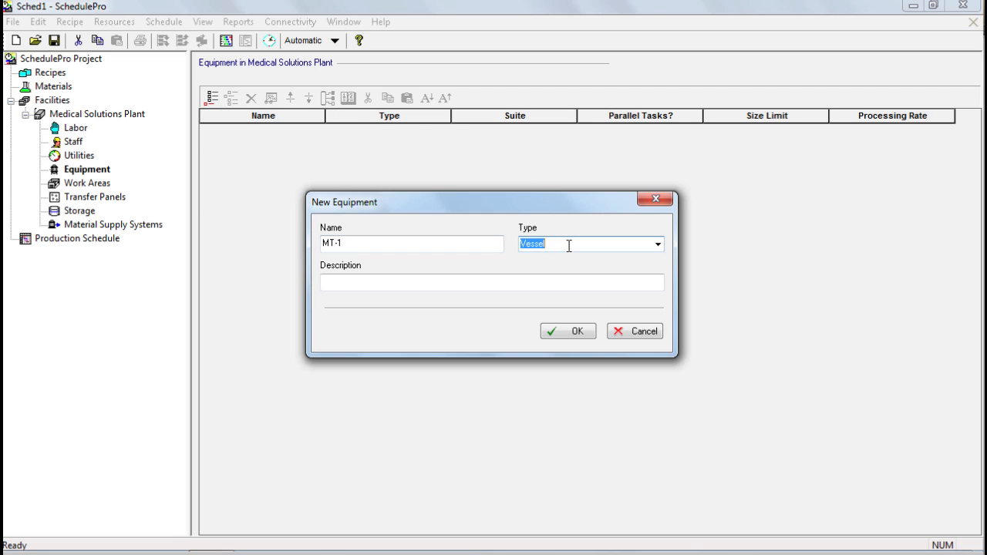
text(Blending Tank)
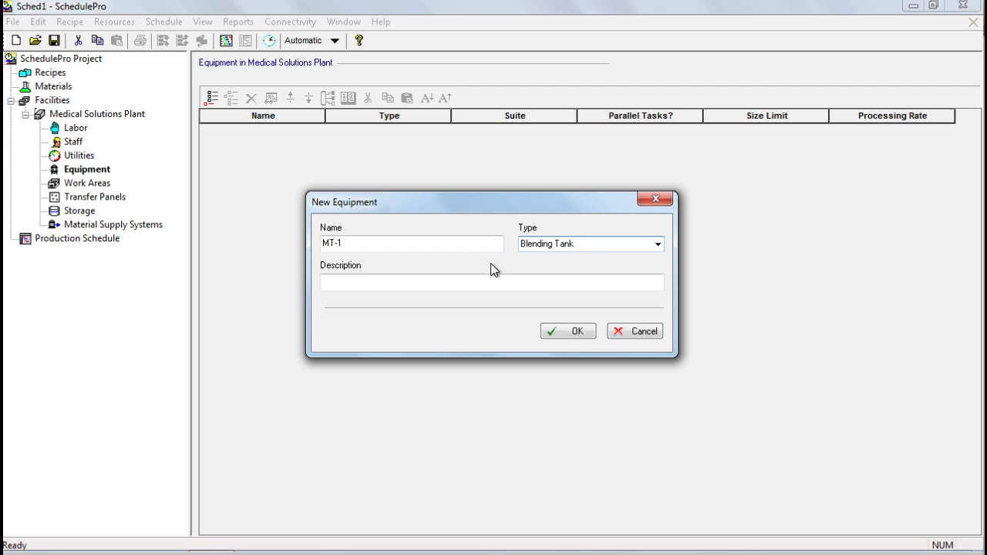
click(492, 282)
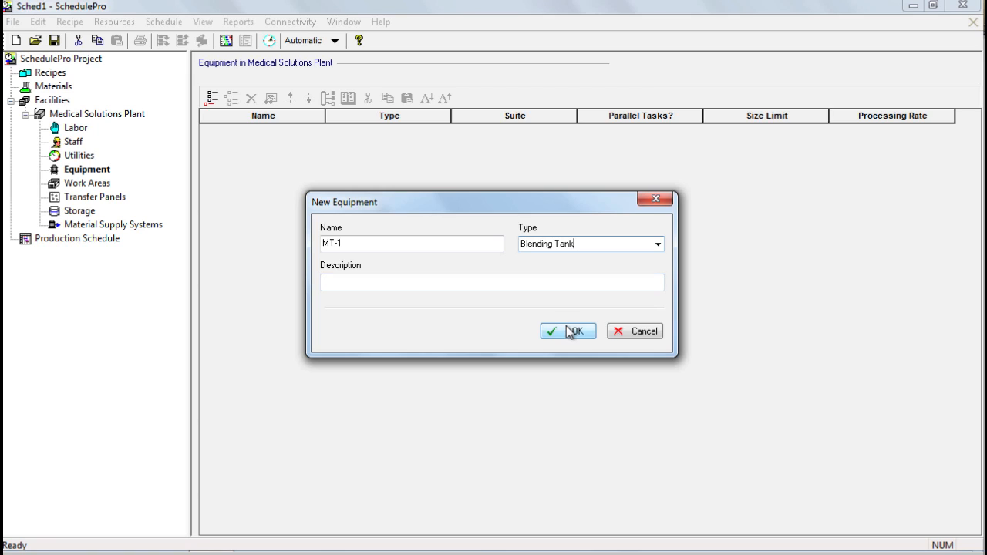
click(567, 330)
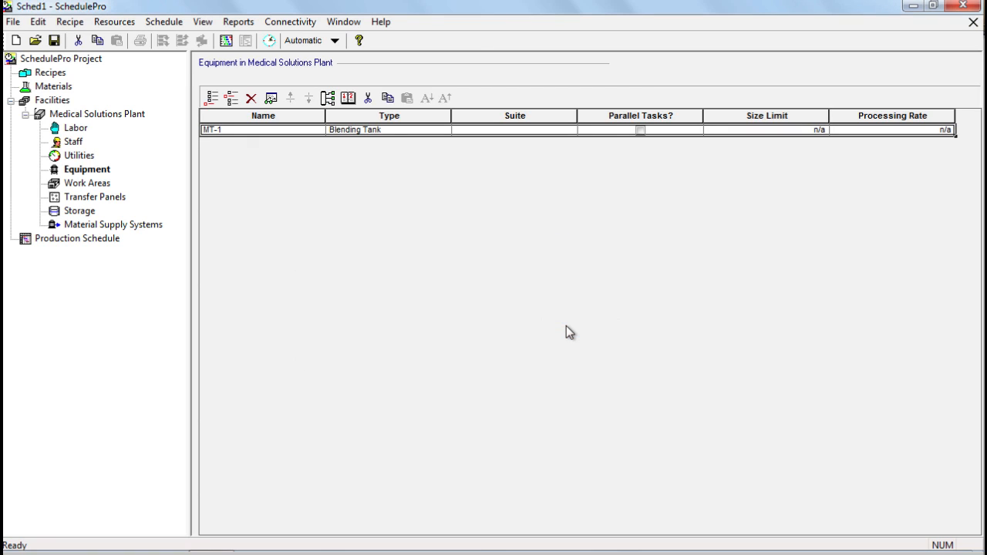
mouse_move(285, 139)
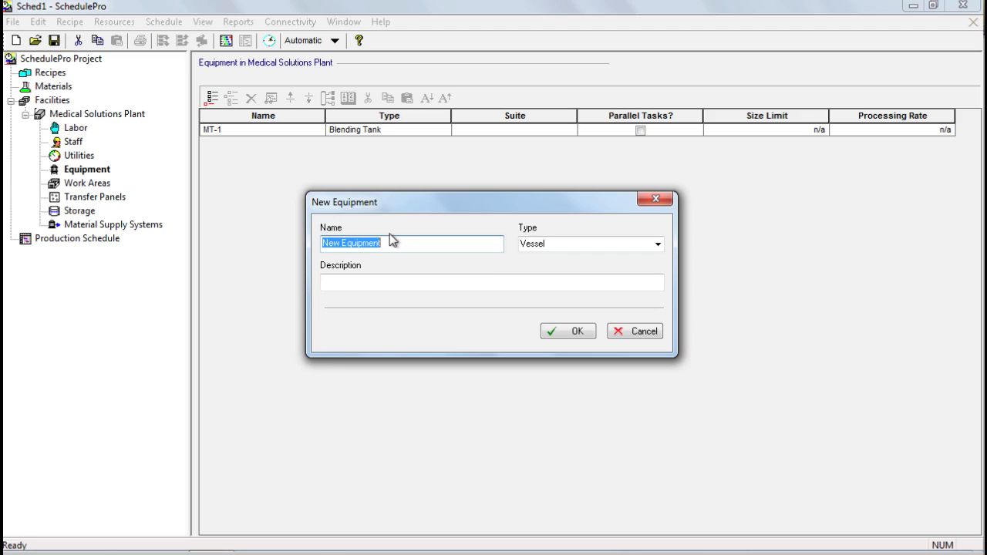
Step: Add ST-101 as Receiver Tank, Filler-1 as Filler and CIP-Skid-1 as CIP Skid
text(ST-101)
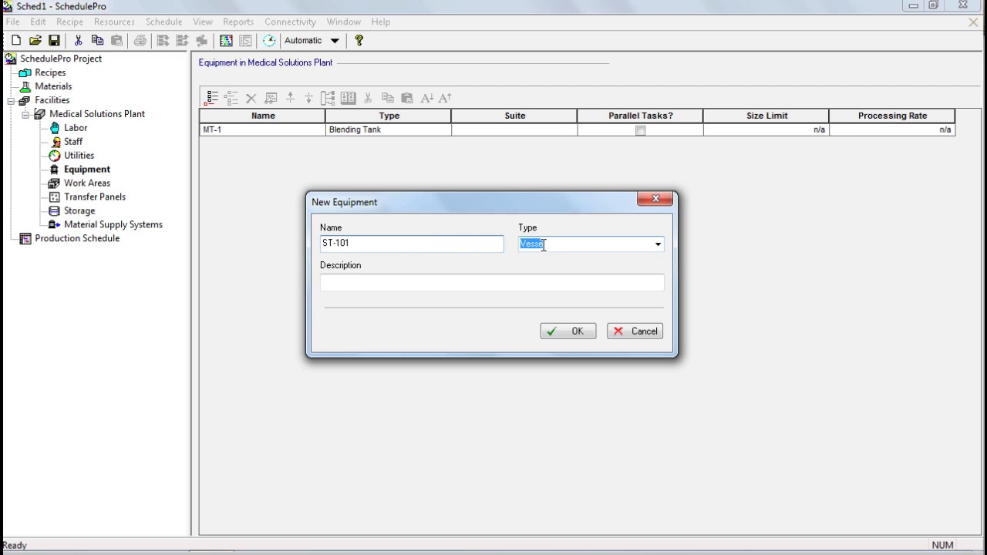
text(Receiver Tank)
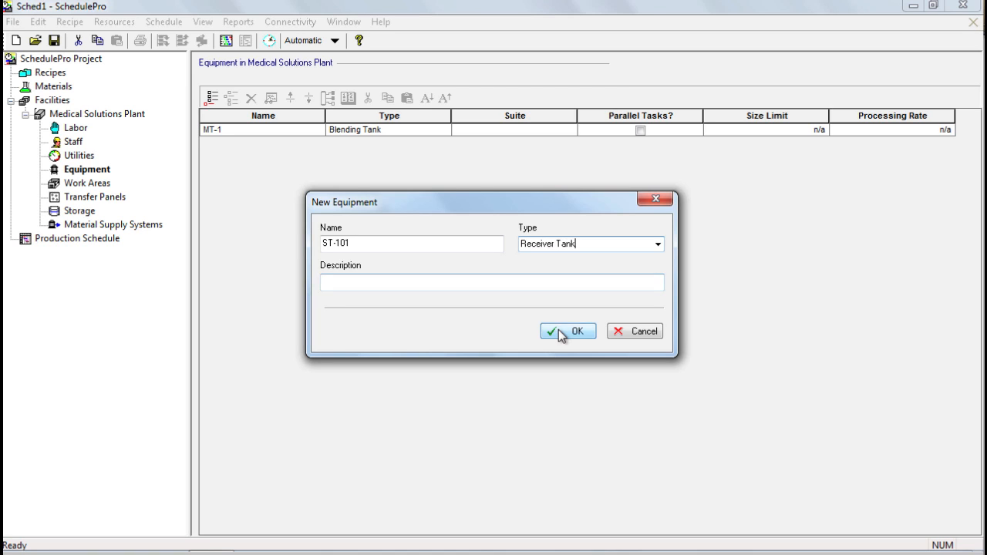
click(568, 330)
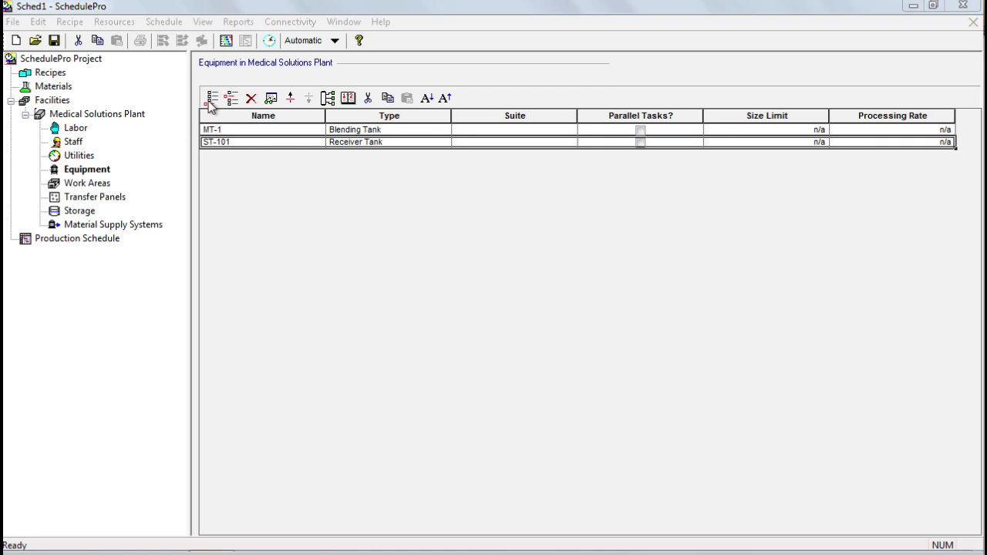
click(213, 99)
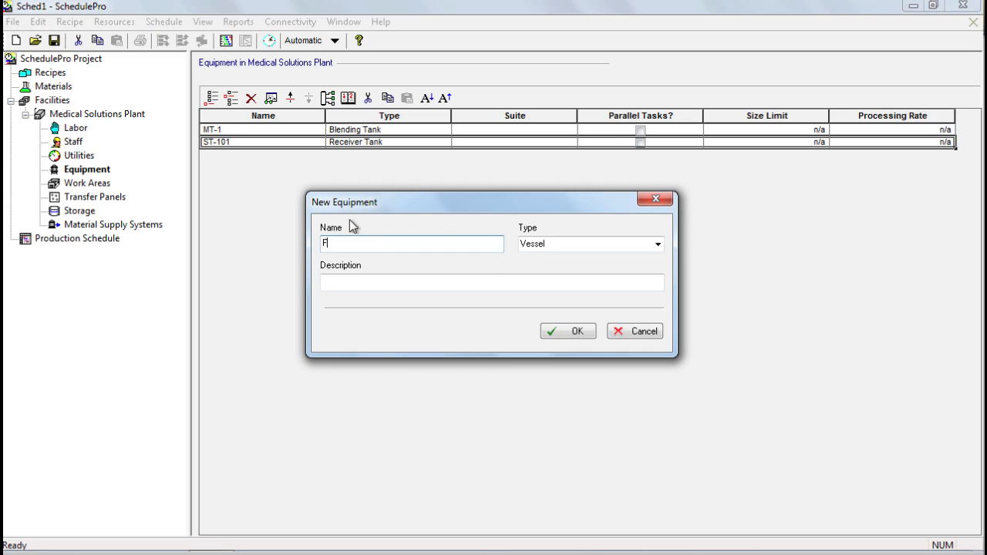
text(iller-1)
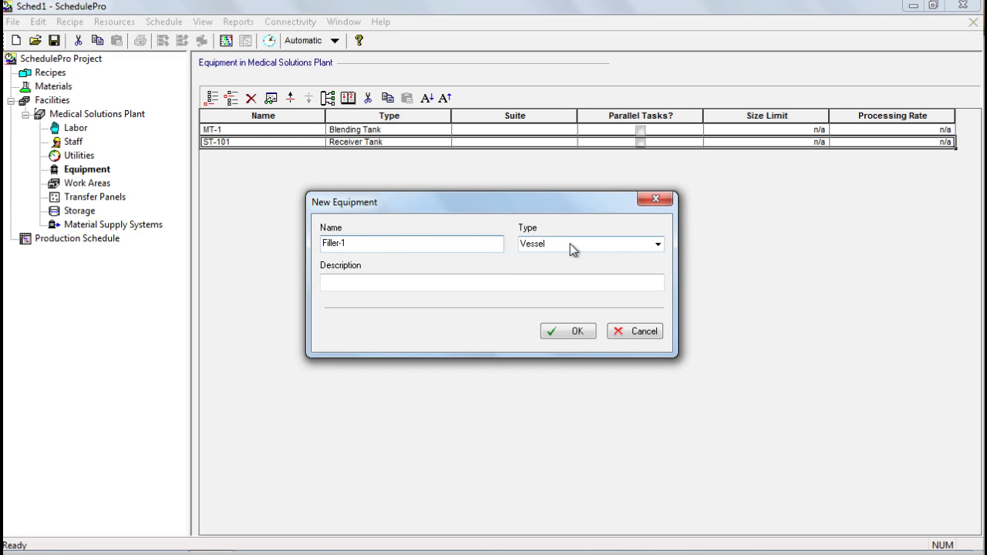
text(Filler)
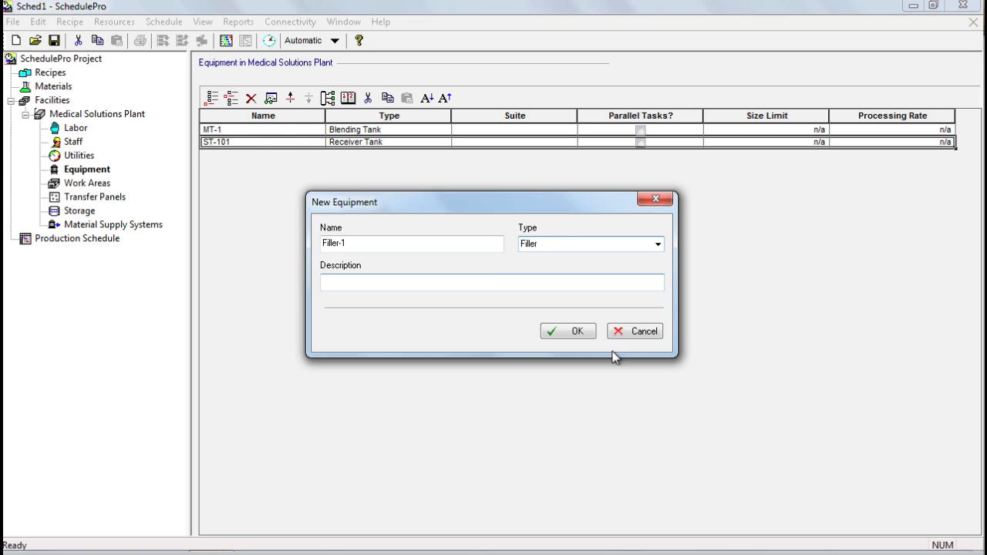
click(567, 330)
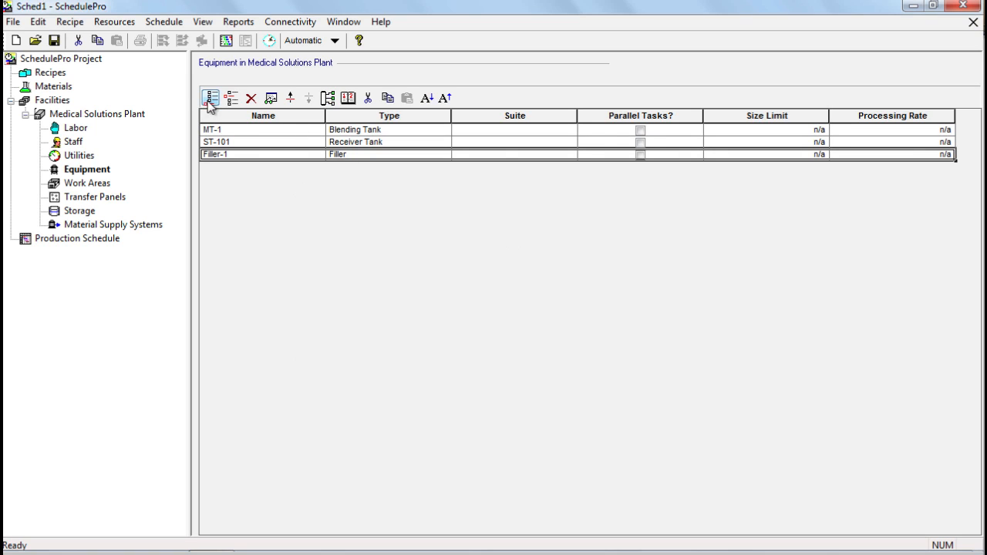
click(210, 98)
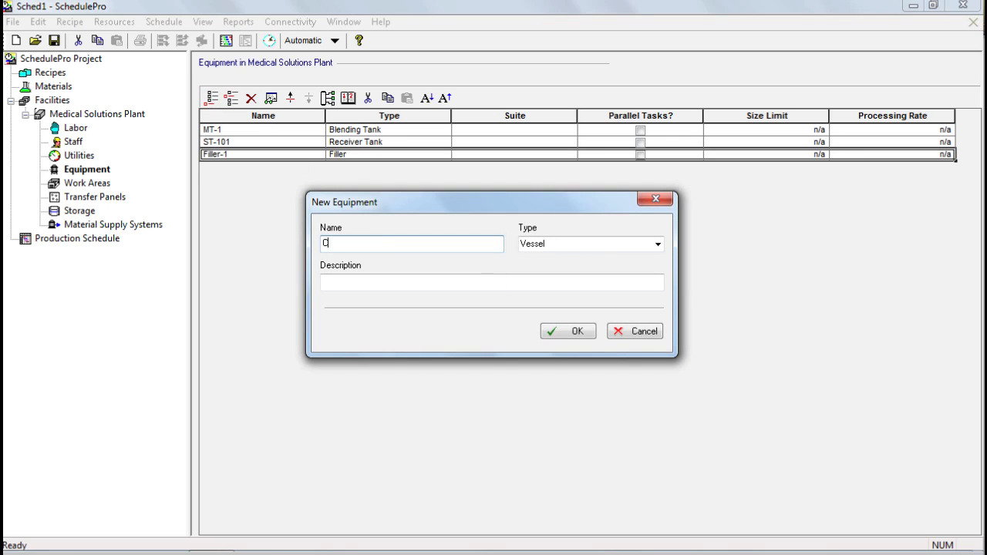
text(IP-)
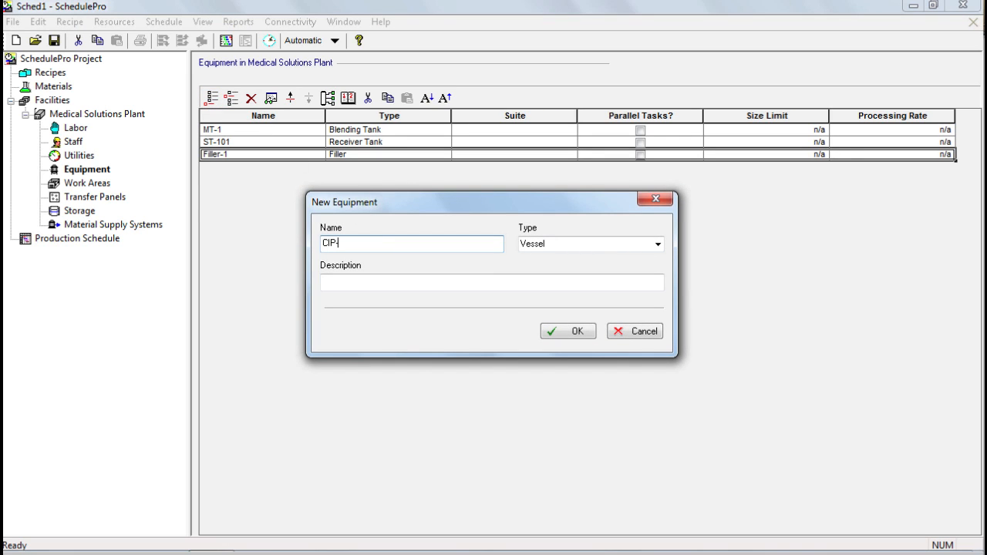
text(Skid-1)
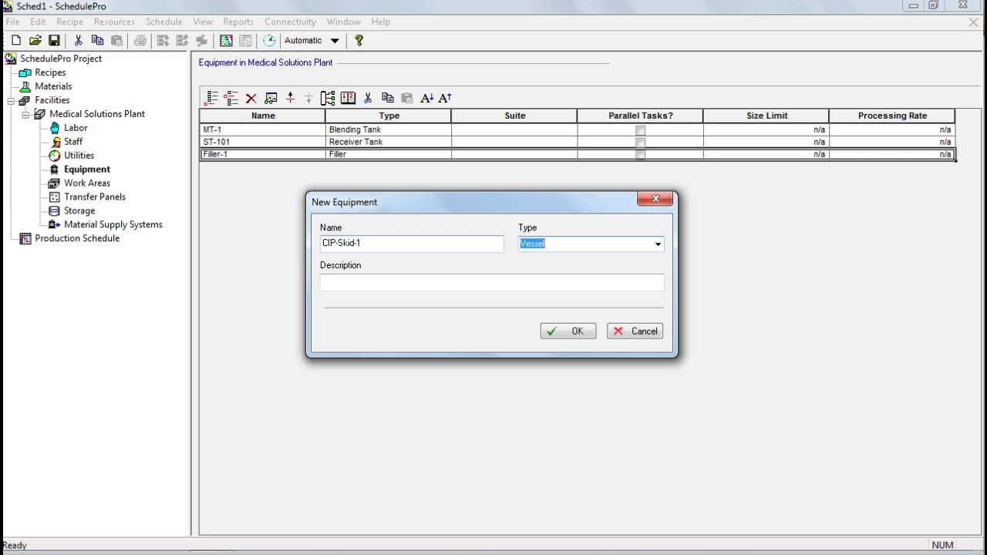
text(C)
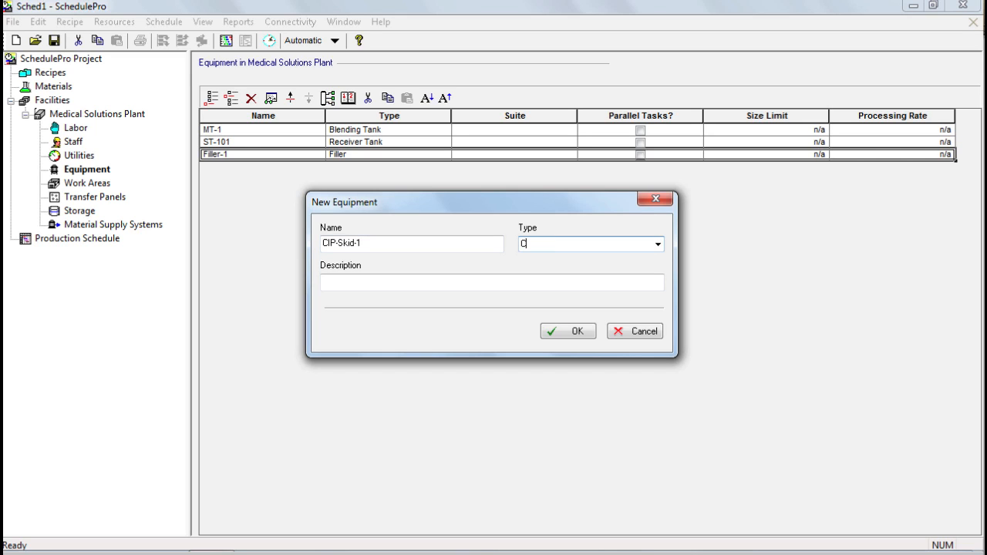
text(IP Skid)
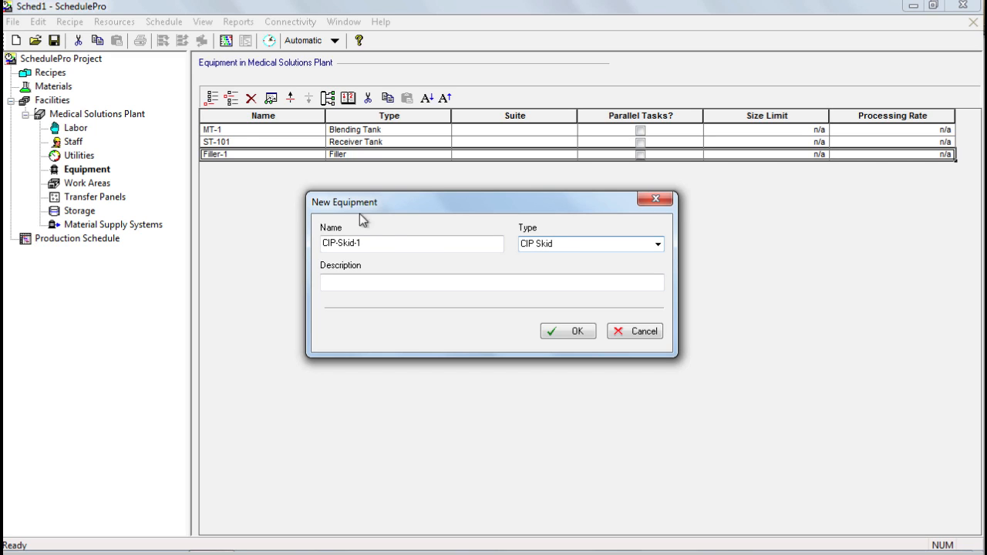
click(567, 330)
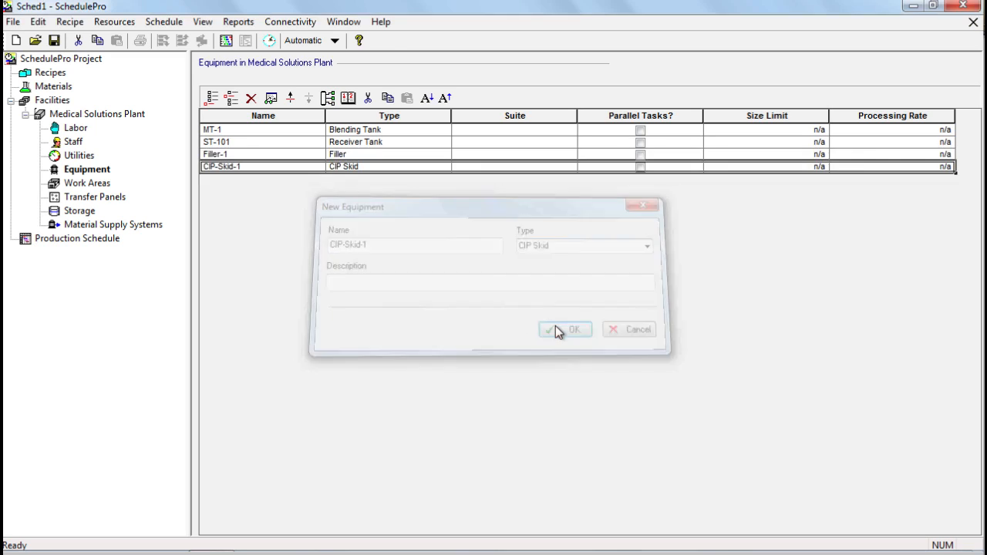
click(565, 330)
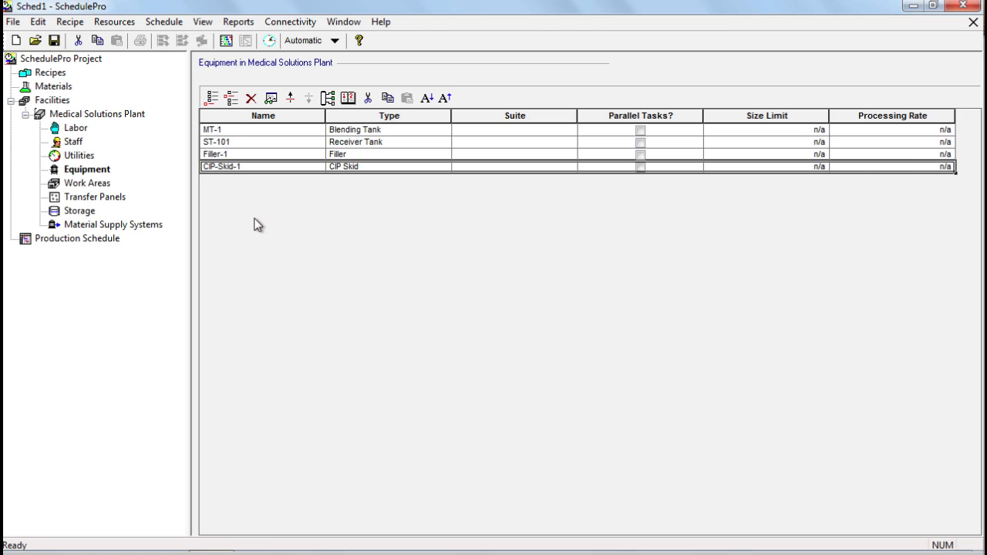
Step: Inspect MT-1's equipment properties and close them without changes
click(263, 115)
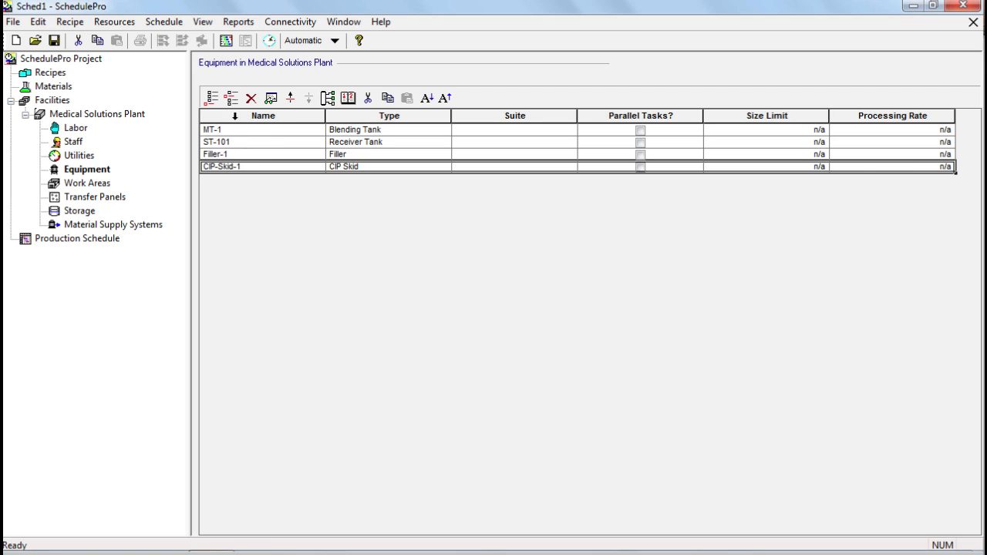
click(239, 129)
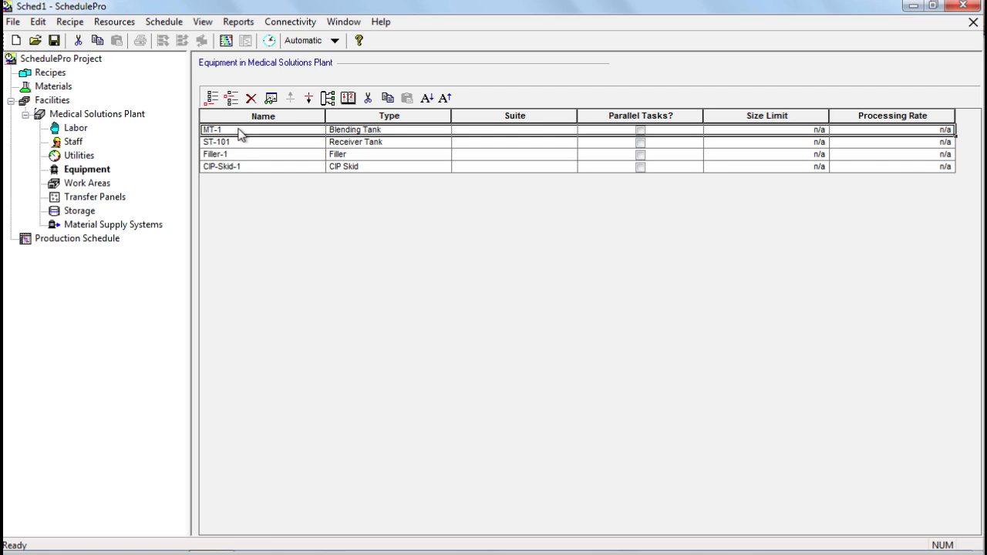
mouse_move(269, 108)
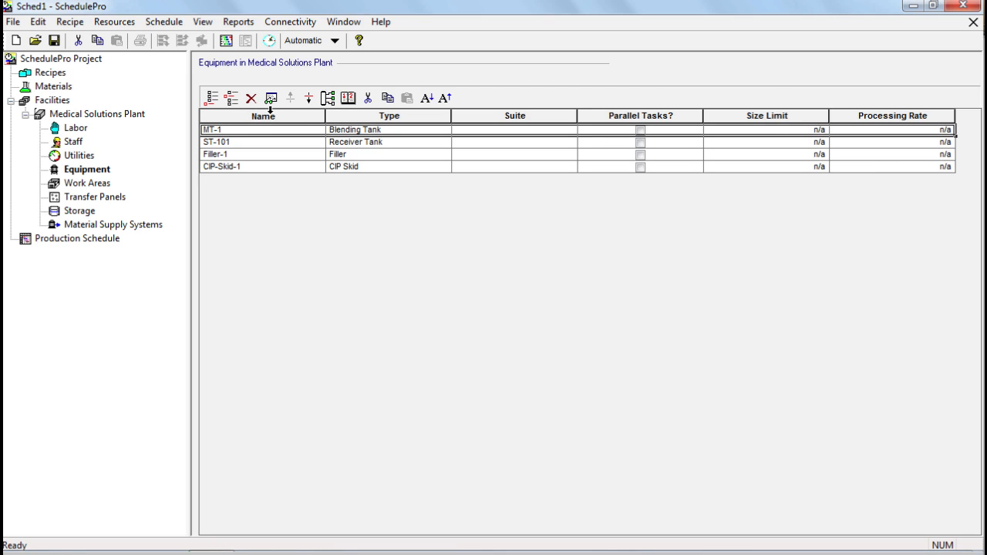
double_click(213, 129)
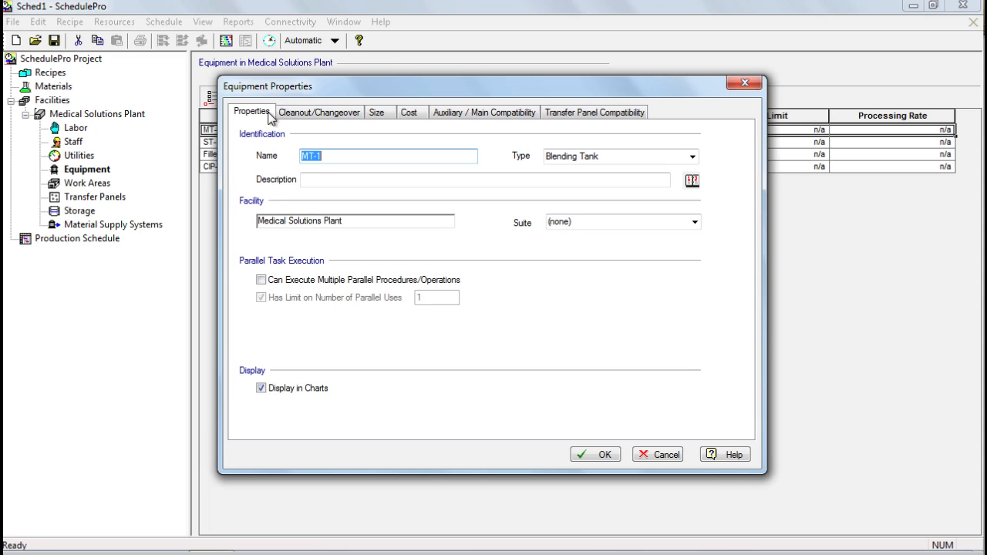
mouse_move(456, 207)
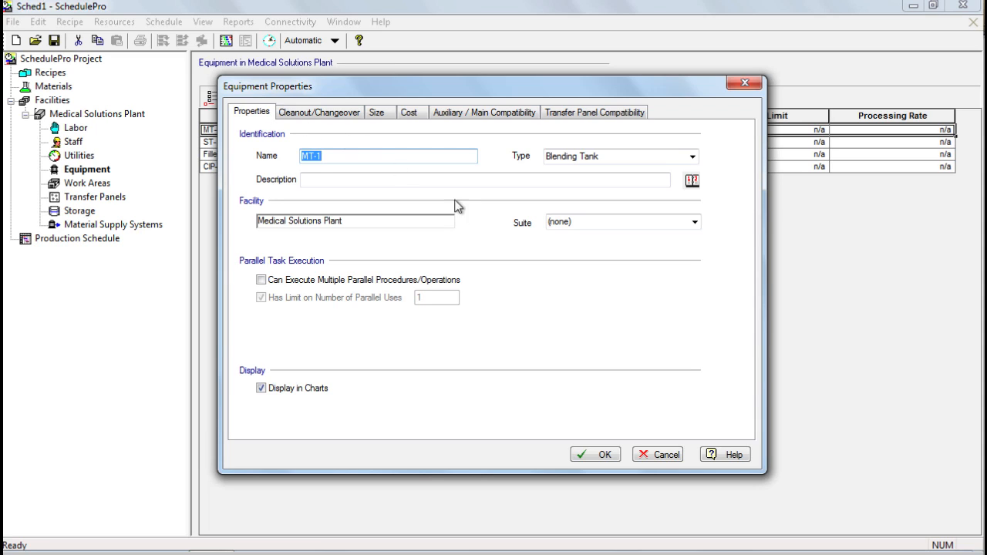
click(665, 453)
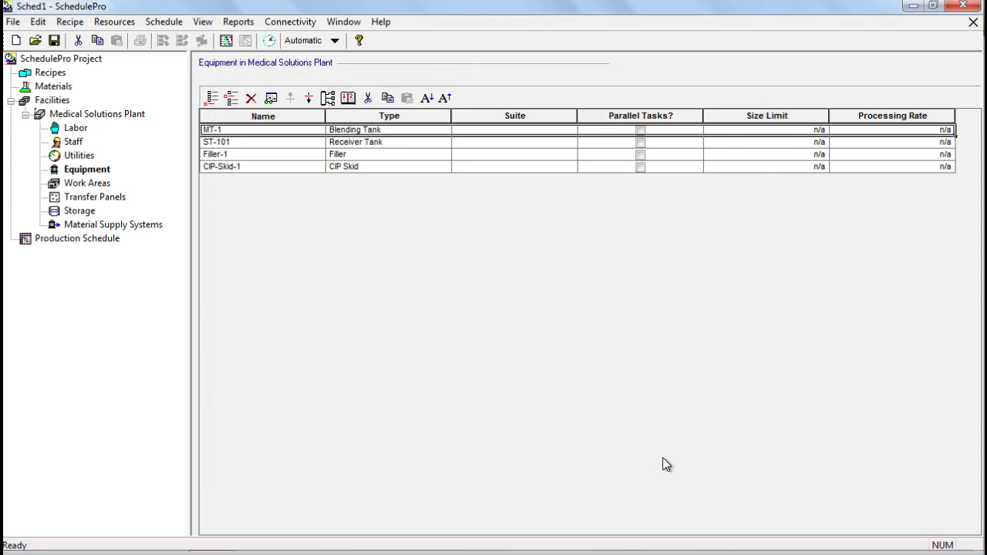
mouse_move(652, 460)
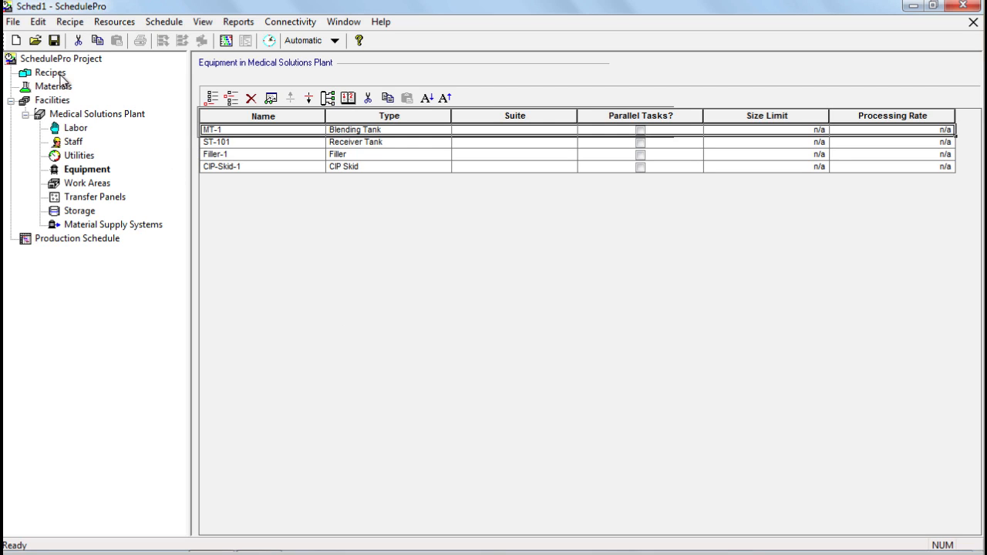
Step: Create a new batch recipe named 1L-Bag-Recipe
click(50, 72)
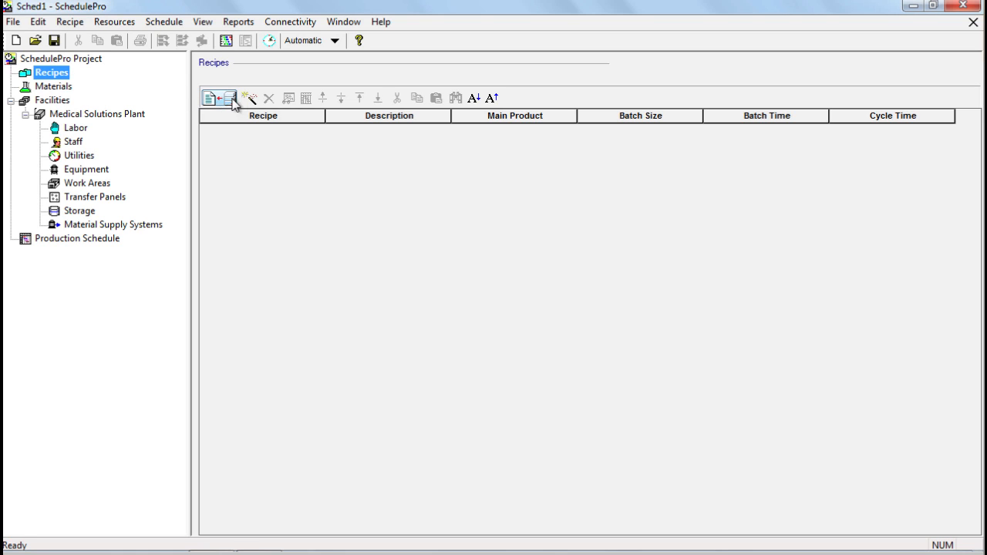
click(210, 98)
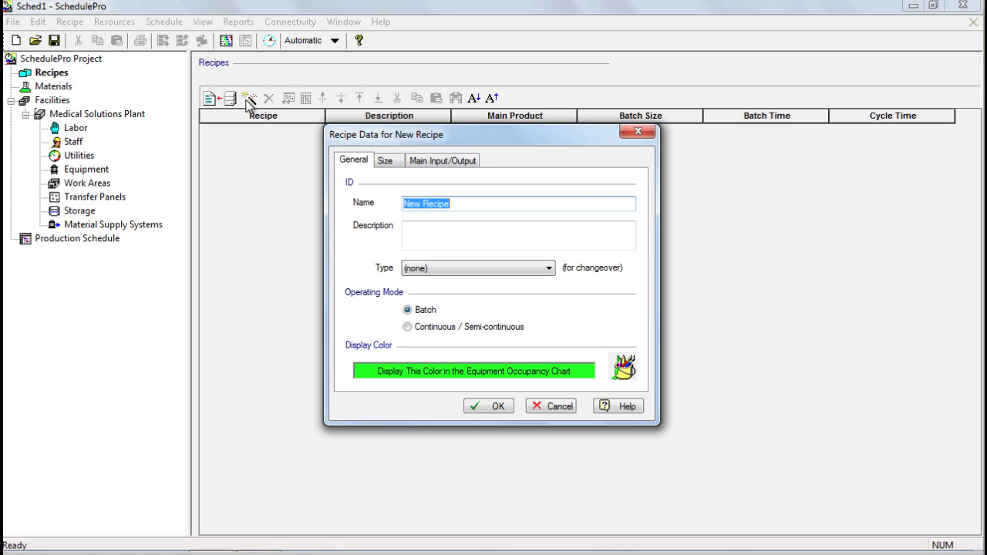
text(1L)
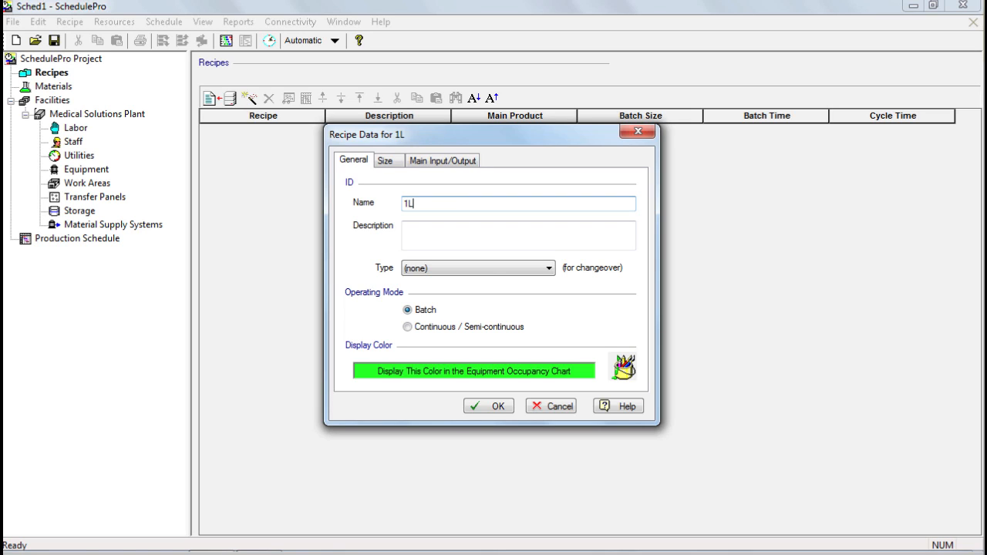
text(-Bag-)
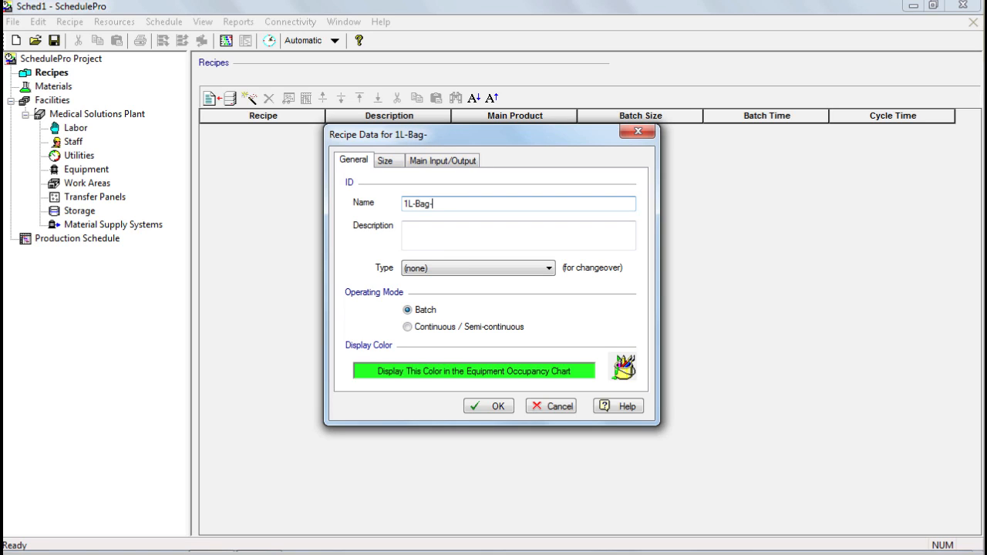
text(Recipe)
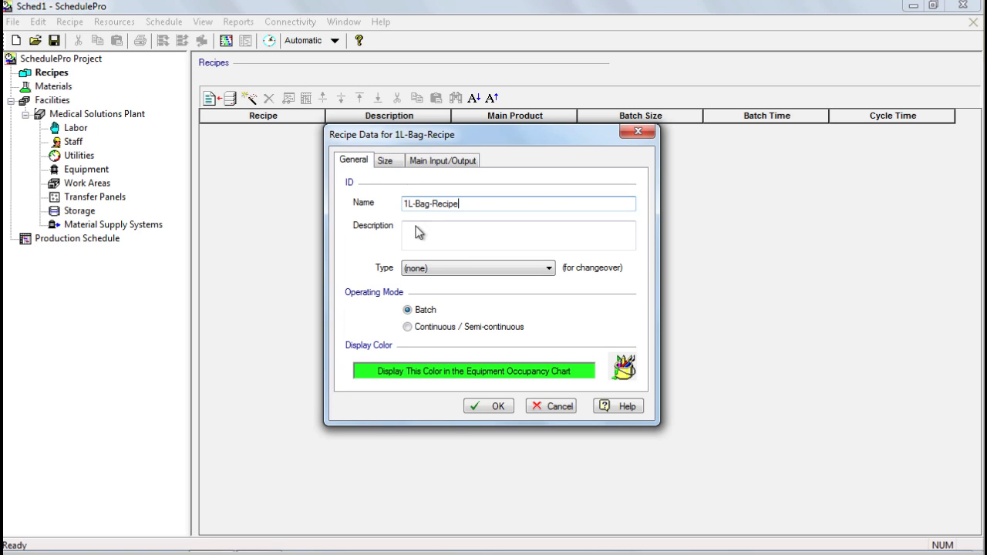
mouse_move(430, 262)
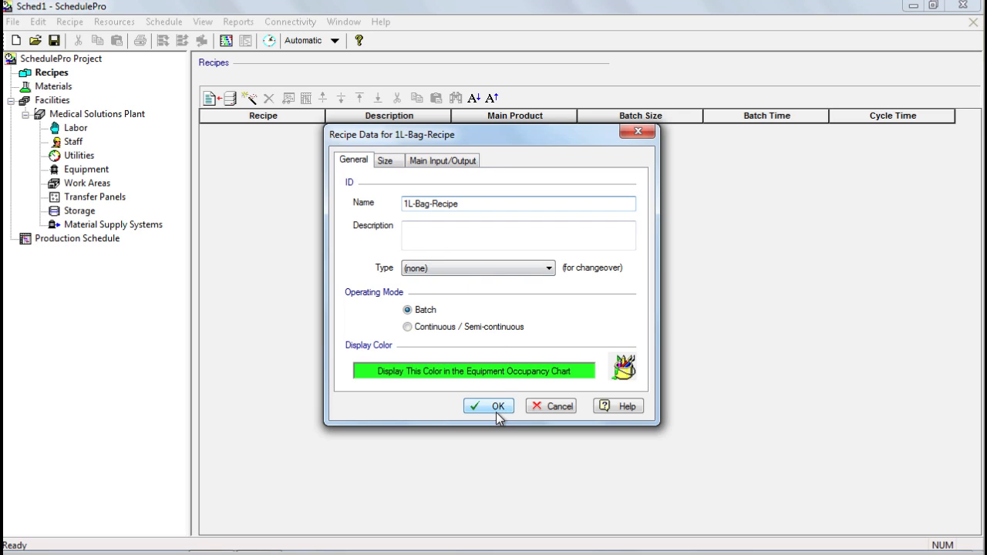
click(488, 407)
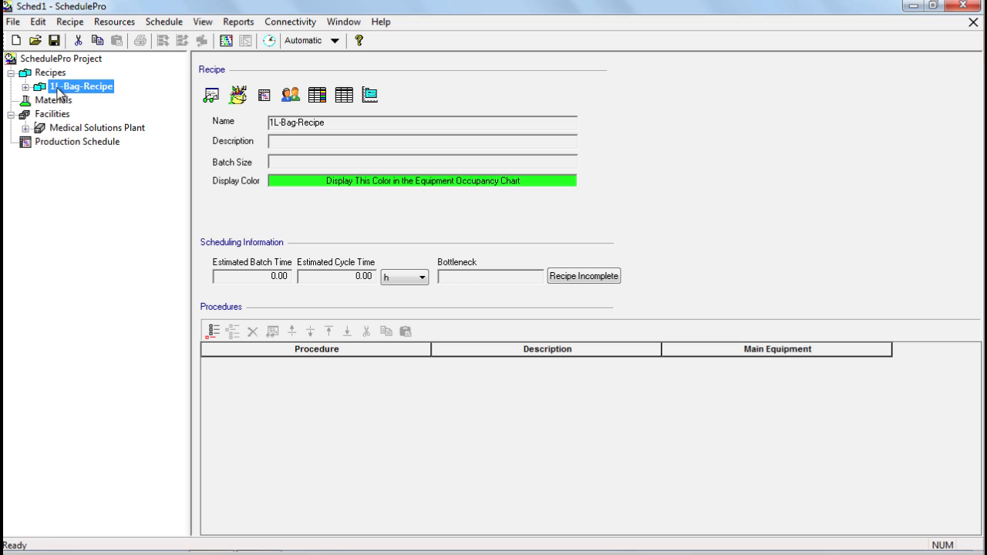
Step: Set 1L-Bag-Recipe's main product to Saline Solution with a volume-based batch size of 10000 L
click(53, 72)
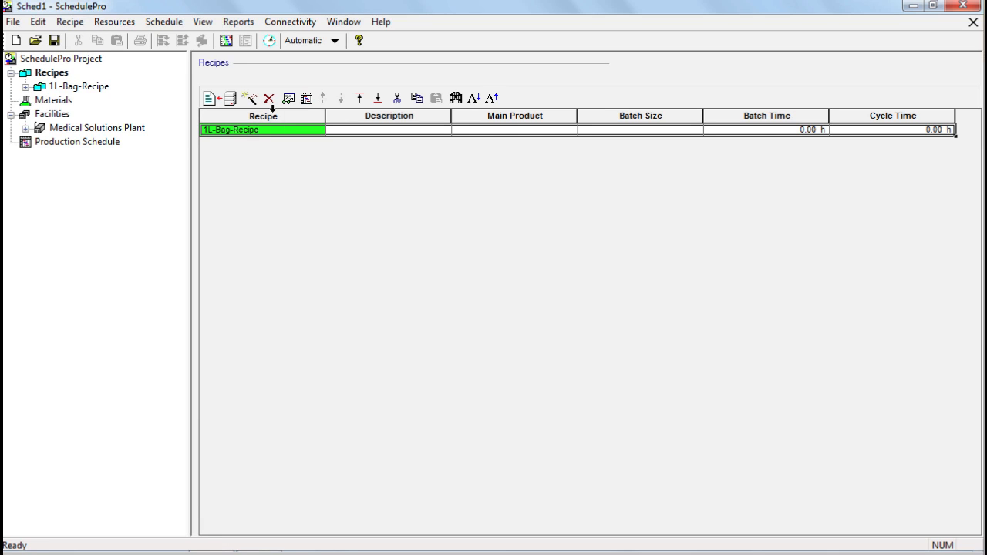
click(289, 98)
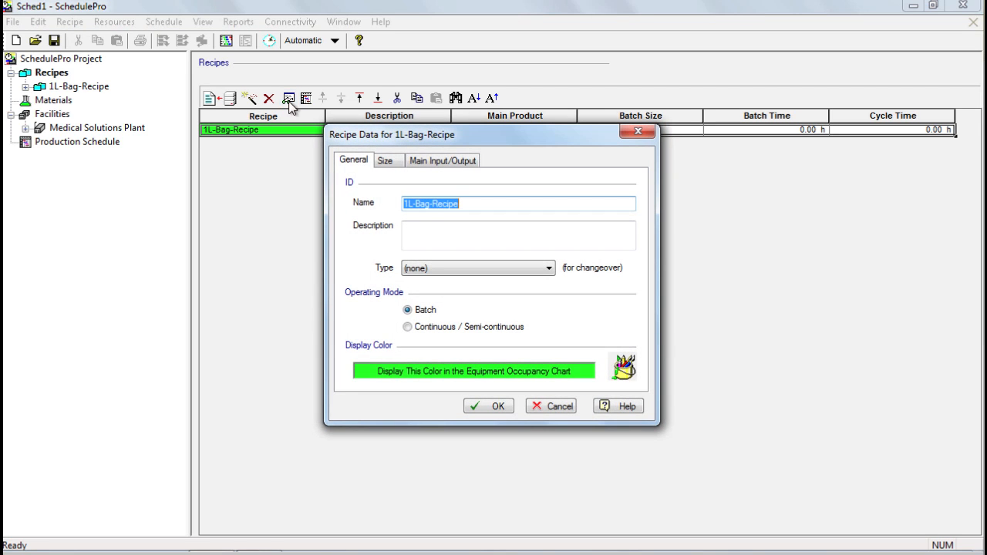
mouse_move(296, 139)
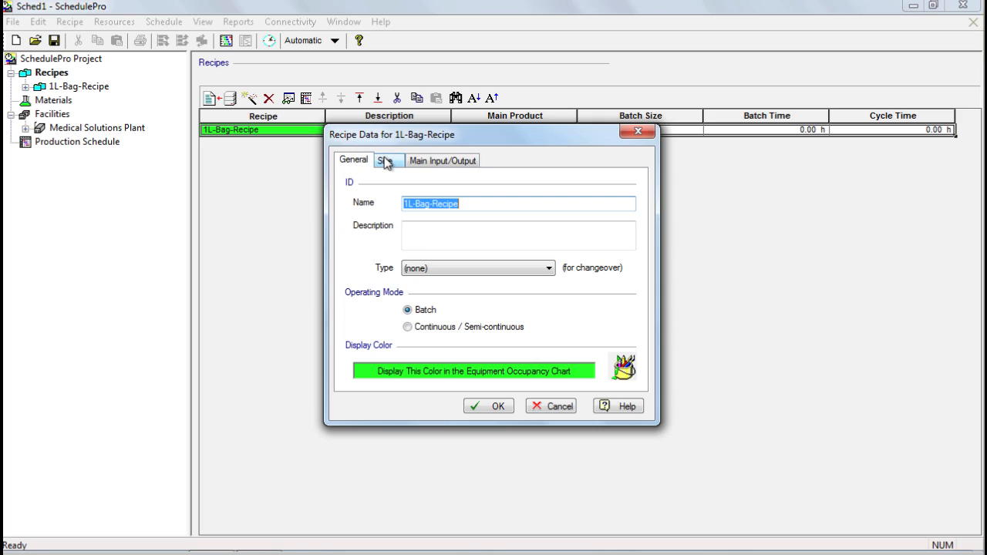
click(389, 160)
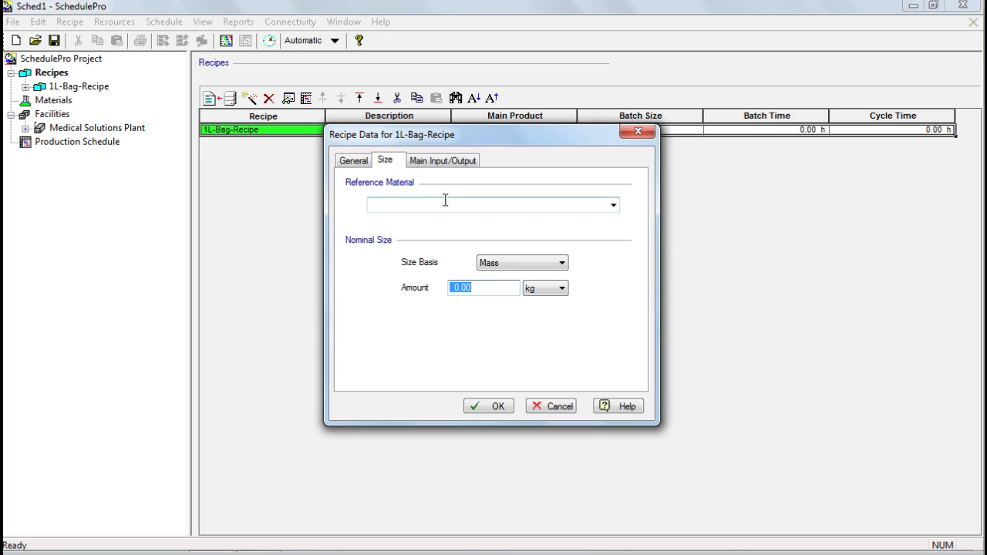
text(Sa)
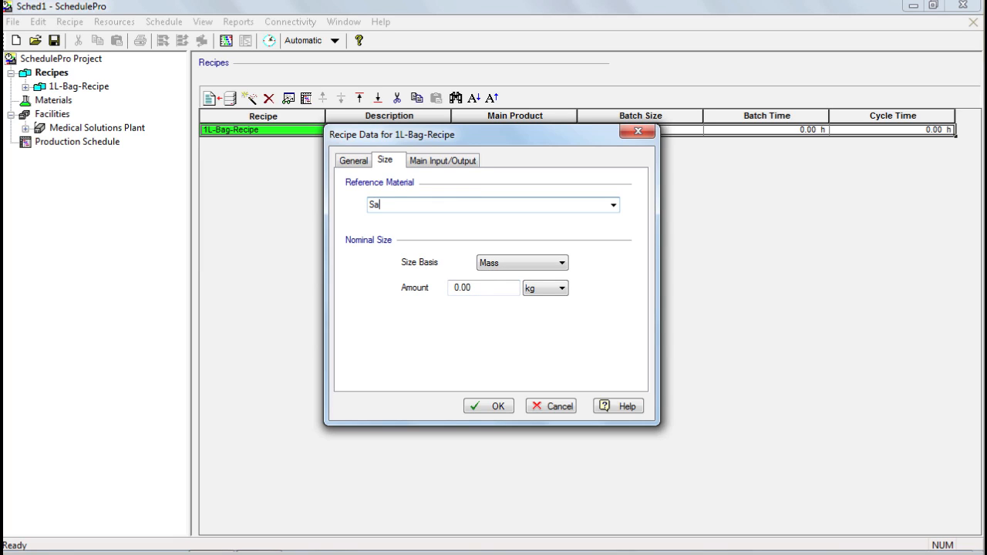
text(line Solution)
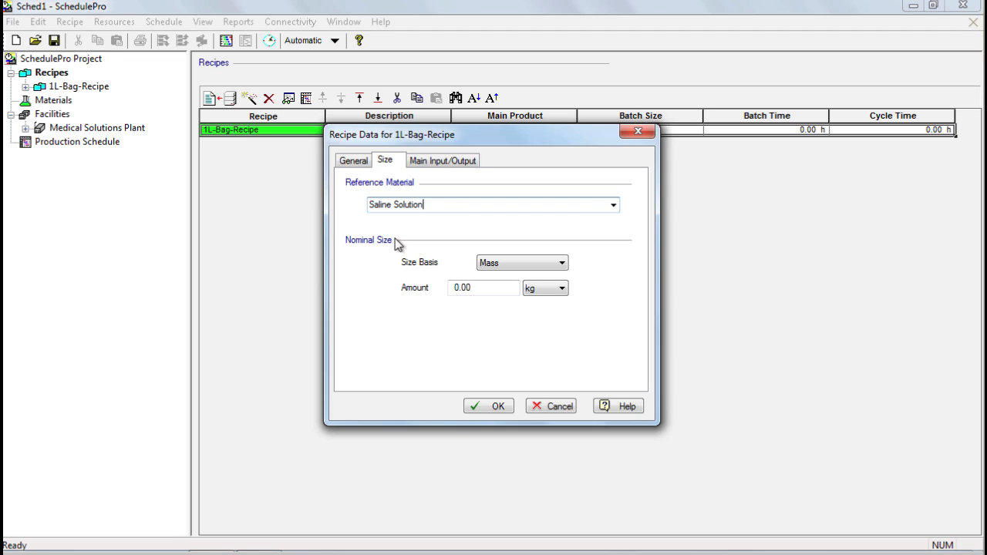
click(561, 262)
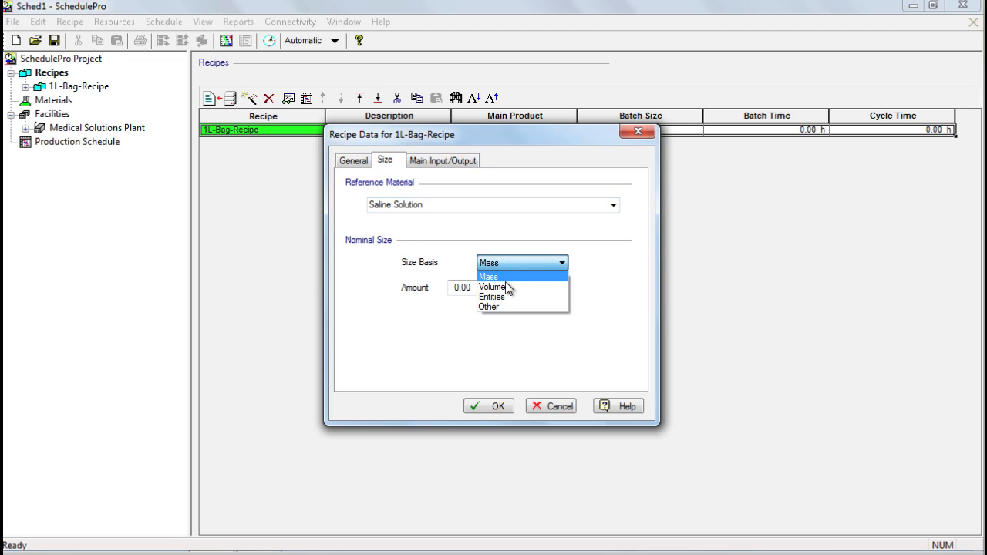
click(492, 287)
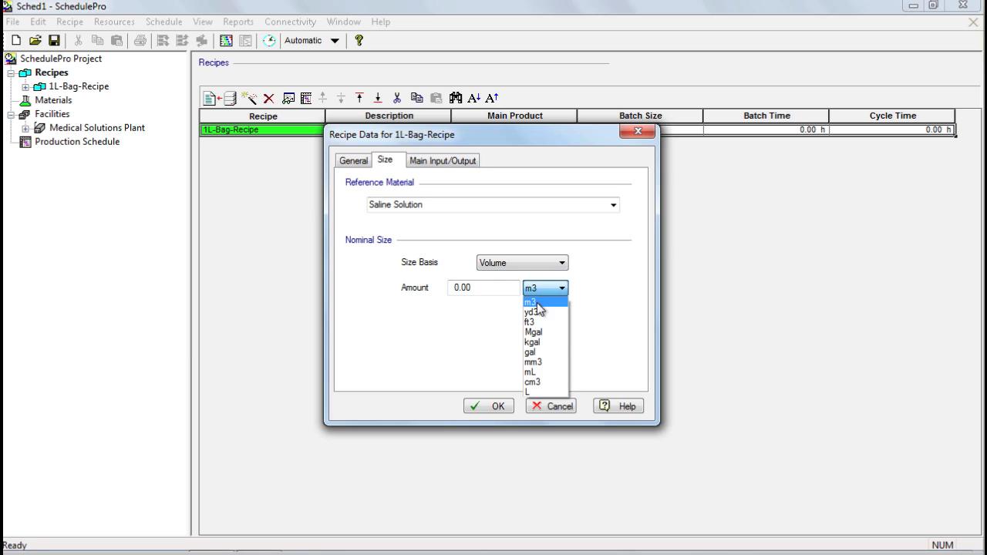
click(527, 392)
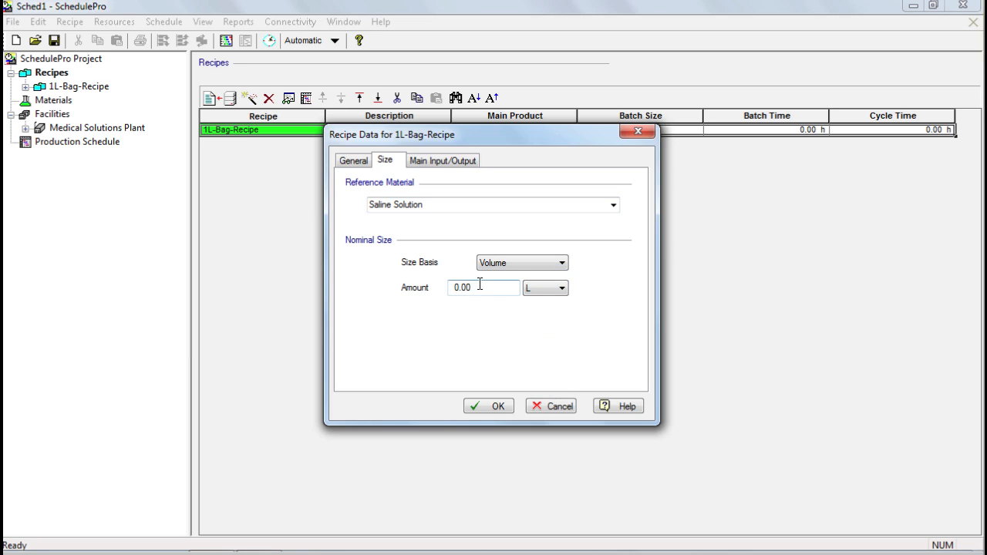
text(10000)
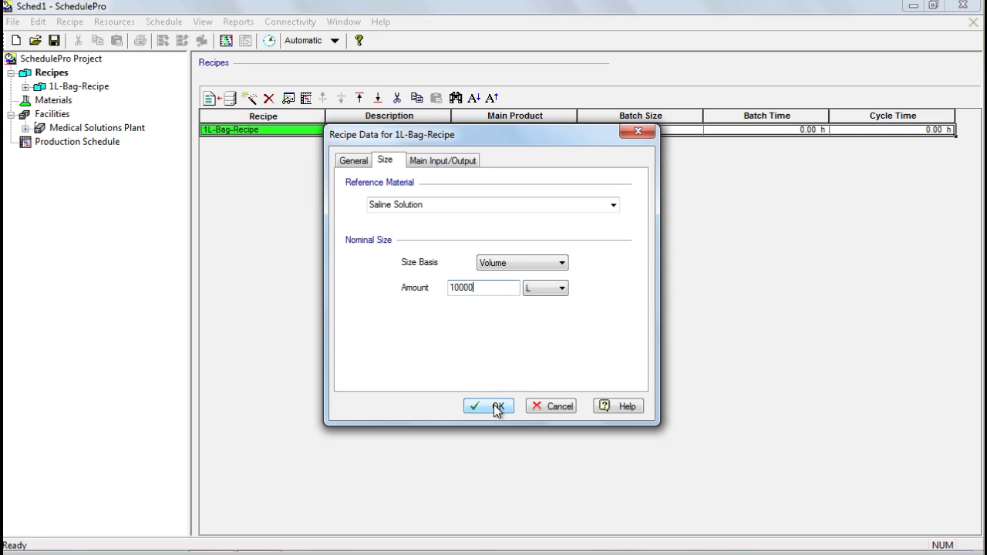
click(489, 407)
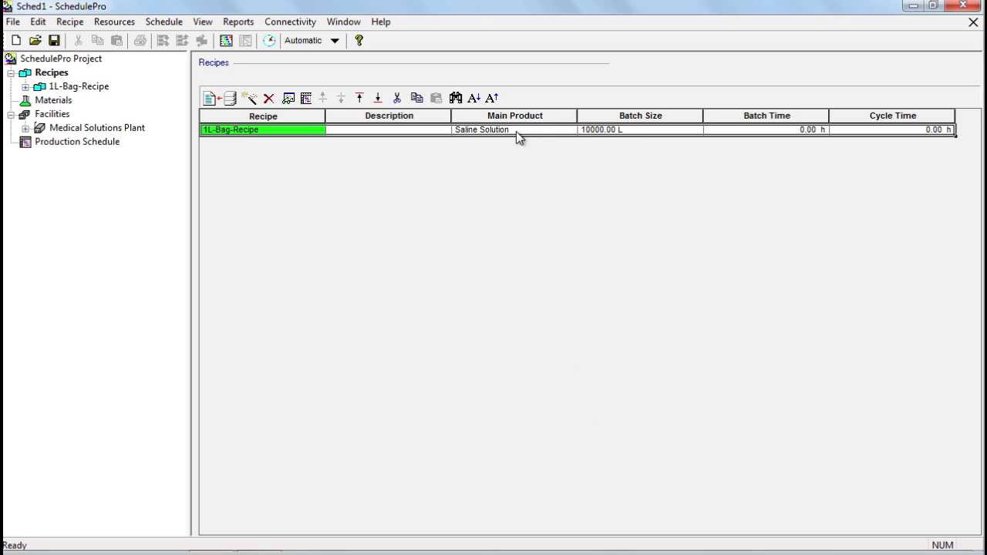
mouse_move(537, 135)
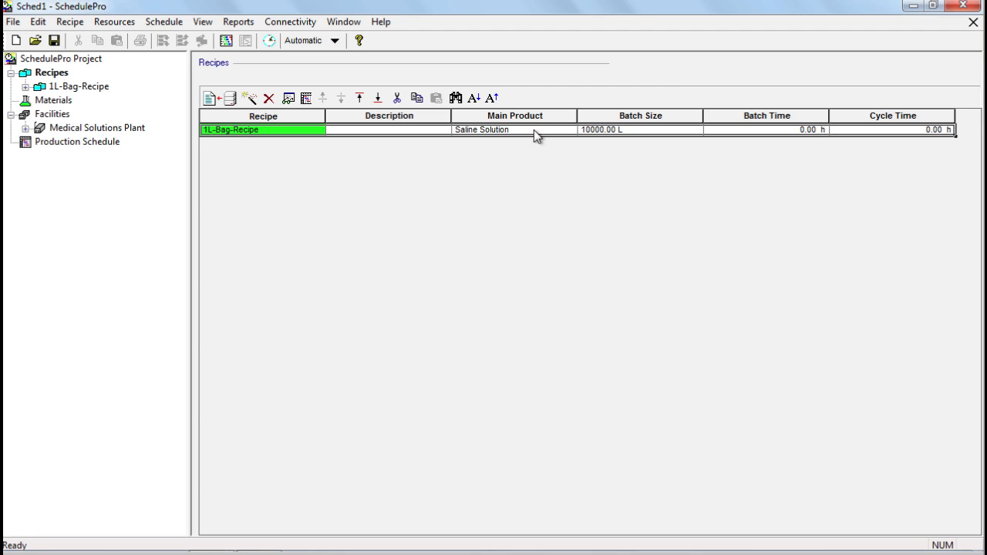
mouse_move(613, 132)
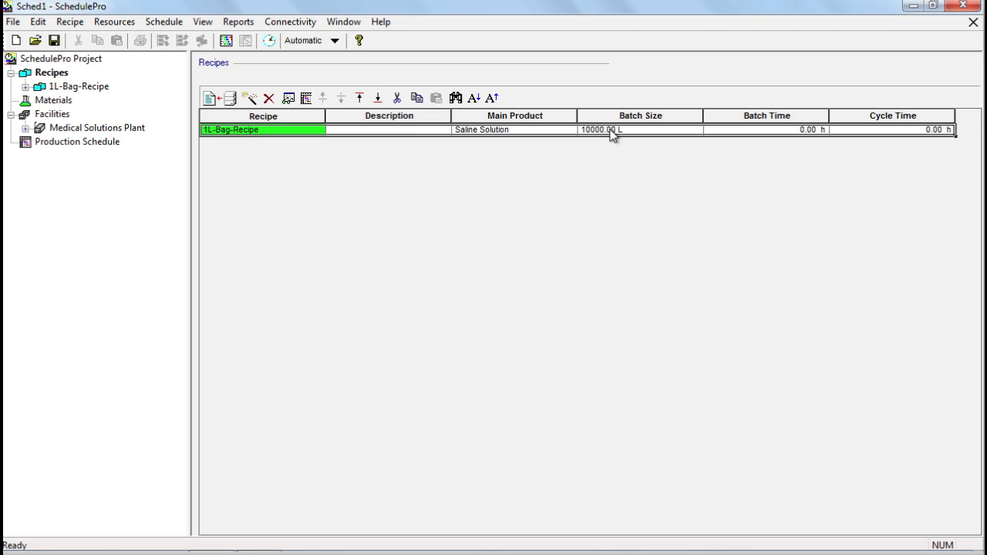
mouse_move(623, 135)
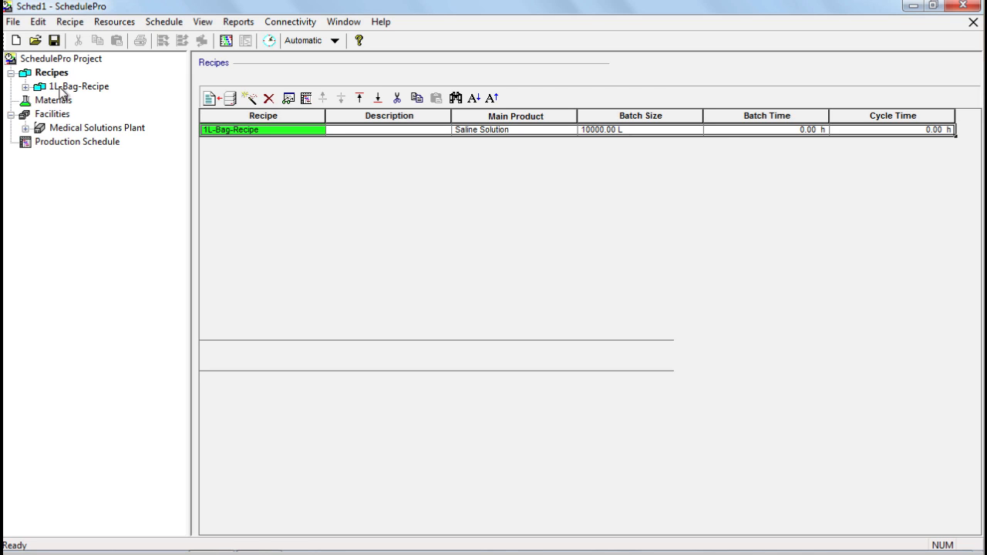
Step: Add procedure P-1 to 1L-Bag-Recipe and describe it as Prepare Solution
click(83, 87)
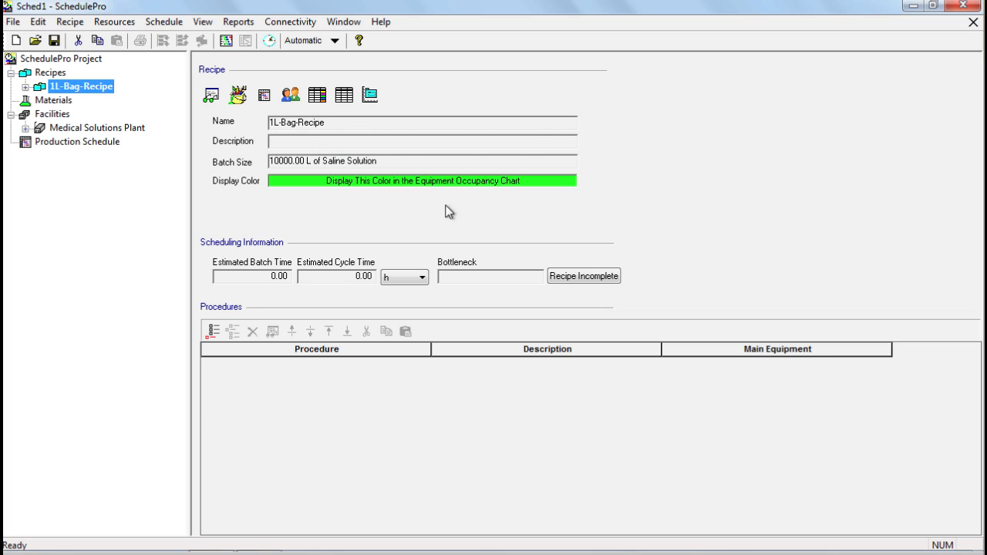
mouse_move(315, 134)
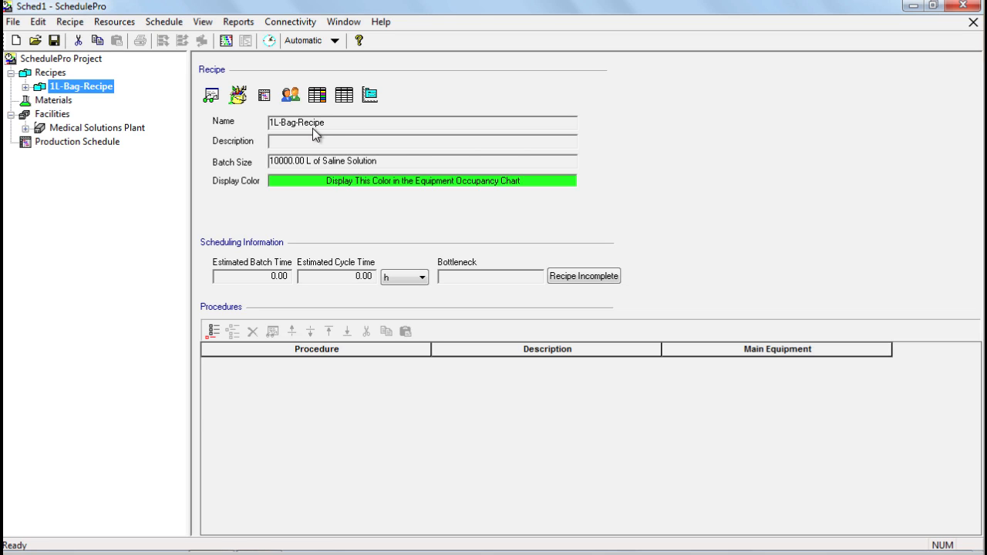
click(214, 330)
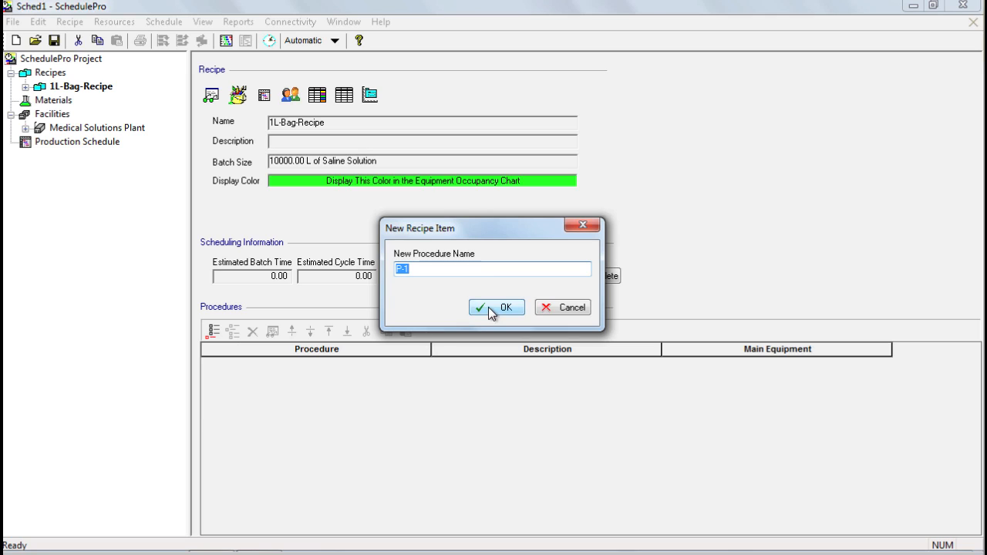
click(497, 307)
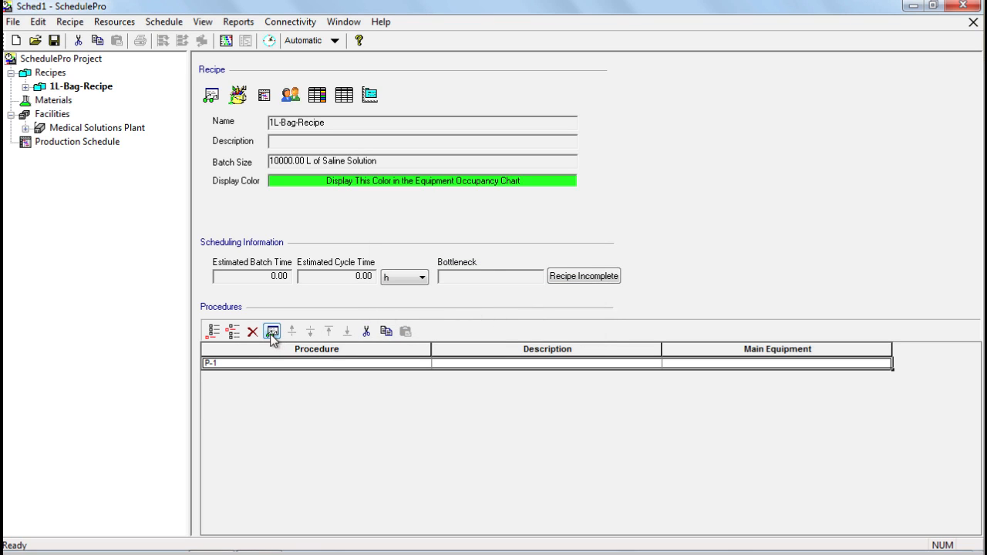
click(272, 329)
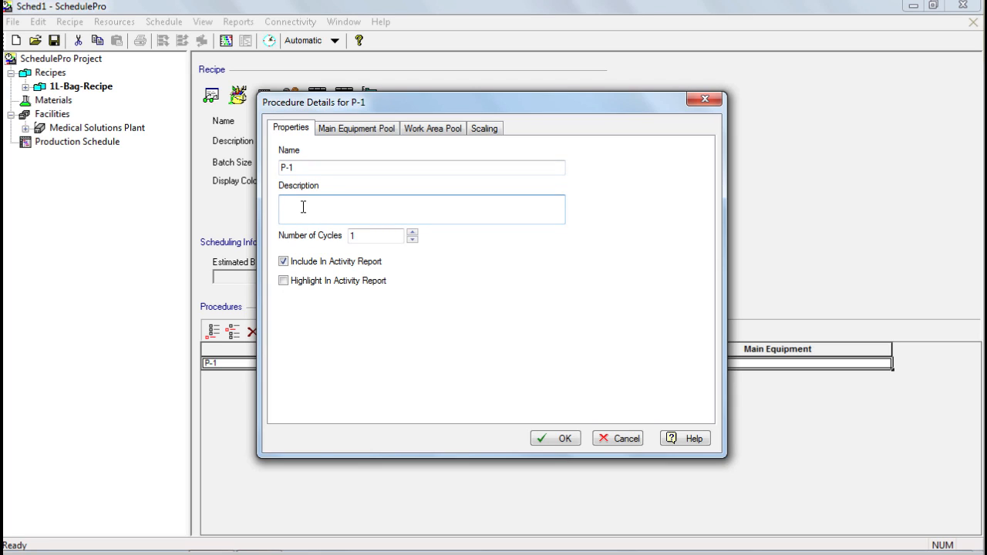
text(Prepare)
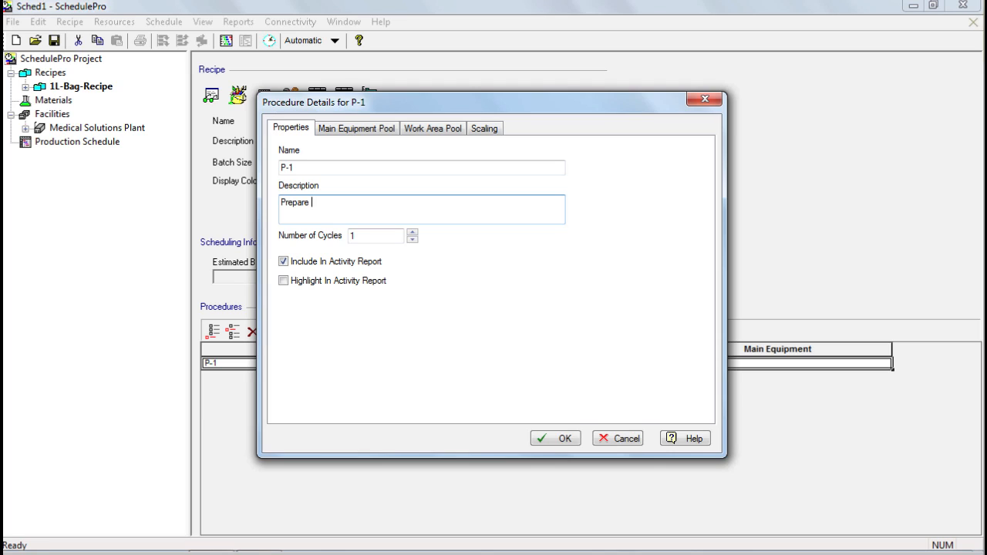
text(Solutio)
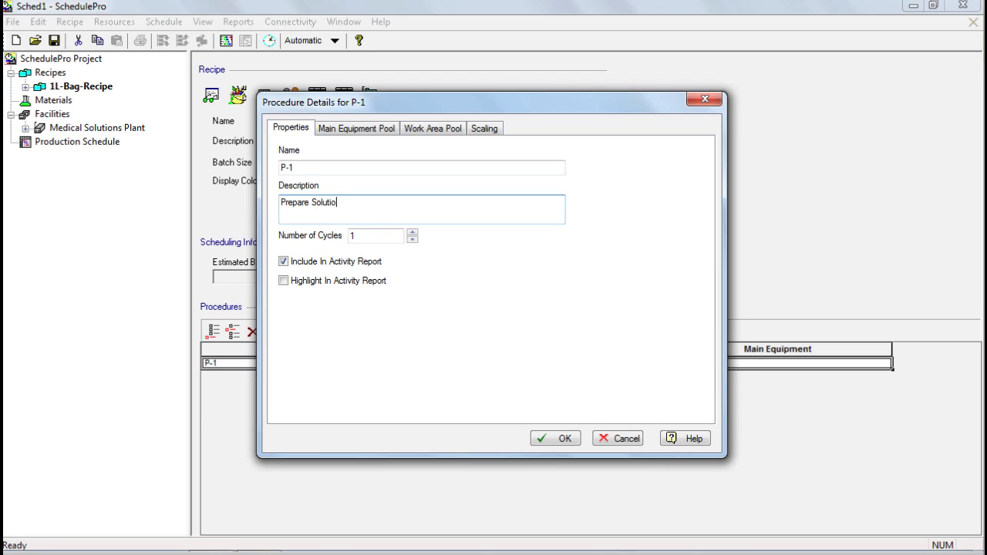
text(n)
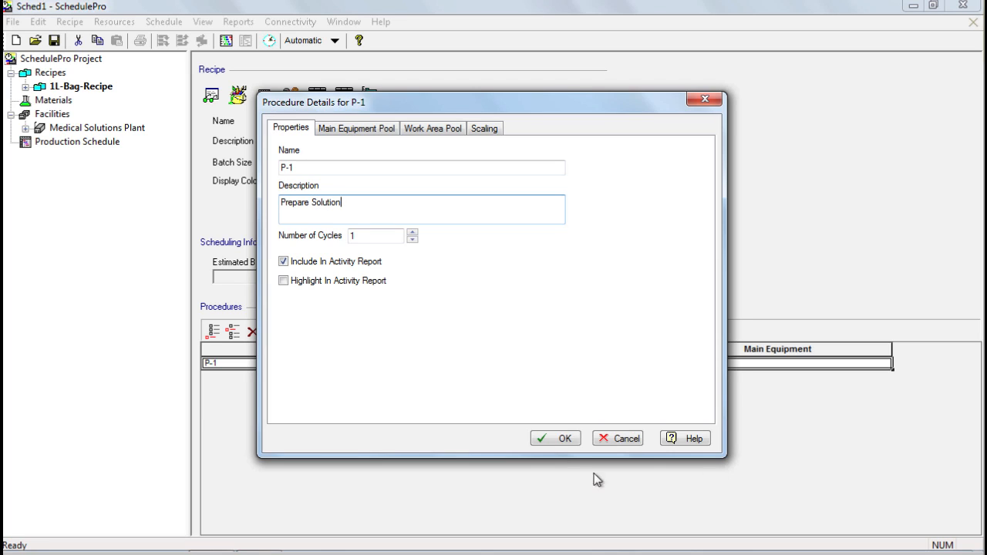
click(555, 437)
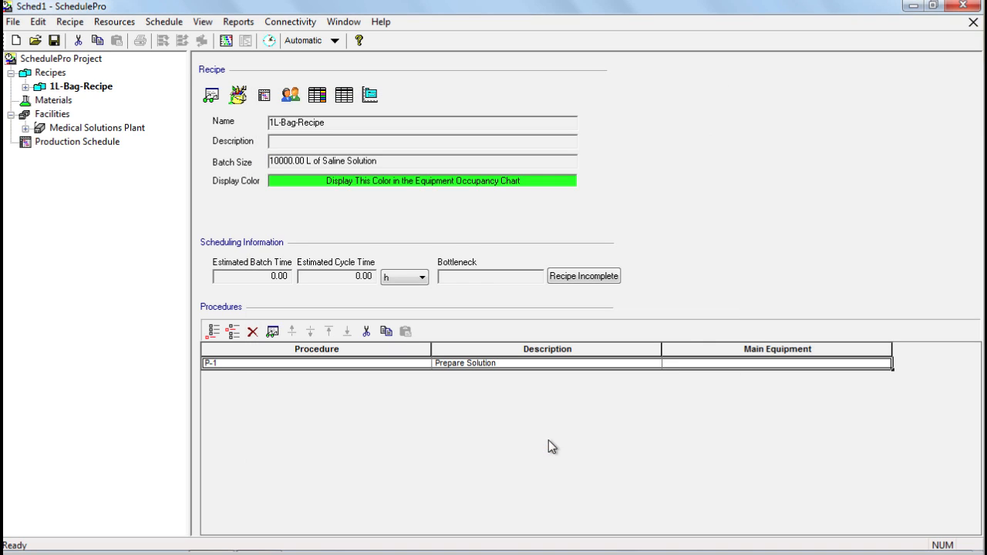
mouse_move(518, 386)
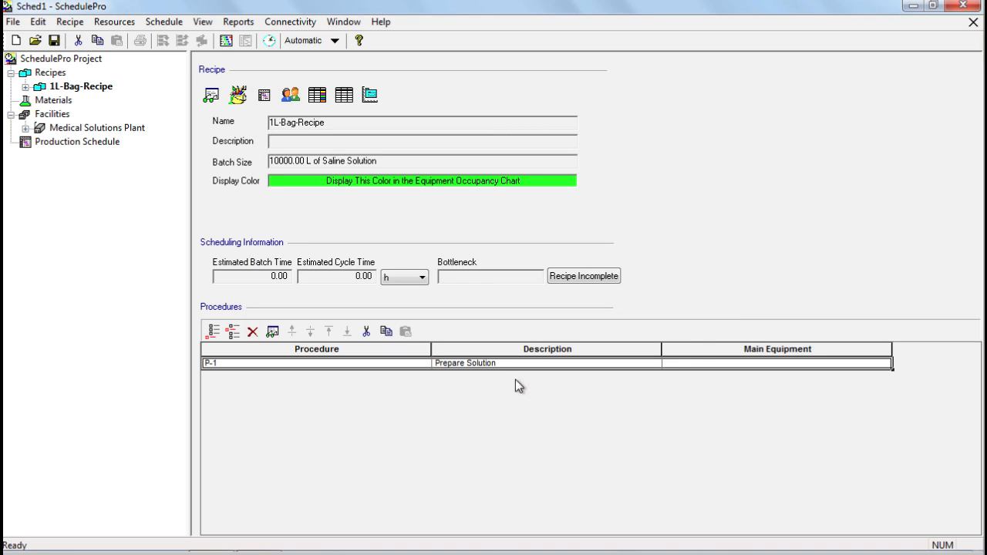
mouse_move(515, 374)
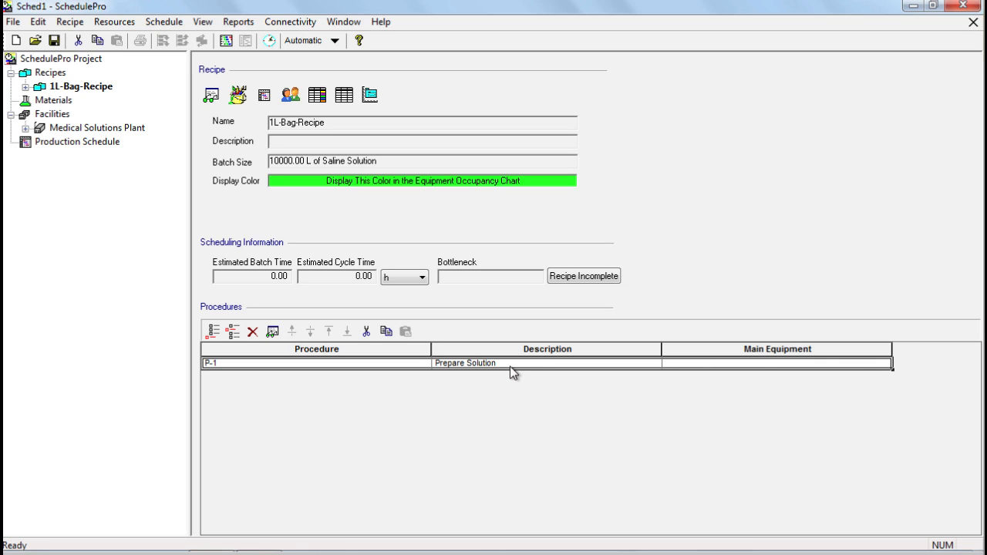
mouse_move(269, 324)
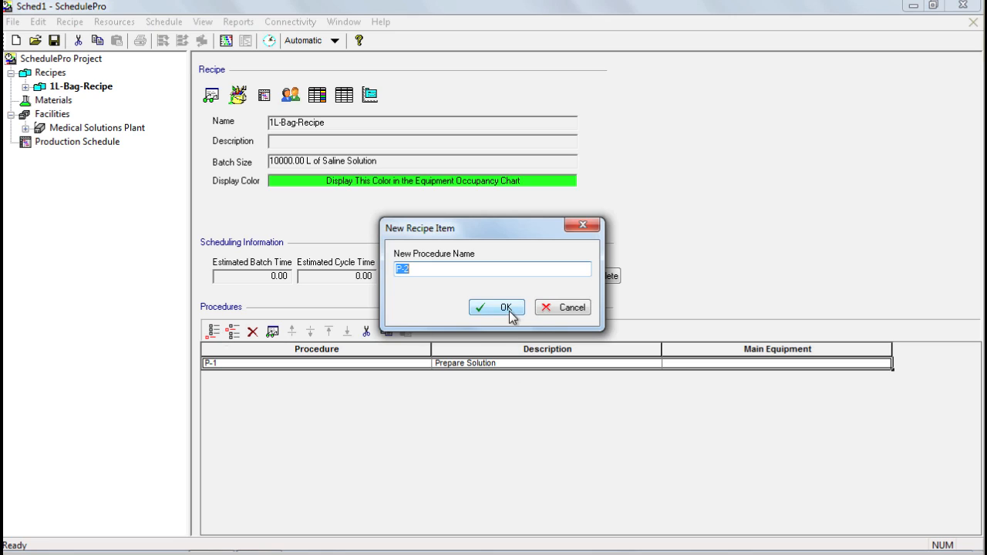
Step: Add procedures P-2 and P-3 with descriptions Store and Fill
click(497, 306)
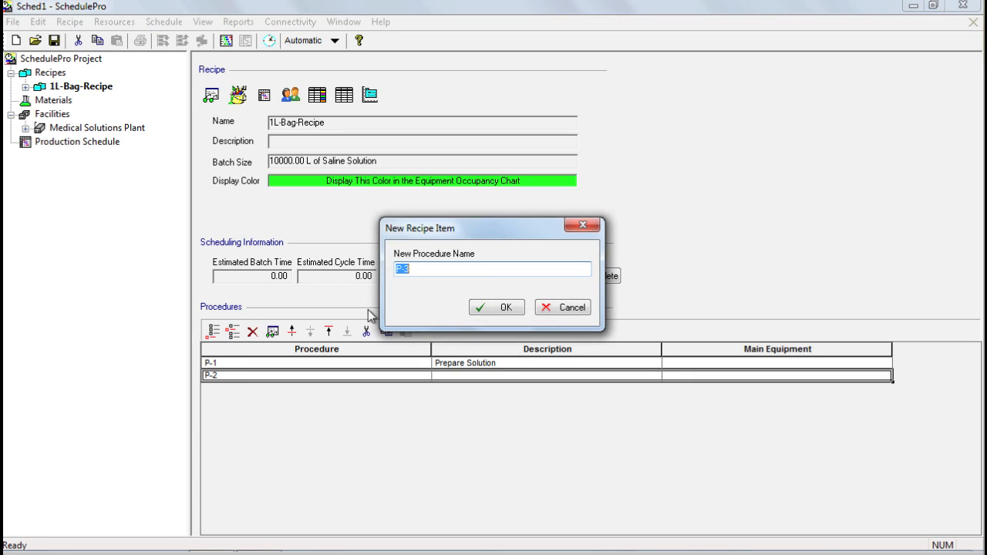
click(496, 307)
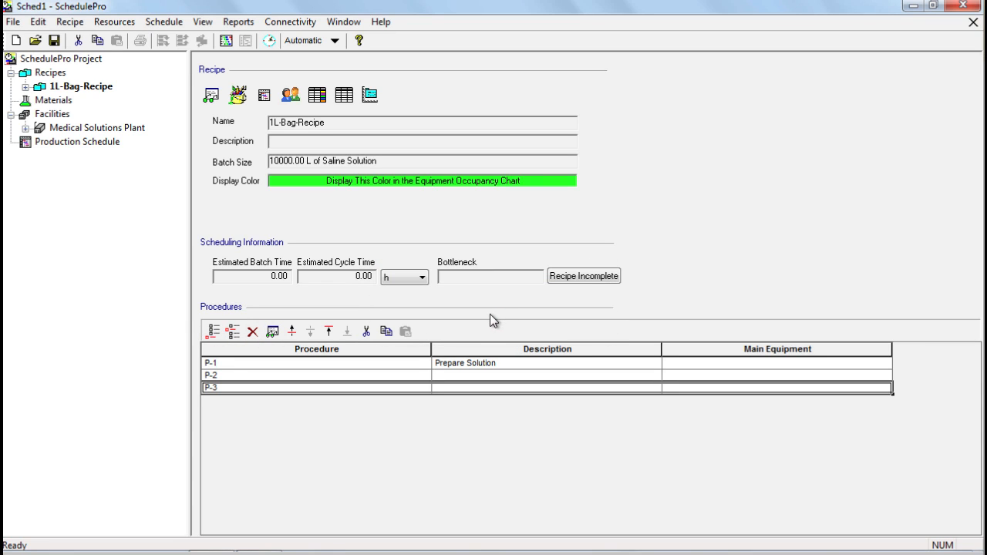
mouse_move(497, 315)
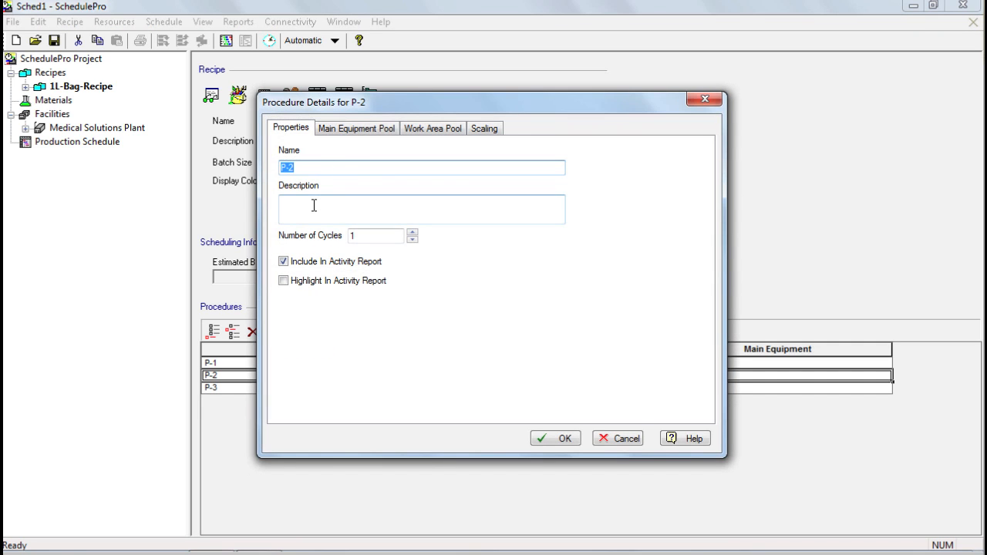
text(Store)
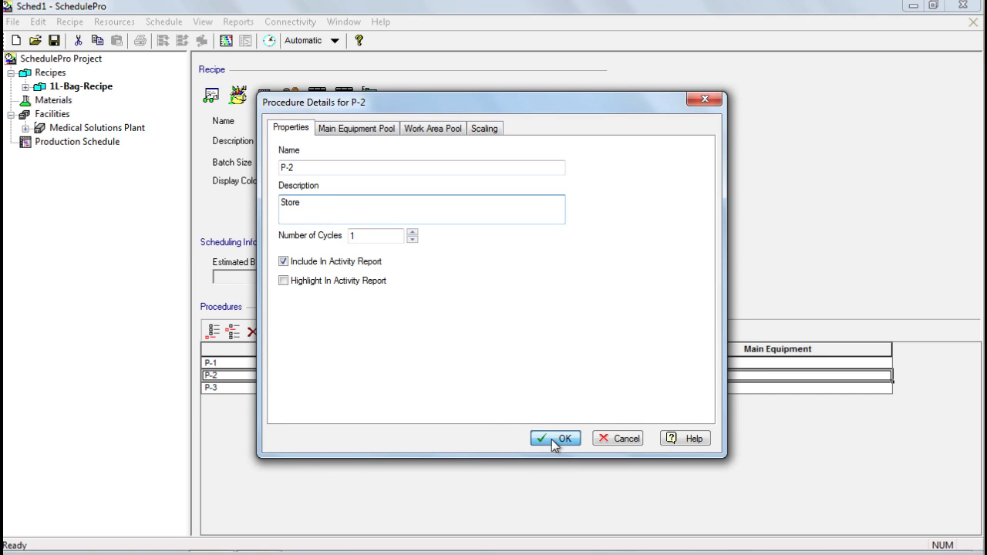
click(555, 438)
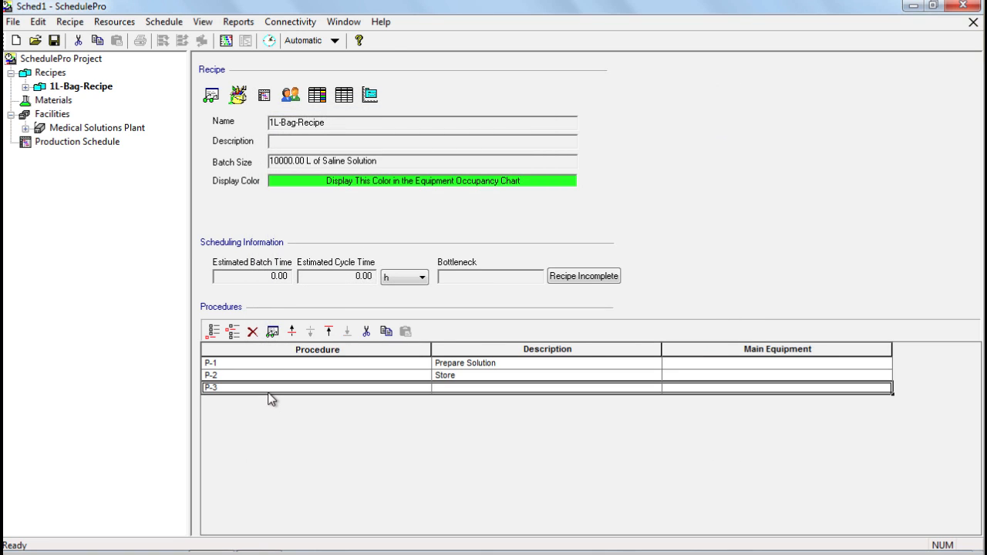
double_click(318, 387)
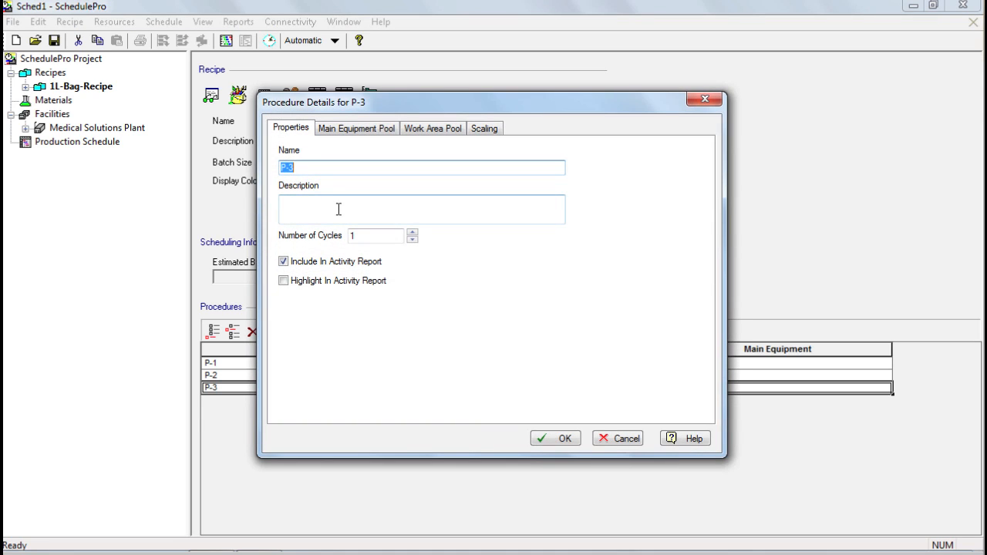
text(Fill)
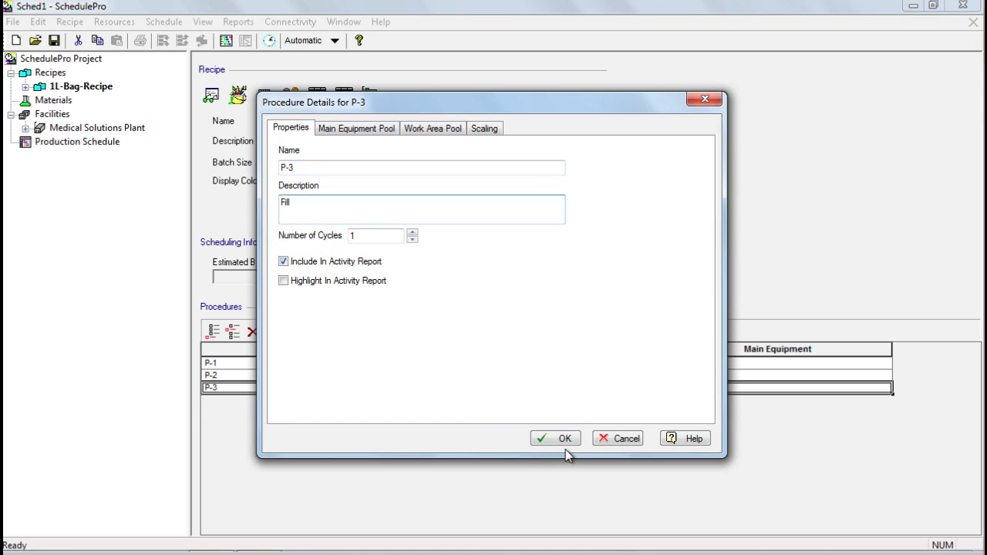
click(555, 438)
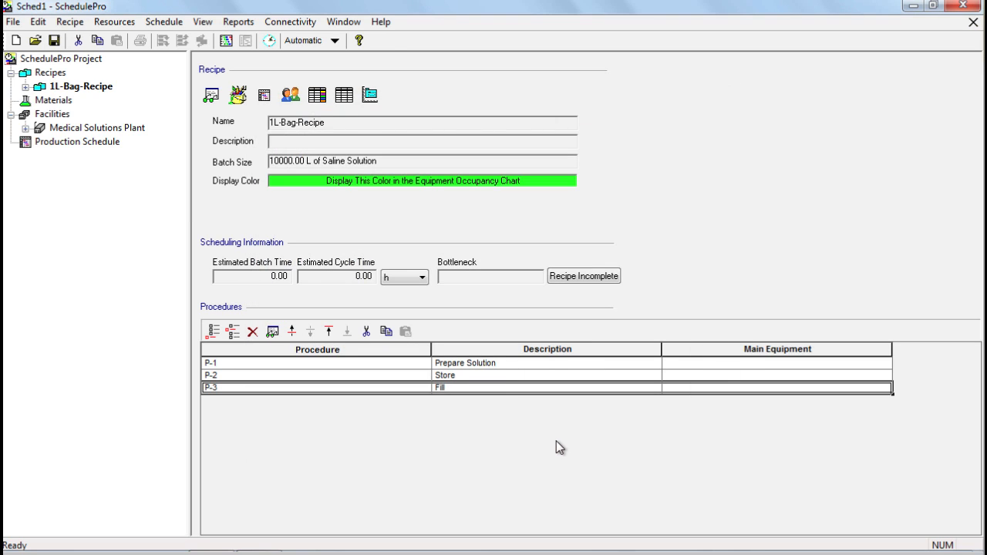
mouse_move(17, 97)
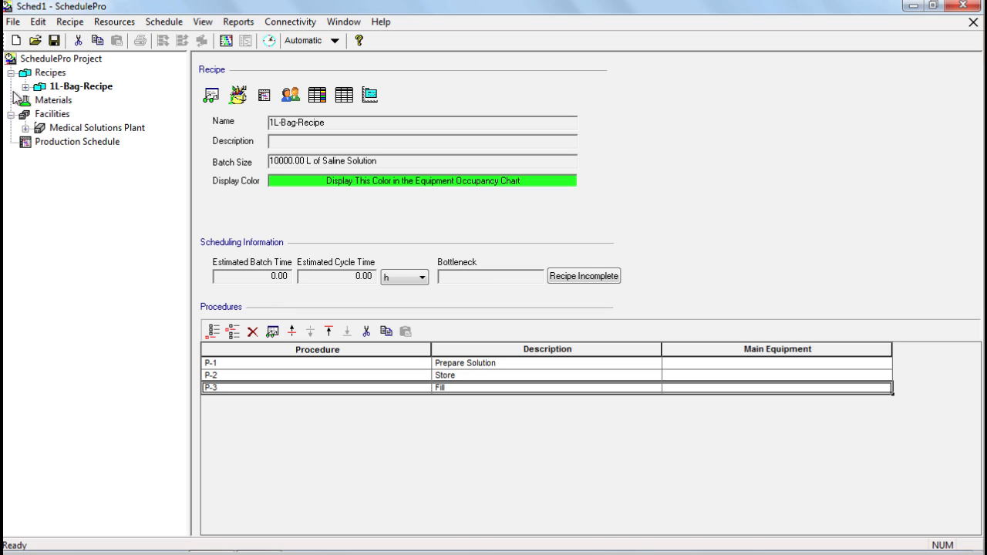
Step: Expand 1L-Bag-Recipe and its Main Section, then select procedure P-1 Prepare Solution
click(80, 87)
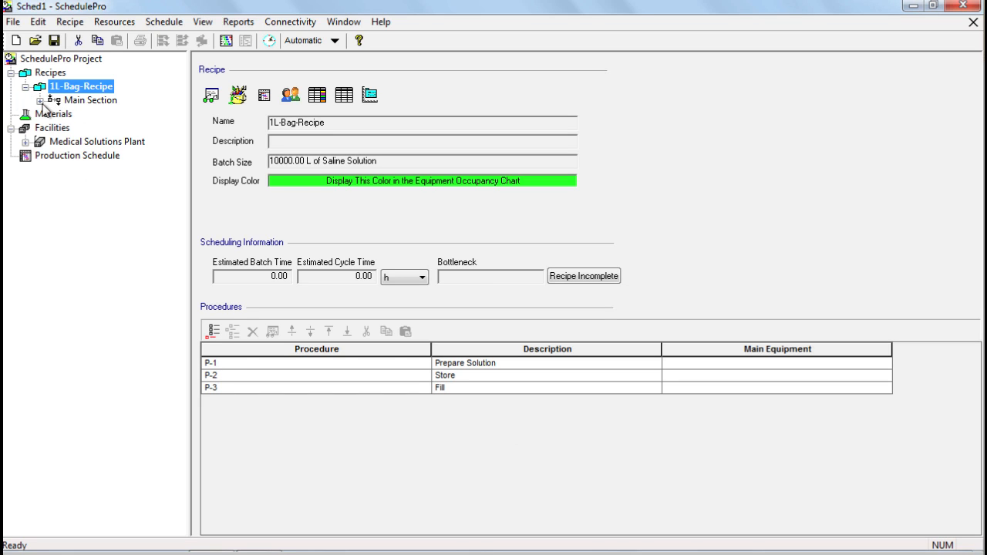
click(89, 99)
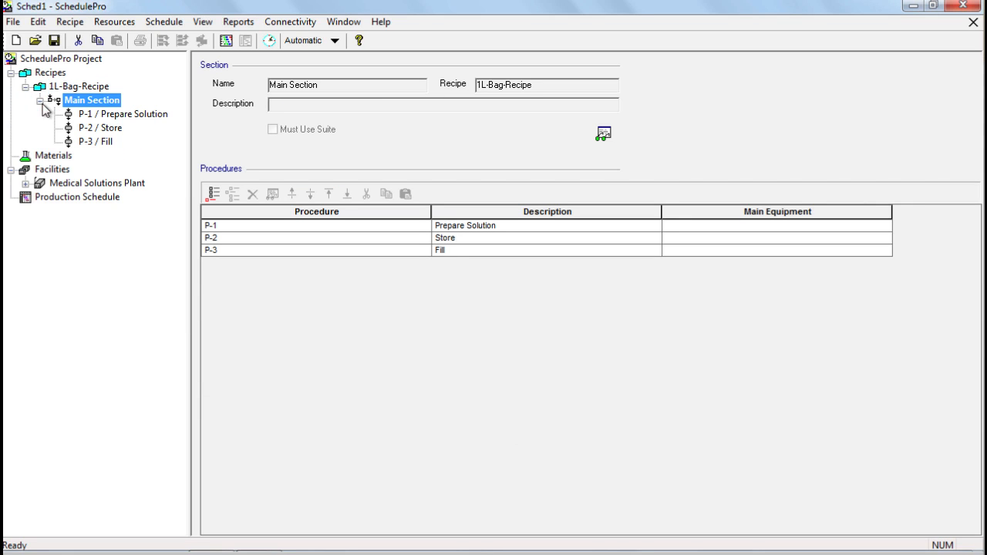
mouse_move(98, 131)
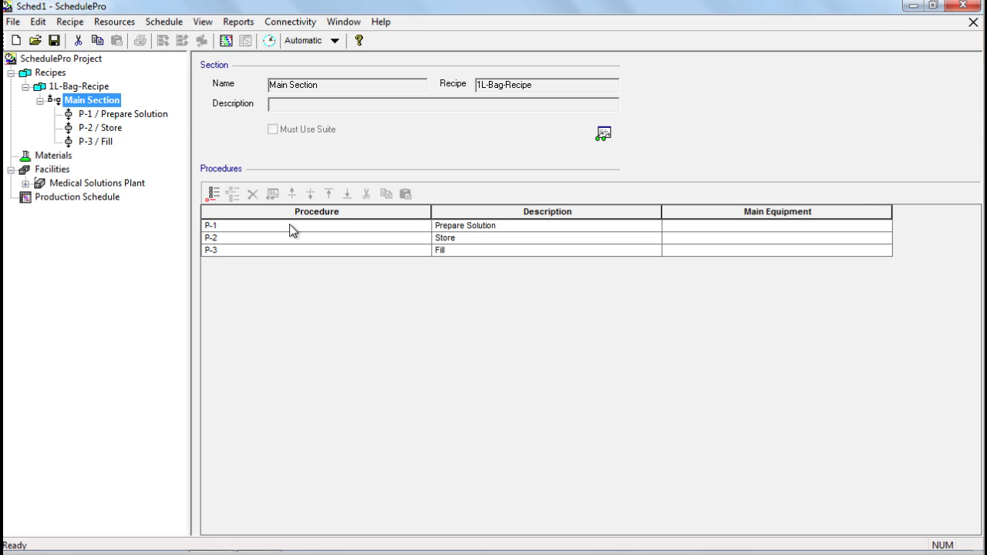
mouse_move(133, 120)
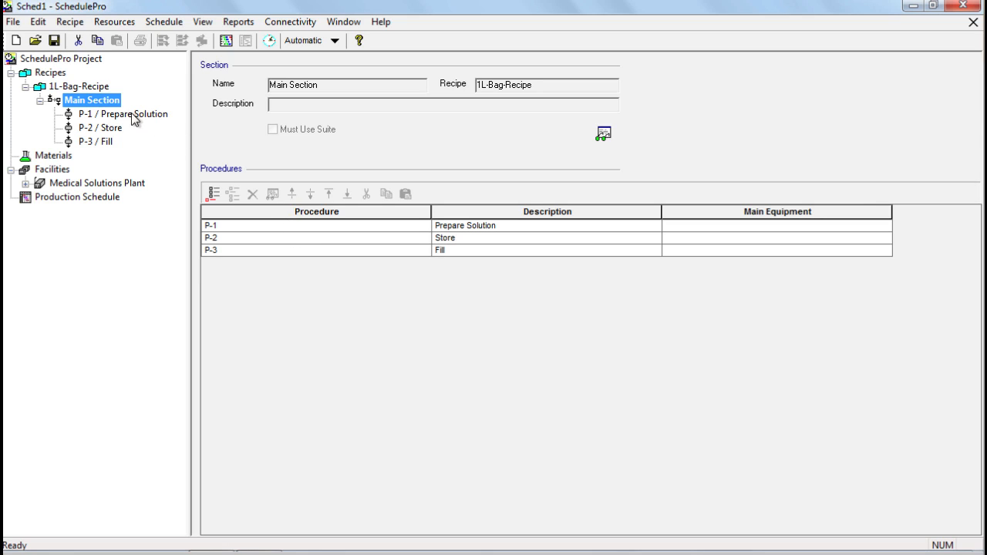
click(124, 114)
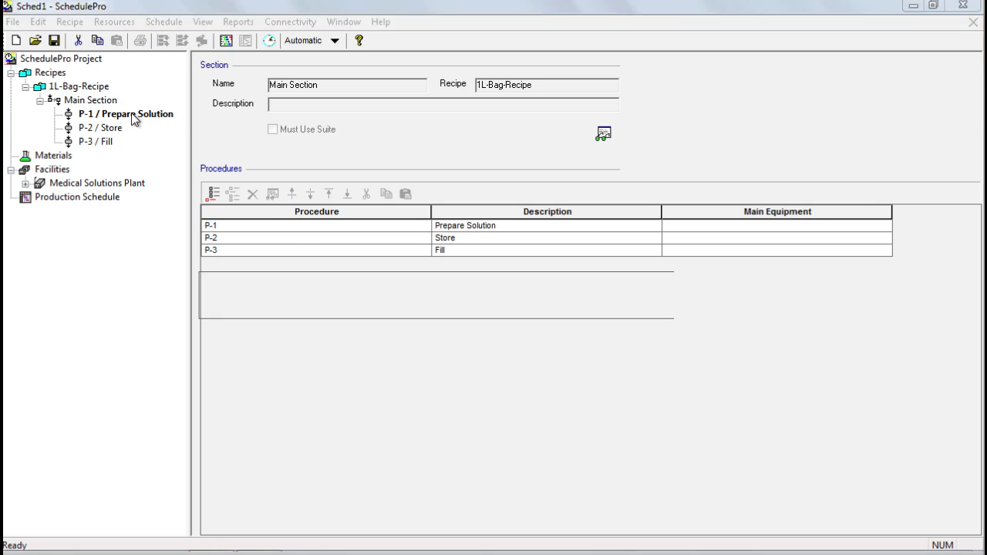
Step: Add MT-1 to P-1 Prepare Solution's main equipment pool and confirm it
double_click(125, 114)
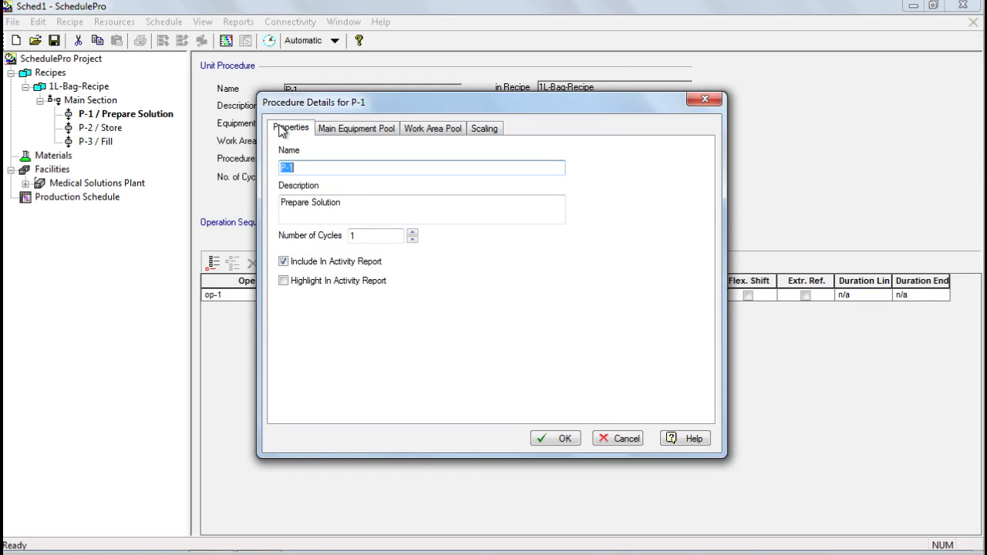
mouse_move(323, 127)
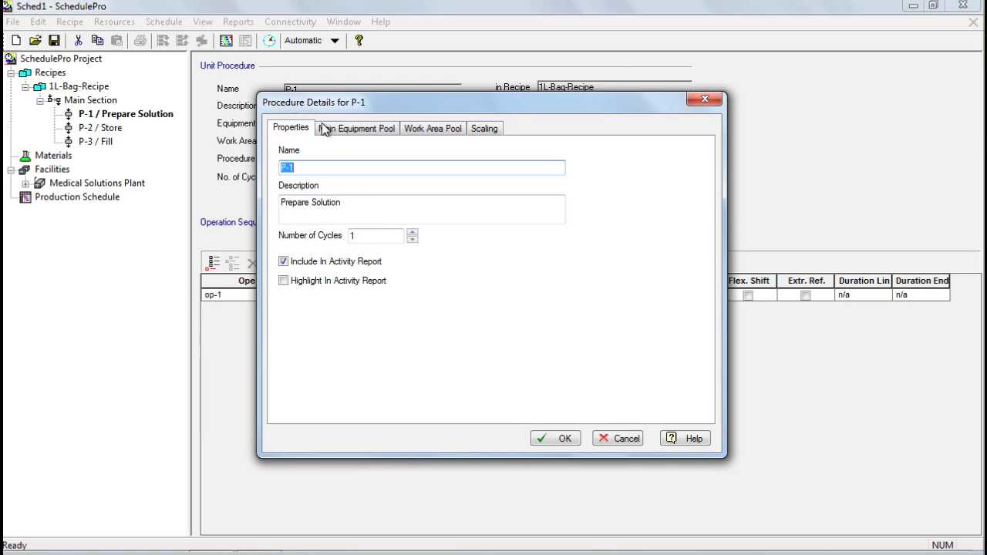
click(356, 128)
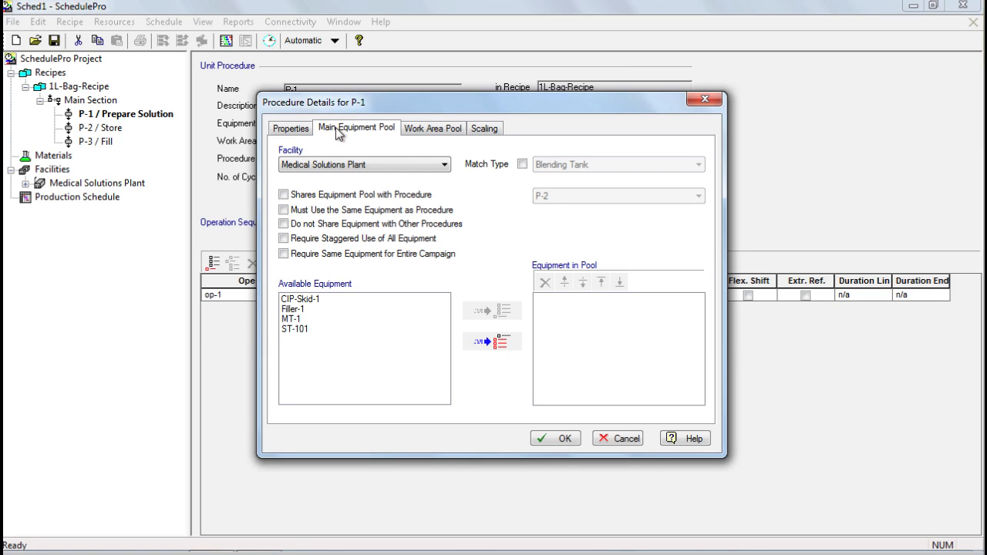
mouse_move(349, 173)
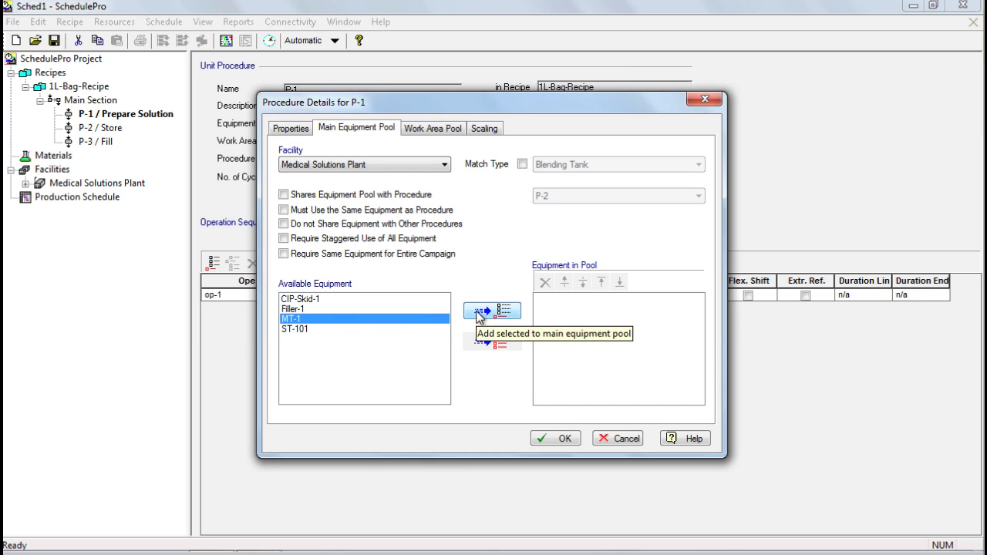
click(485, 312)
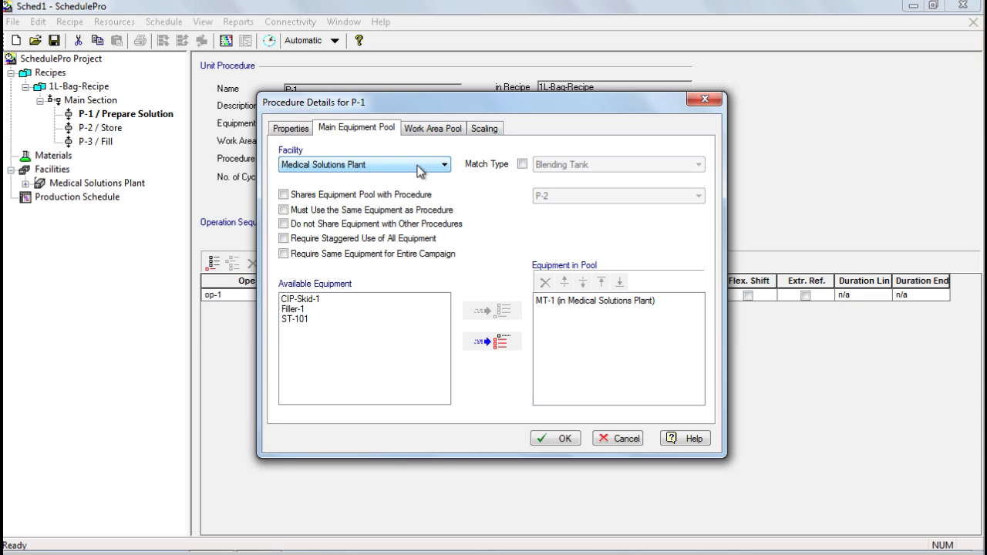
mouse_move(413, 208)
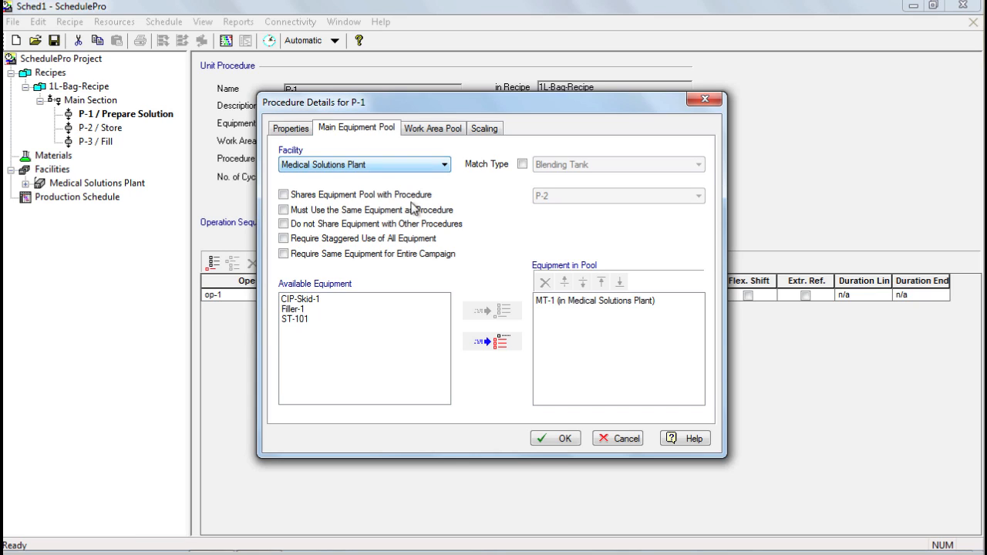
mouse_move(537, 318)
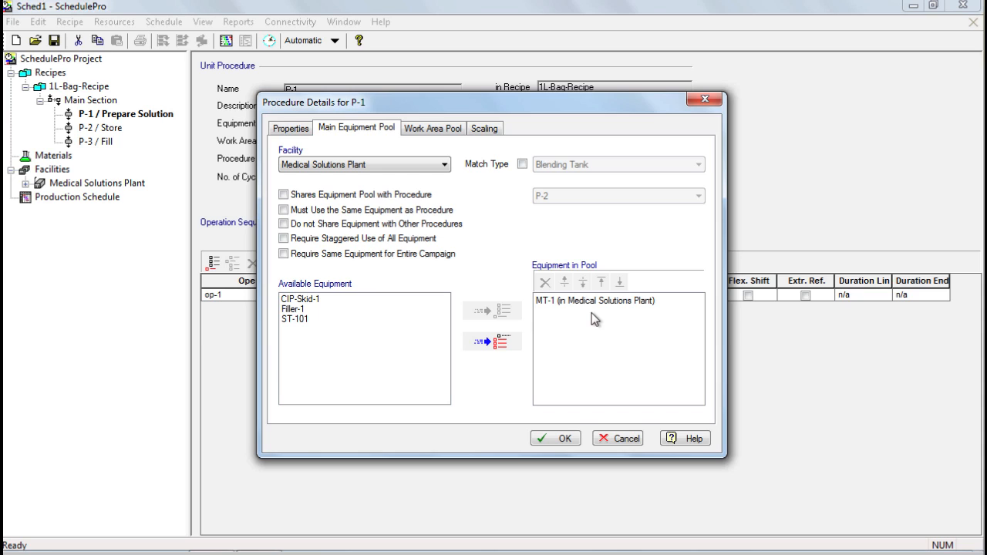
click(555, 438)
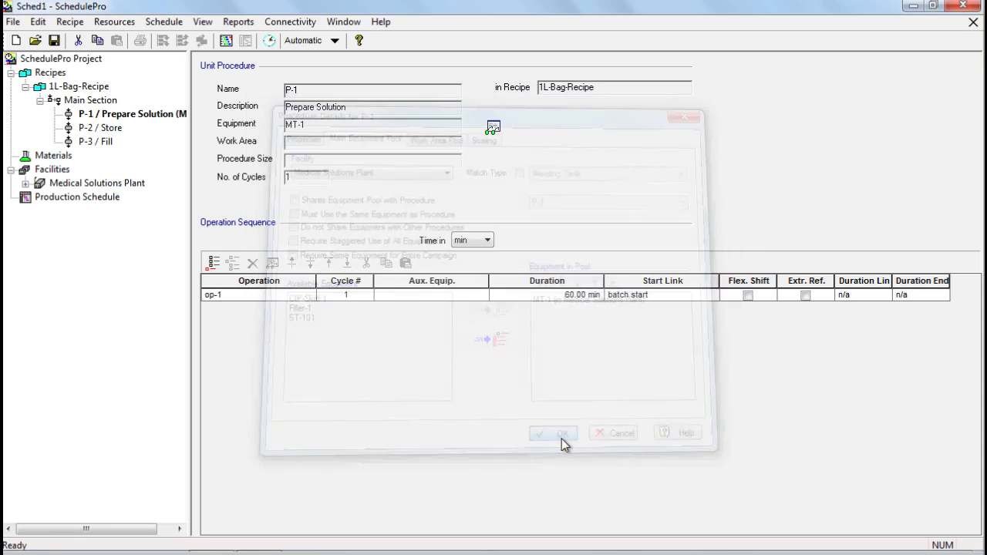
Step: Confirm ST-101 as the main-pool equipment for procedure P-2 Store
click(552, 432)
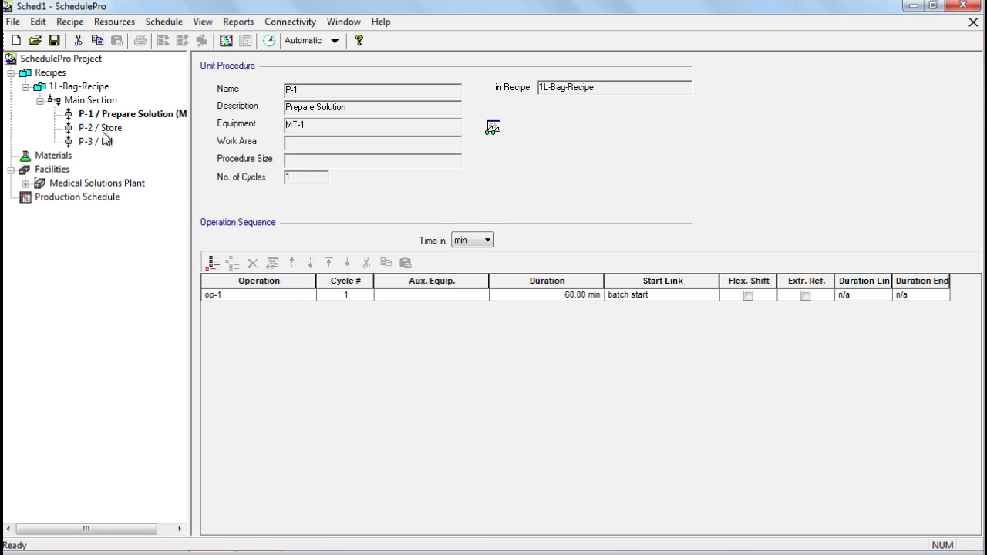
double_click(100, 126)
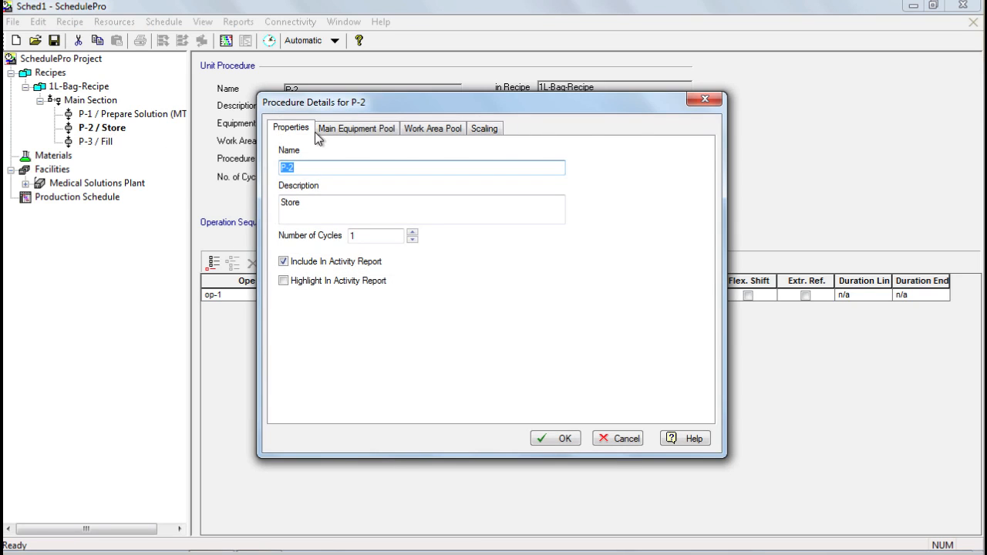
click(356, 128)
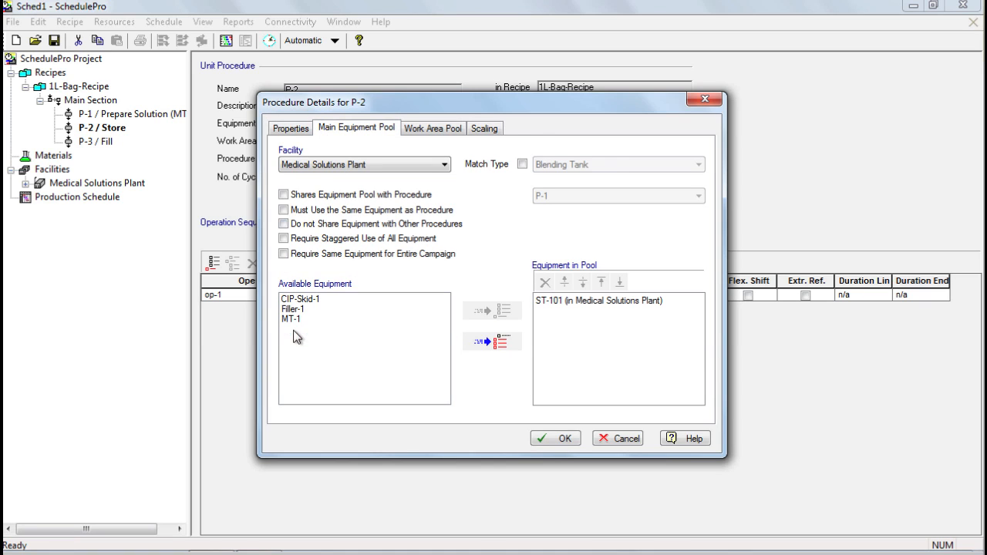
click(555, 438)
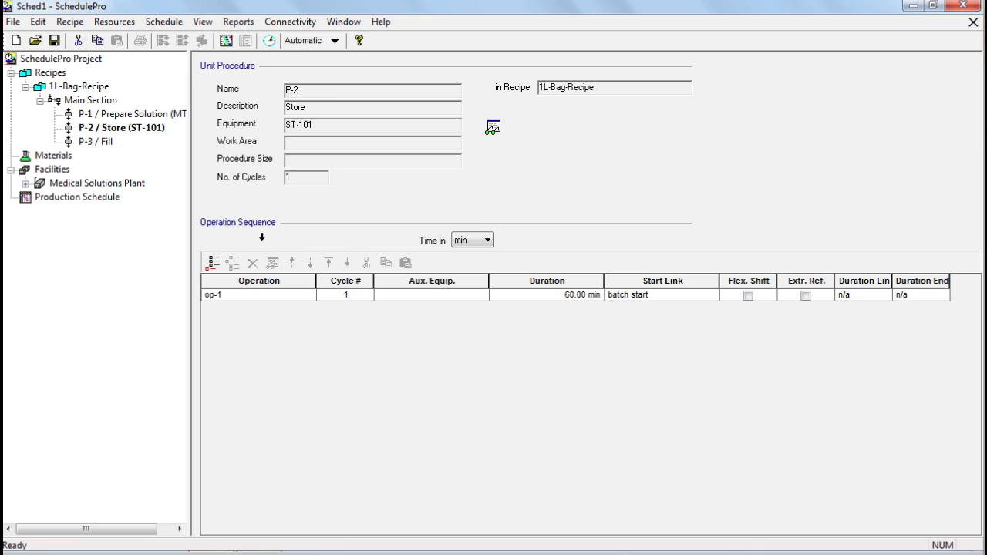
Step: Confirm Filler-1 as the main-pool equipment for procedure P-3 Fill
double_click(95, 142)
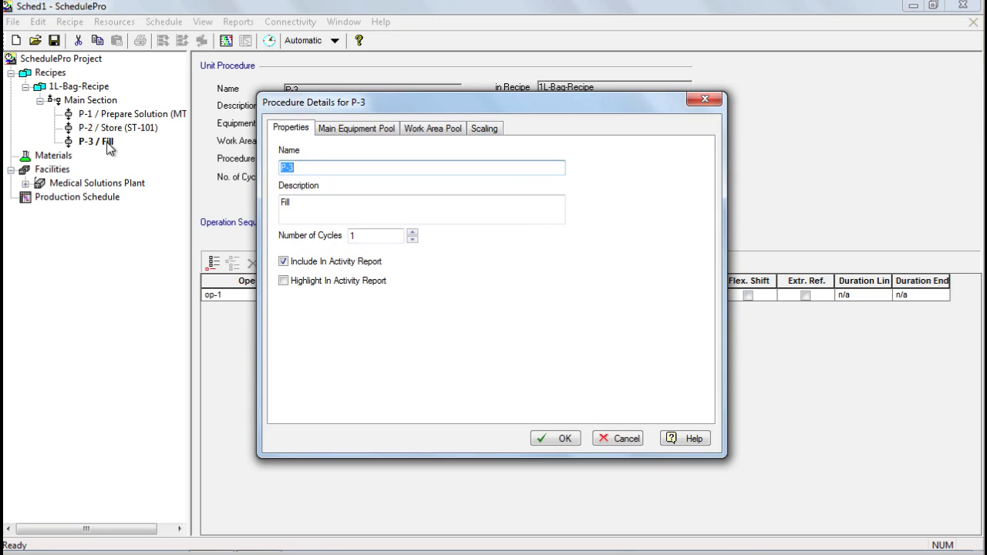
click(356, 128)
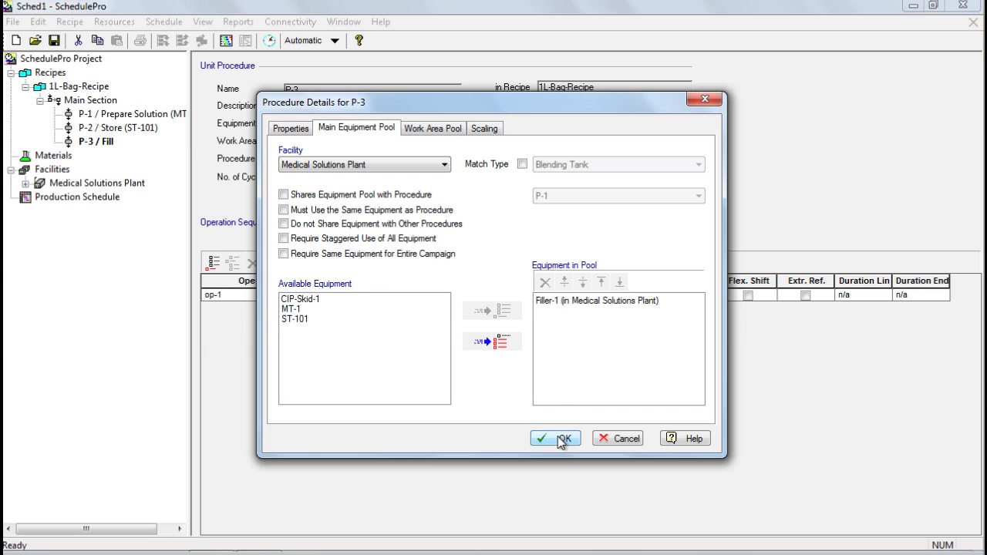
click(555, 438)
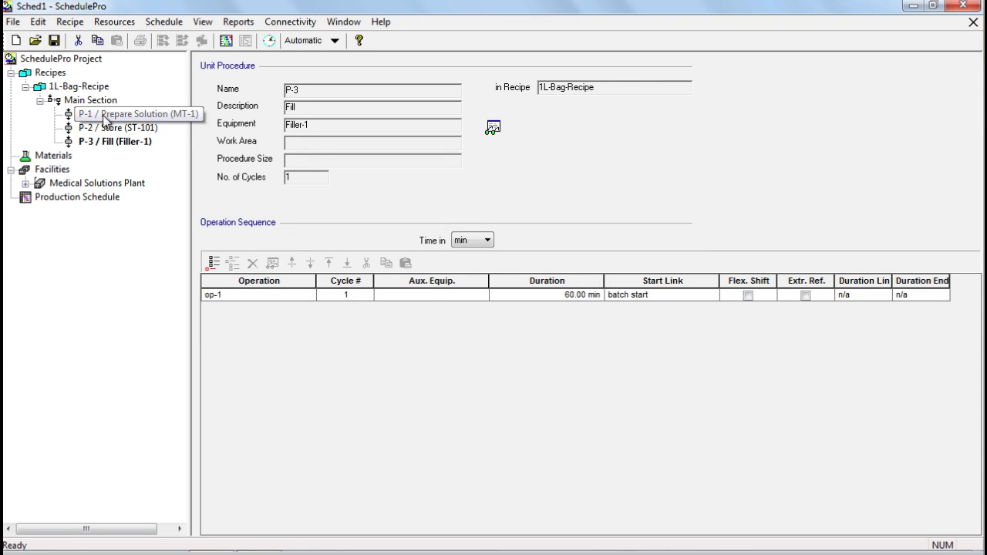
mouse_move(111, 117)
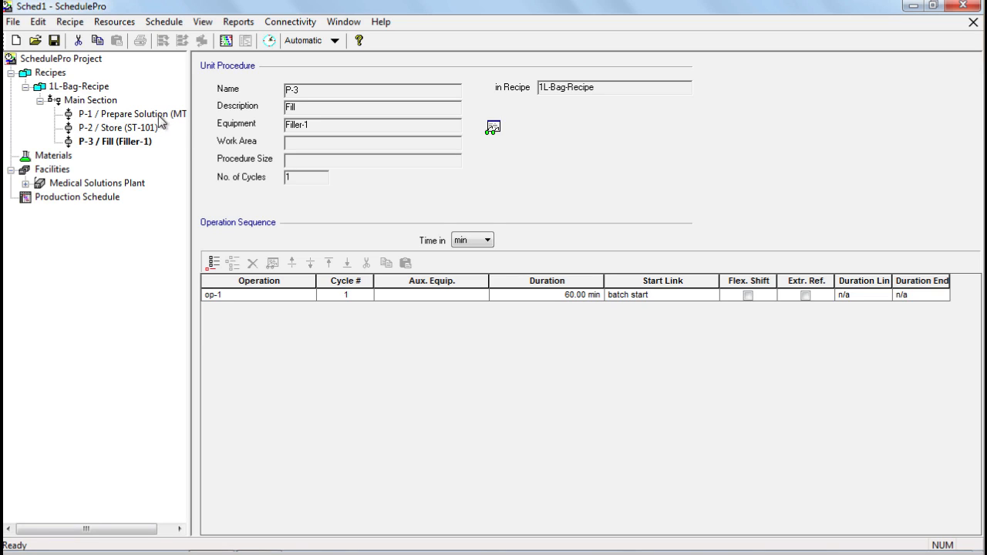
mouse_move(168, 121)
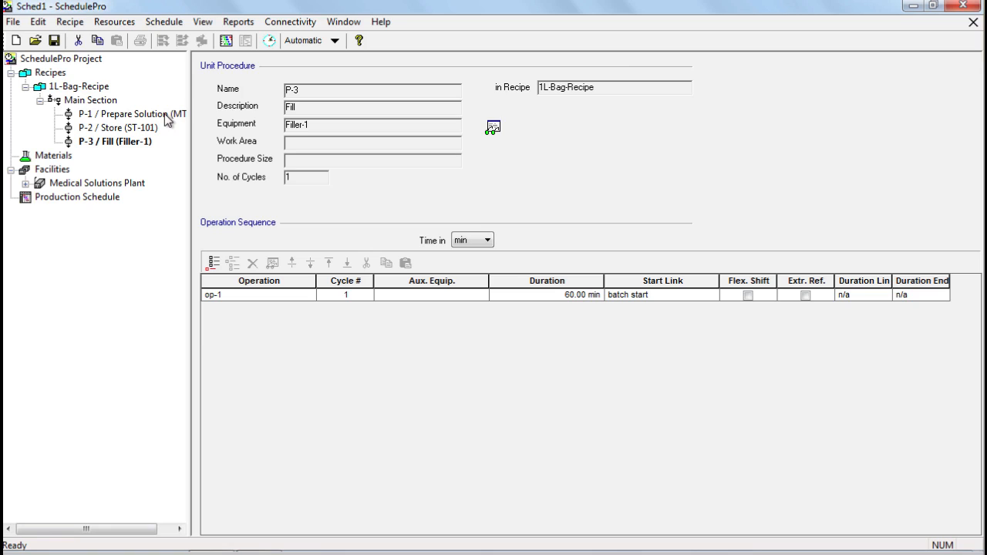
mouse_move(170, 117)
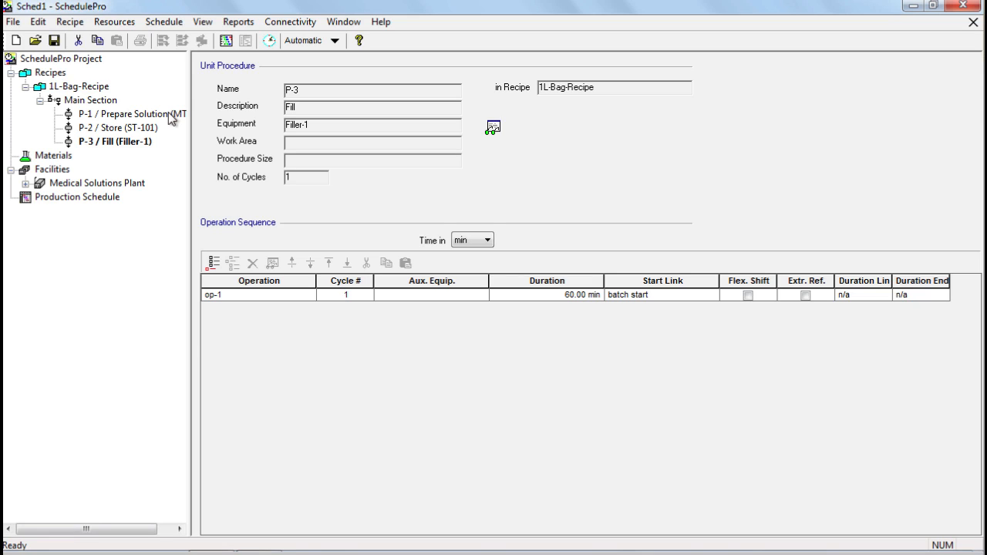
Step: Select P-1 Prepare Solution (MT-1) to show its unit procedure page with operation op-1
click(124, 114)
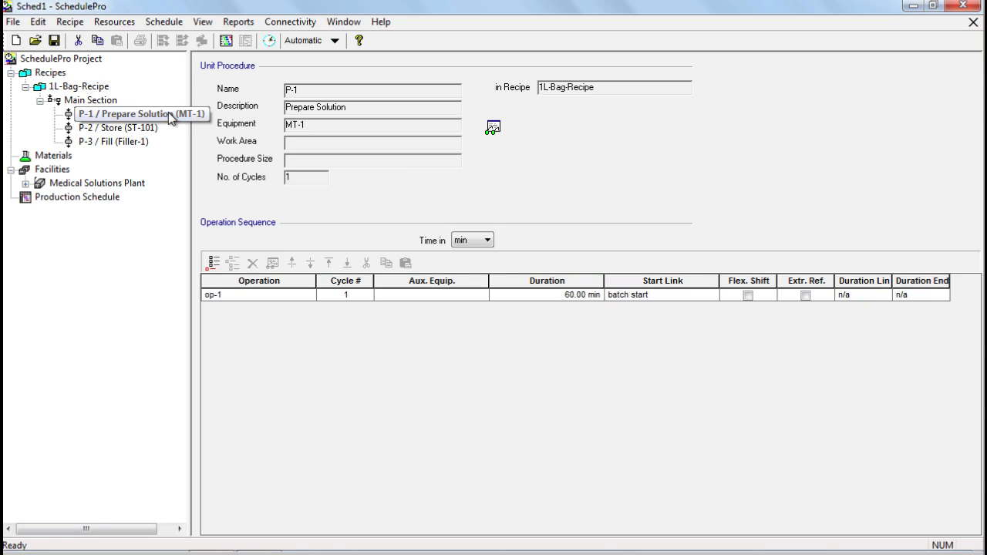
click(124, 114)
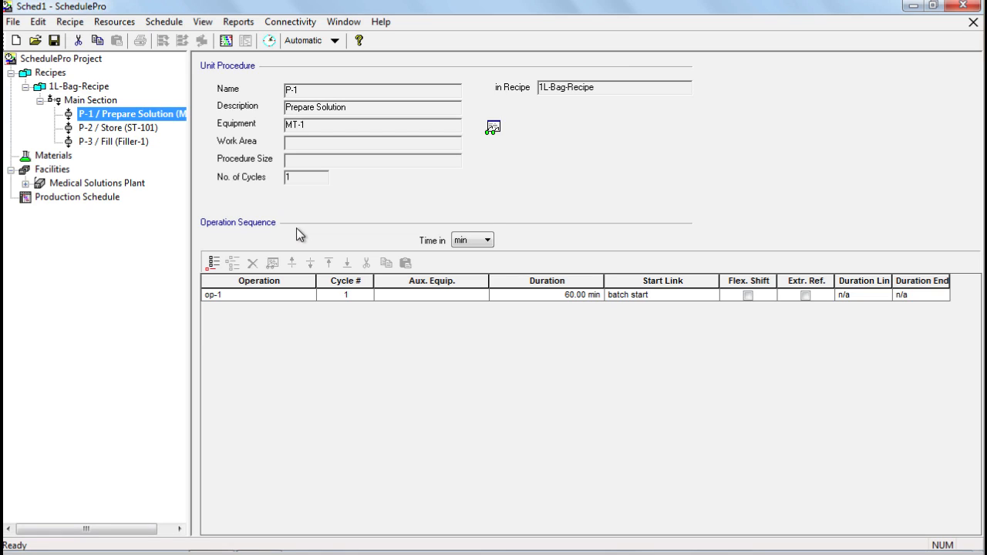
mouse_move(285, 301)
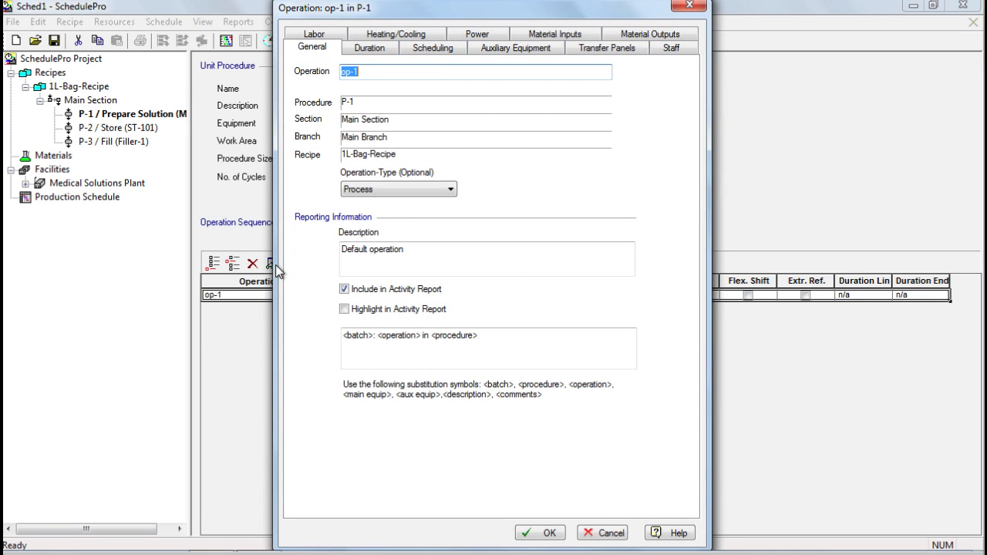
mouse_move(336, 261)
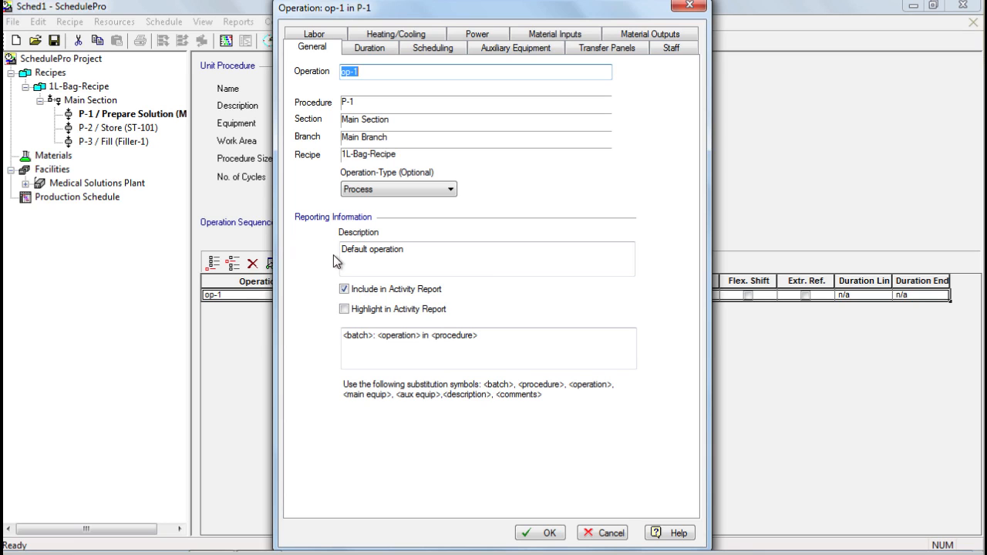
Step: Review op-1's Duration, Scheduling and Auxiliary Equipment settings, left at their defaults
click(370, 46)
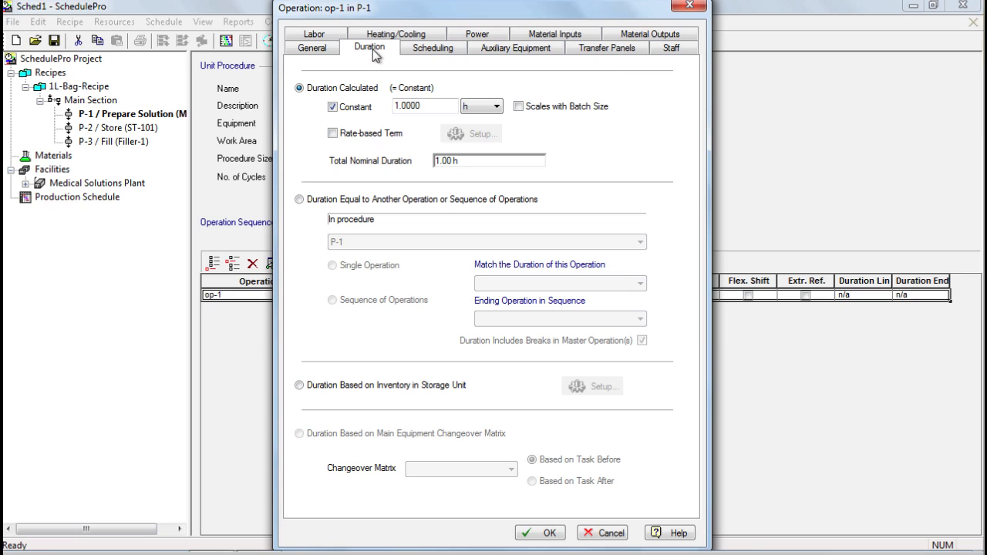
mouse_move(357, 65)
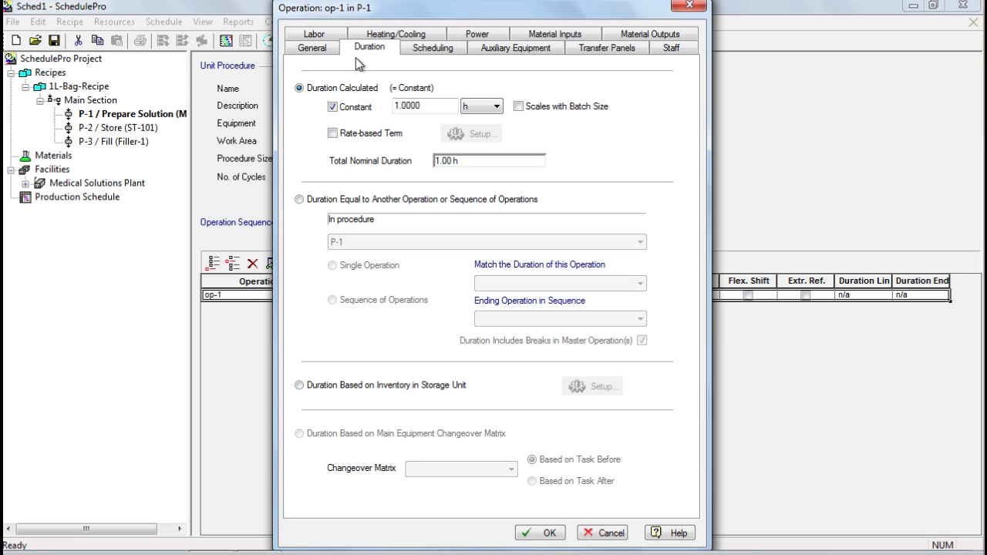
click(432, 47)
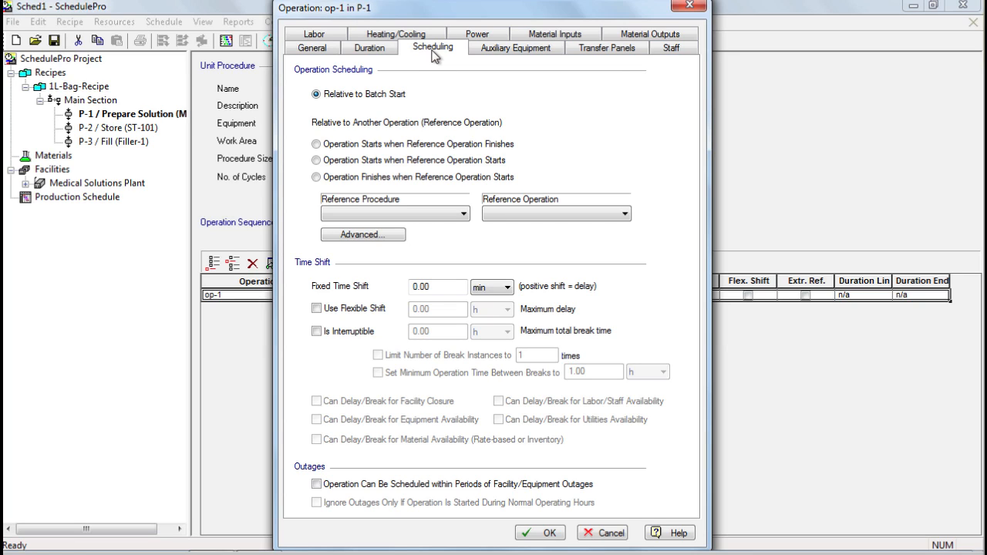
mouse_move(438, 54)
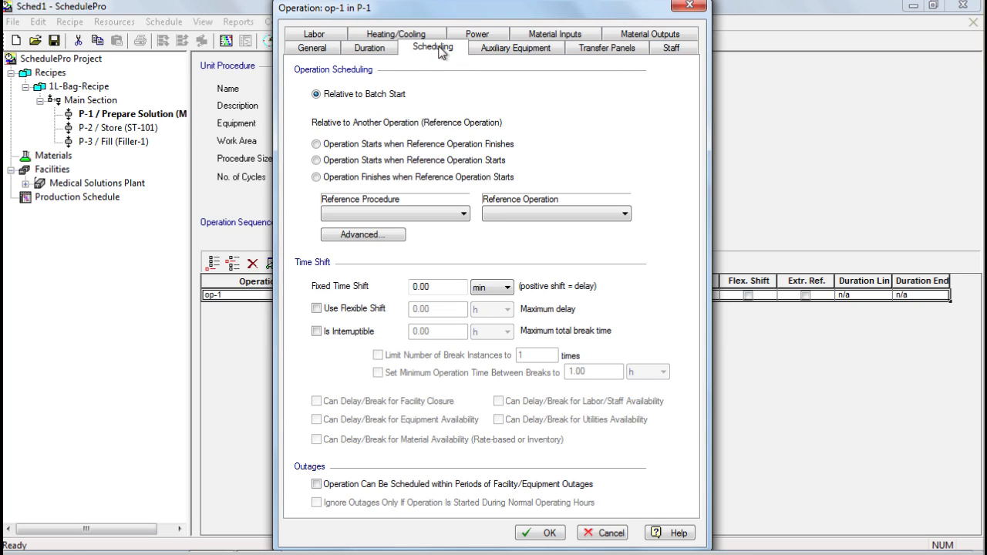
click(515, 47)
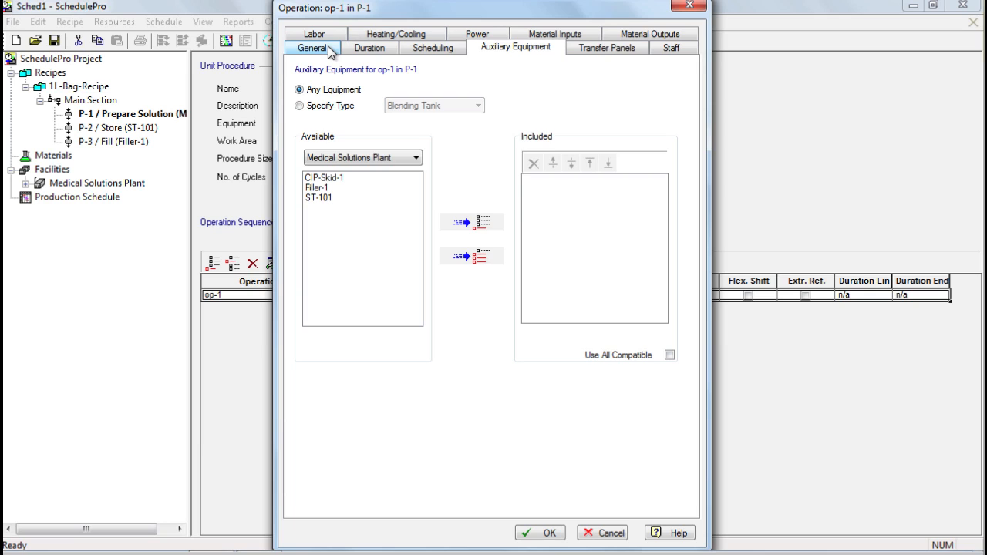
Step: Rename operation op-1 to Charge Water in its general settings
click(312, 46)
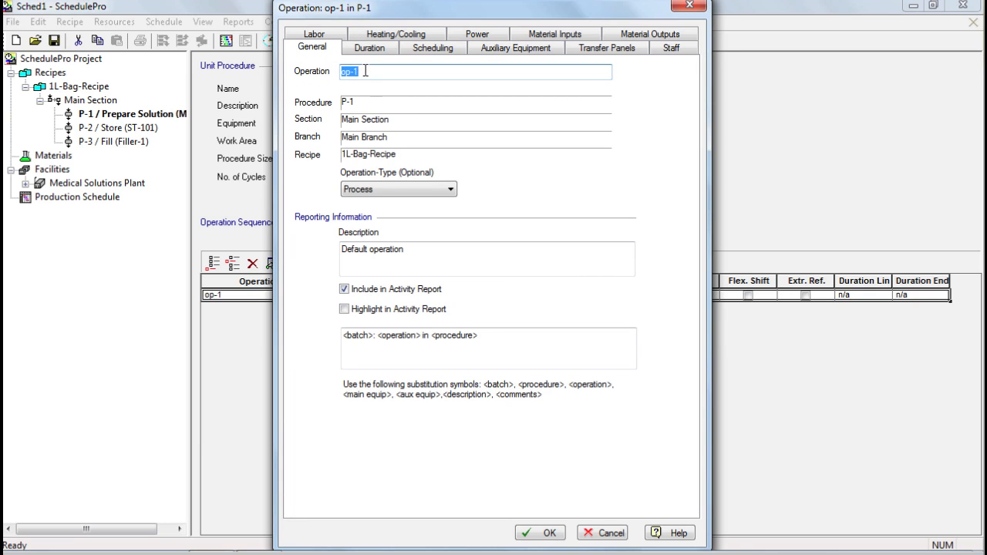
key(Delete)
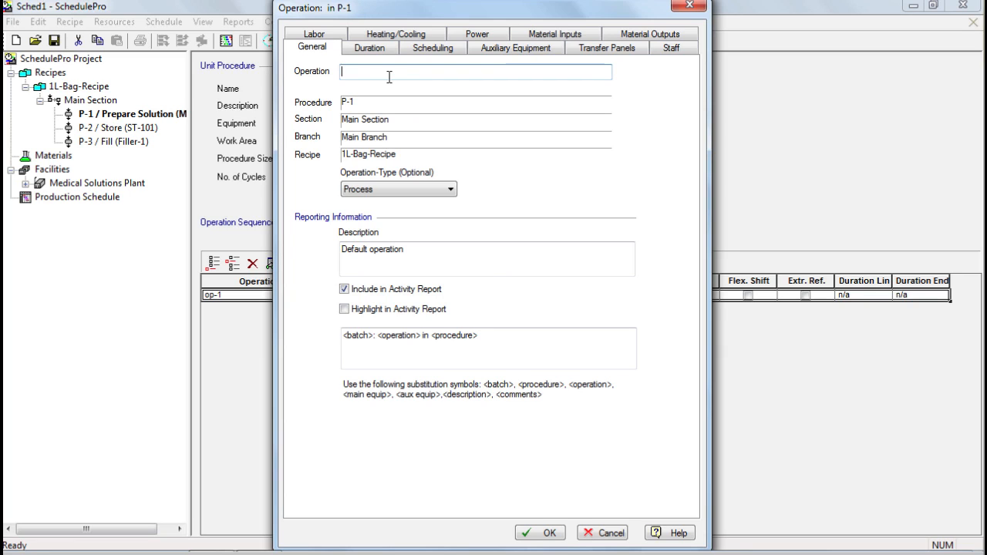
text(Charge)
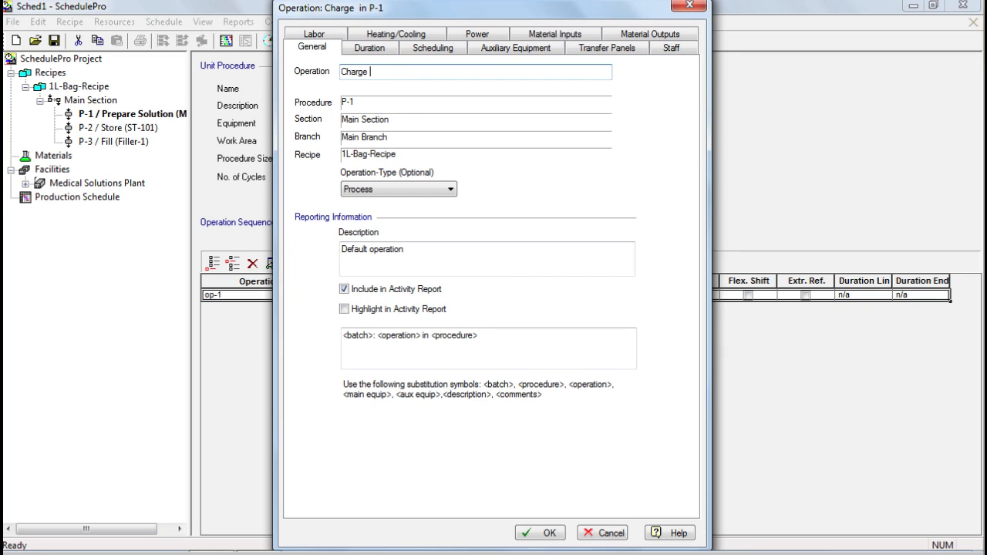
text(Water)
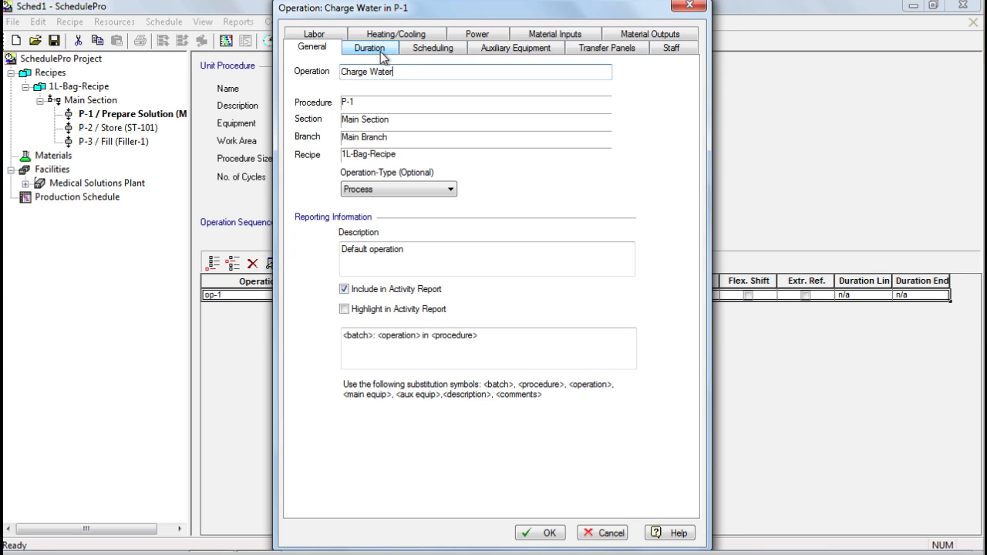
Step: Set Charge Water's constant duration to 0.5 h and check its batch-start scheduling
click(370, 46)
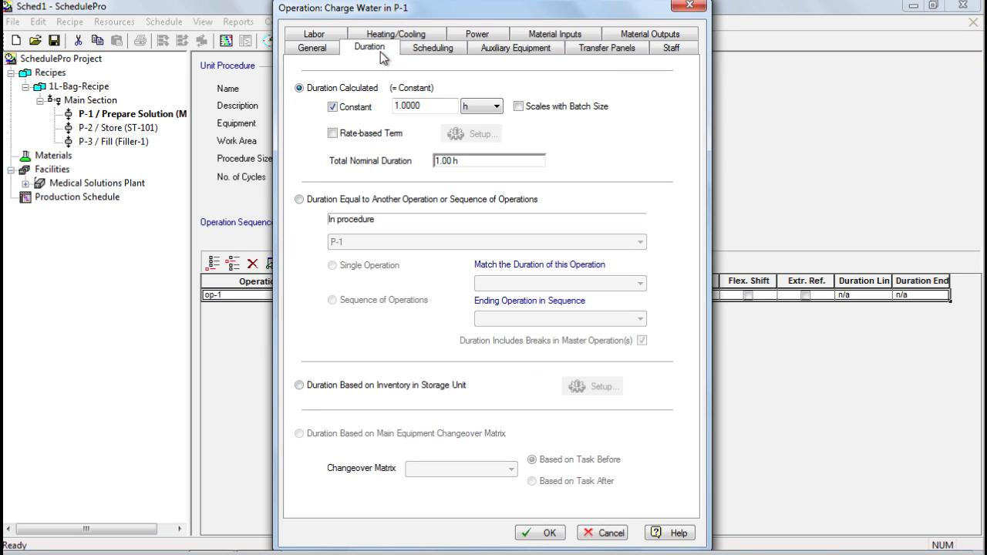
mouse_move(454, 85)
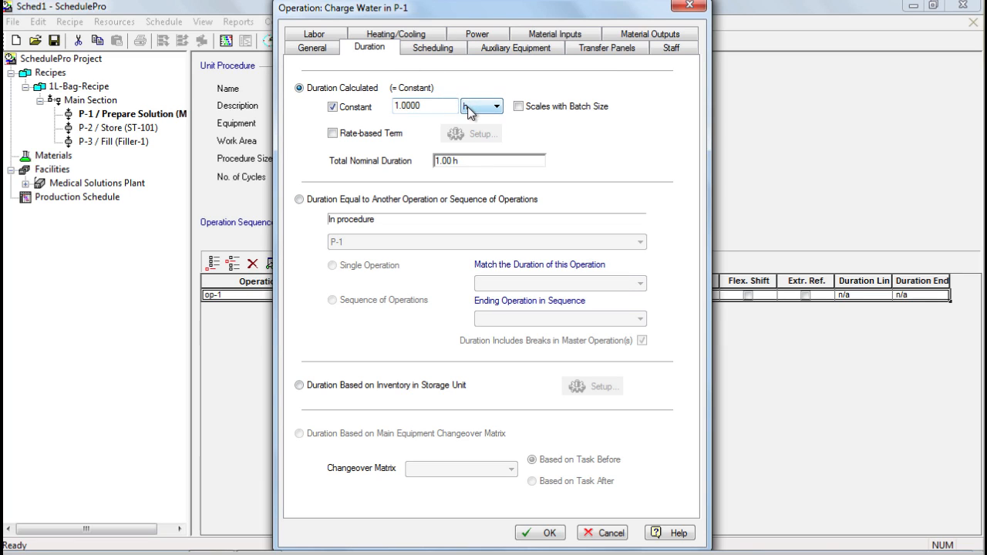
text(0)
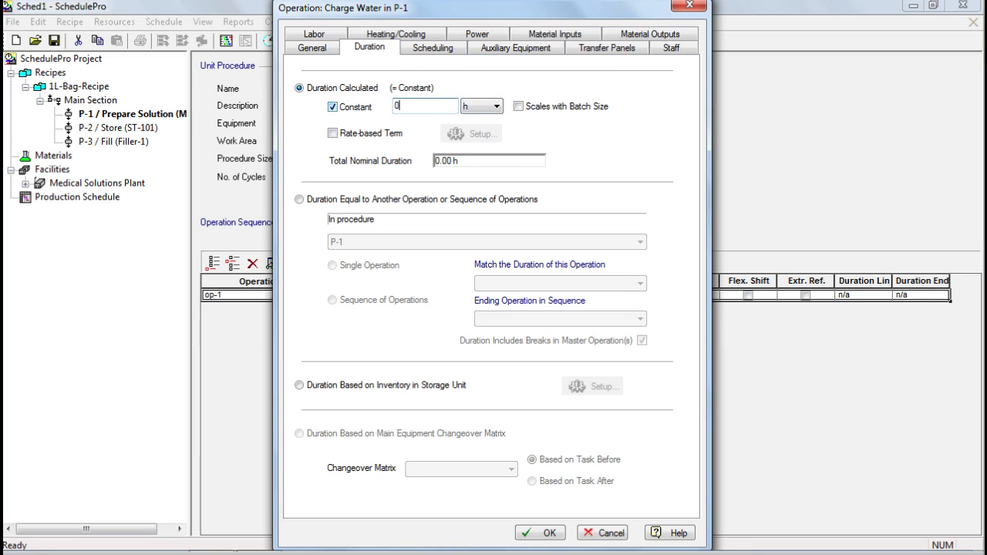
text(0.5)
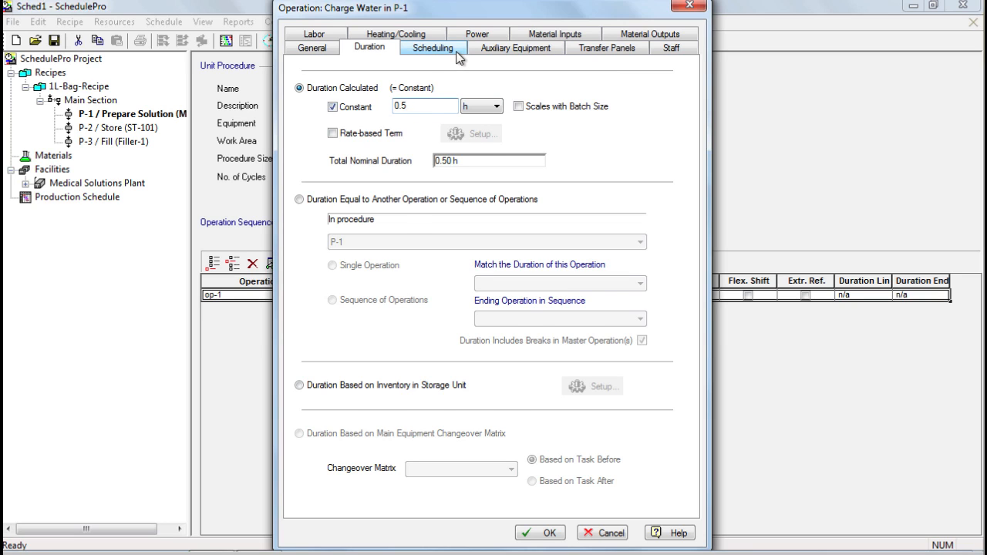
click(431, 46)
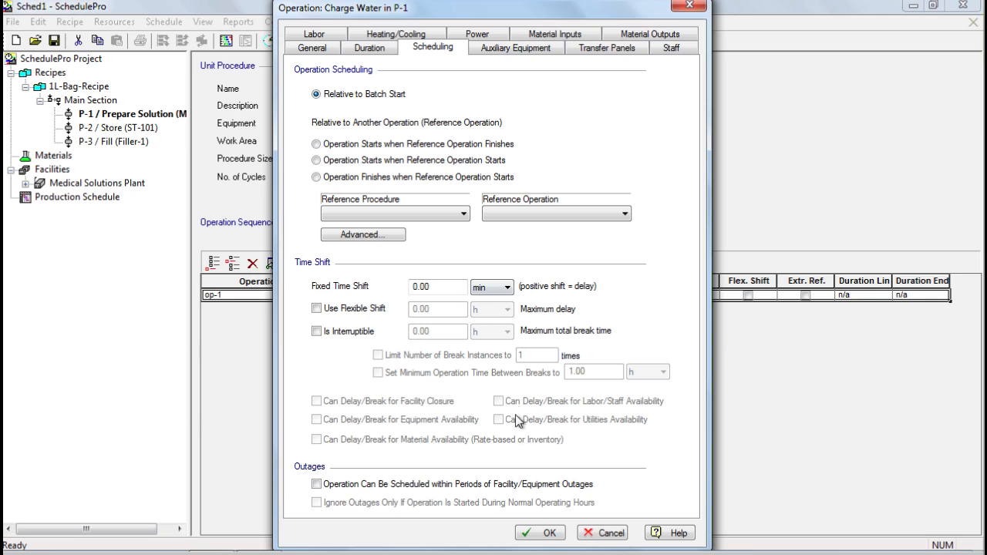
Step: Confirm the operation edits so P-1 lists Charge Water at 30 min
click(540, 534)
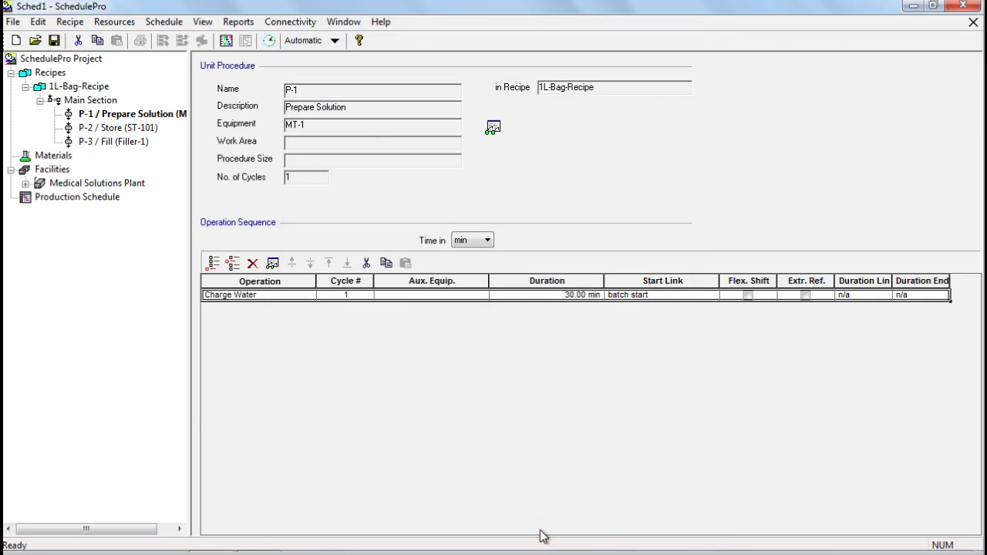
mouse_move(280, 296)
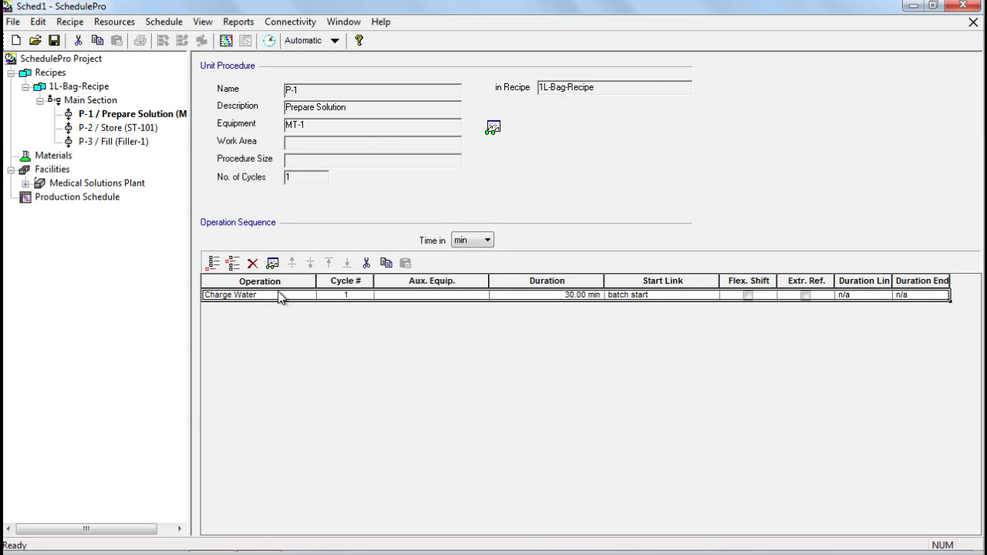
mouse_move(419, 305)
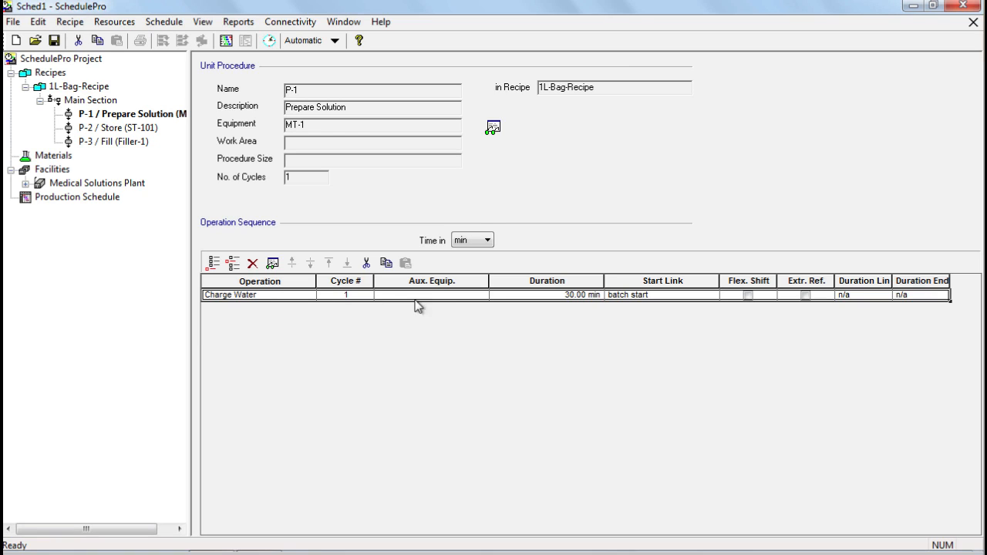
mouse_move(539, 299)
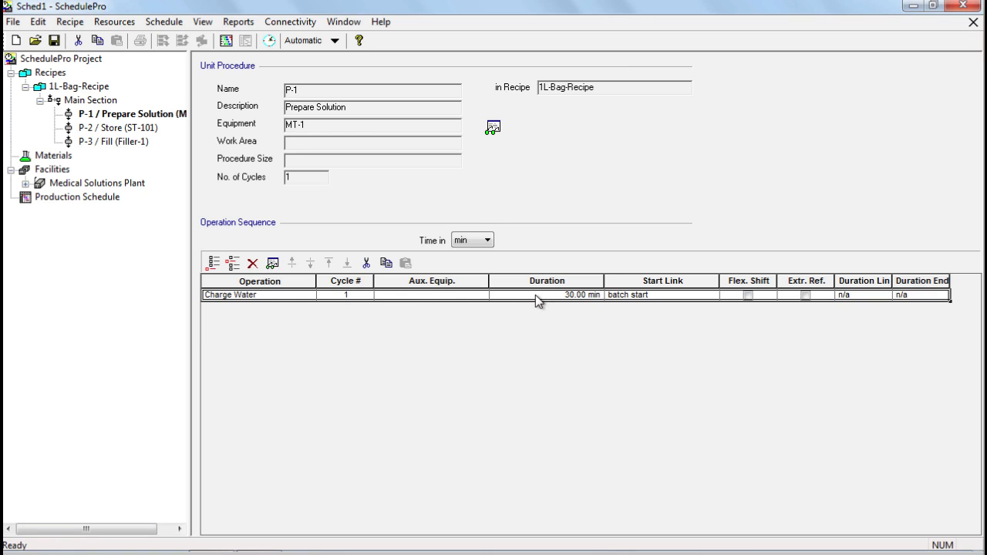
mouse_move(663, 176)
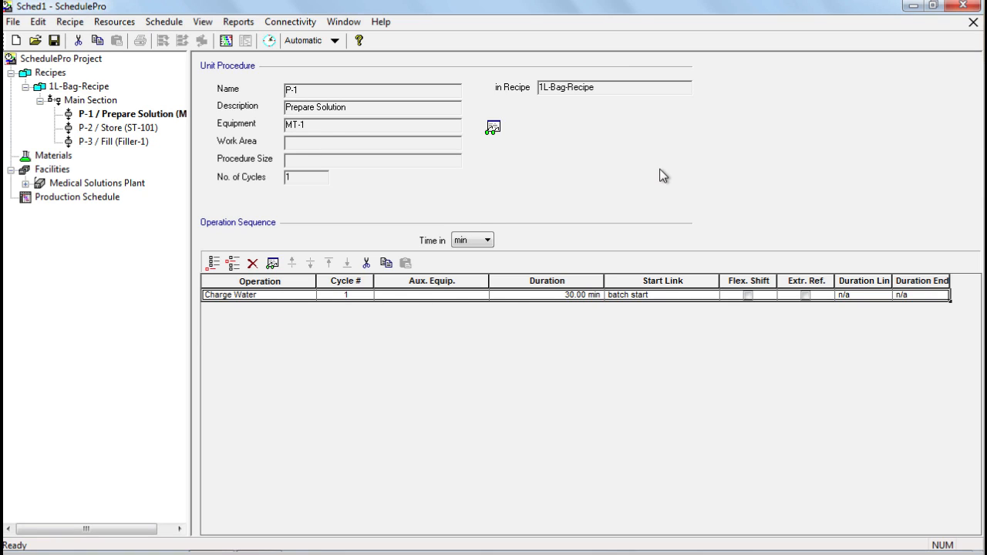